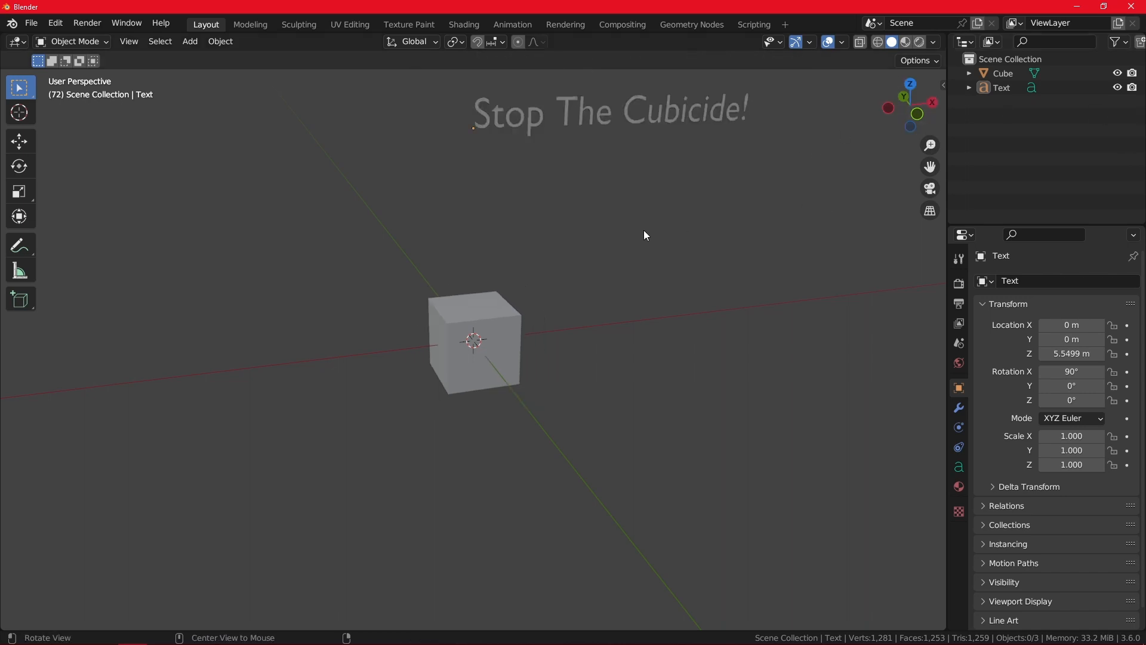
# Delete the cube and text, then add a cylinder mesh at the world origin
pyautogui.moveTo(643, 235); pyautogui.dragTo(655, 187)
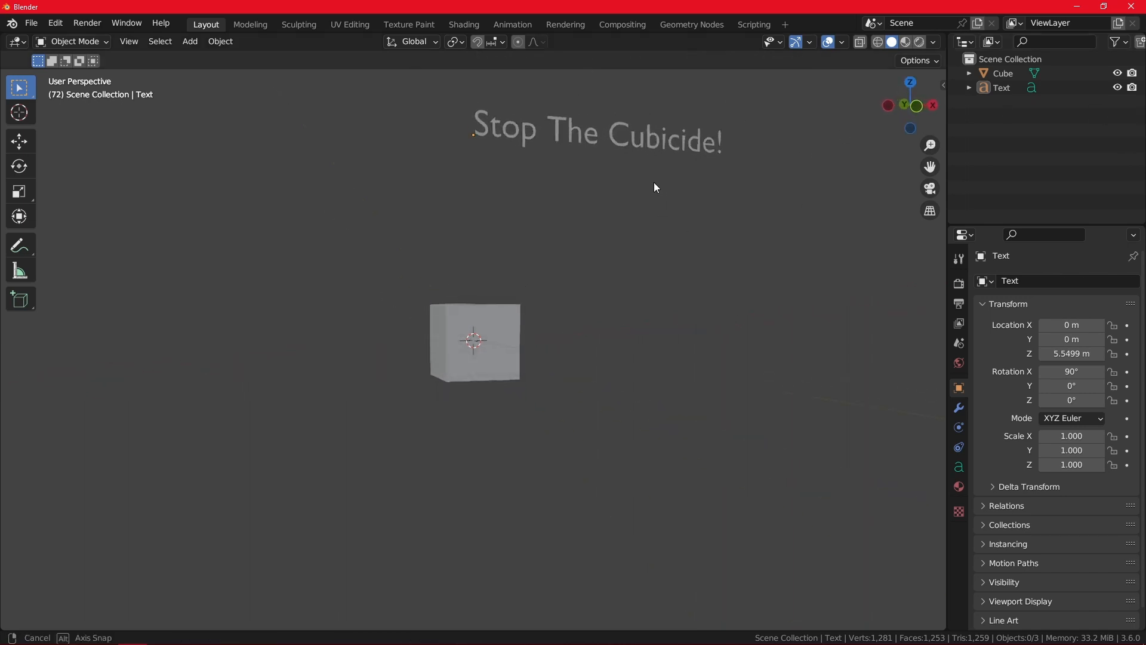
pyautogui.click(474, 341)
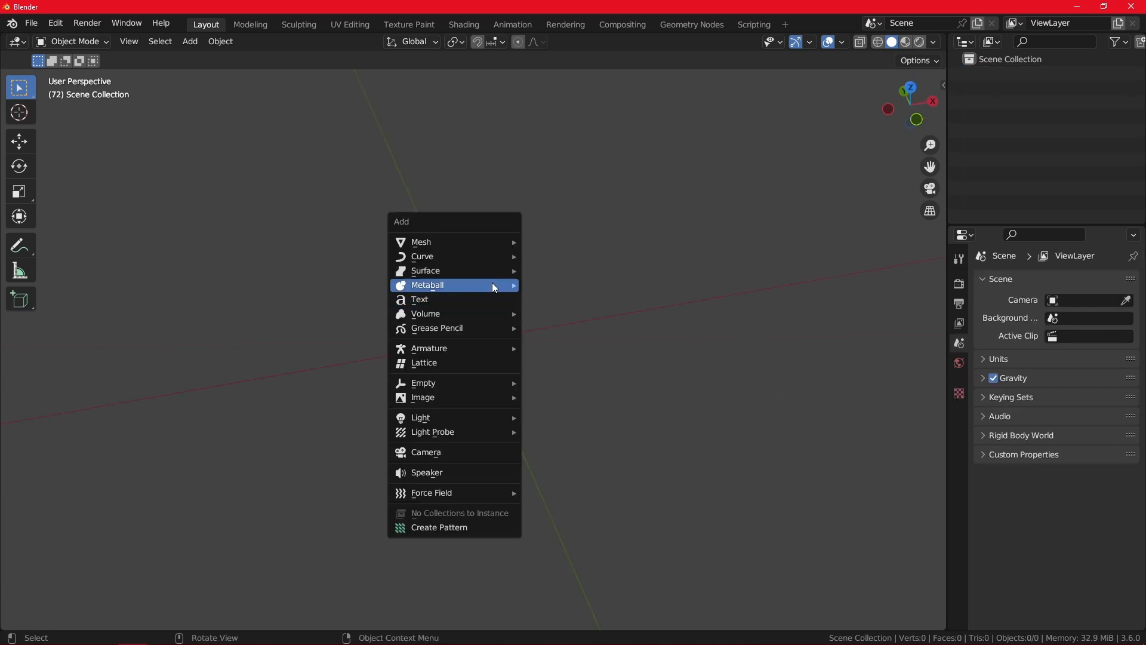
pyautogui.moveTo(421, 241)
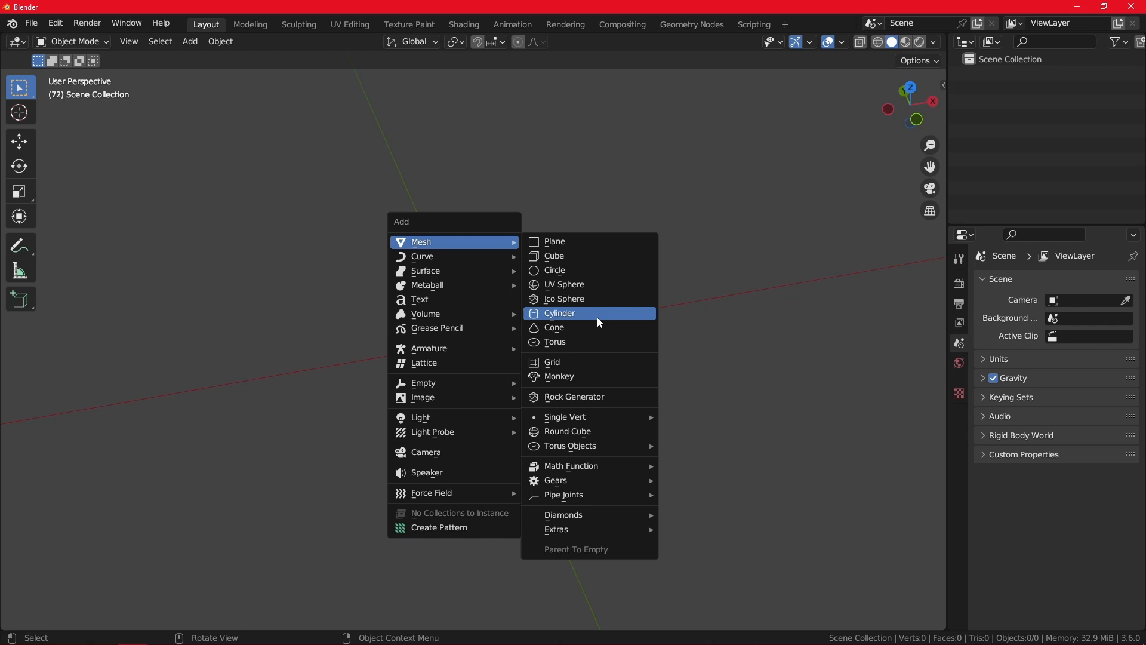
pyautogui.click(559, 313)
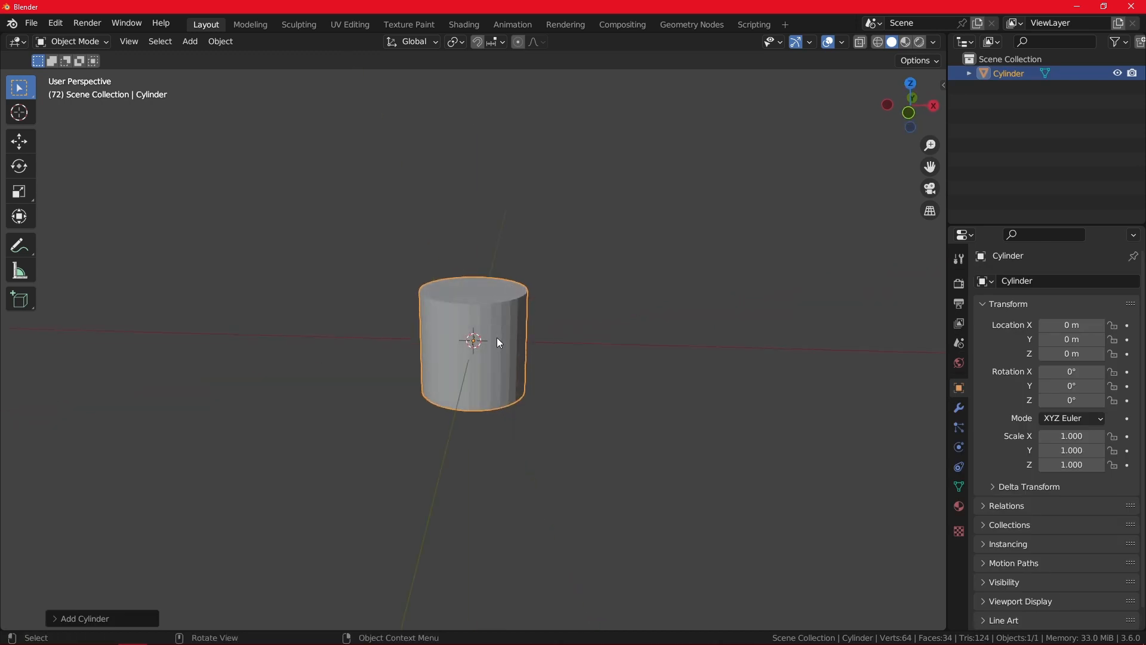
pyautogui.moveTo(503, 334)
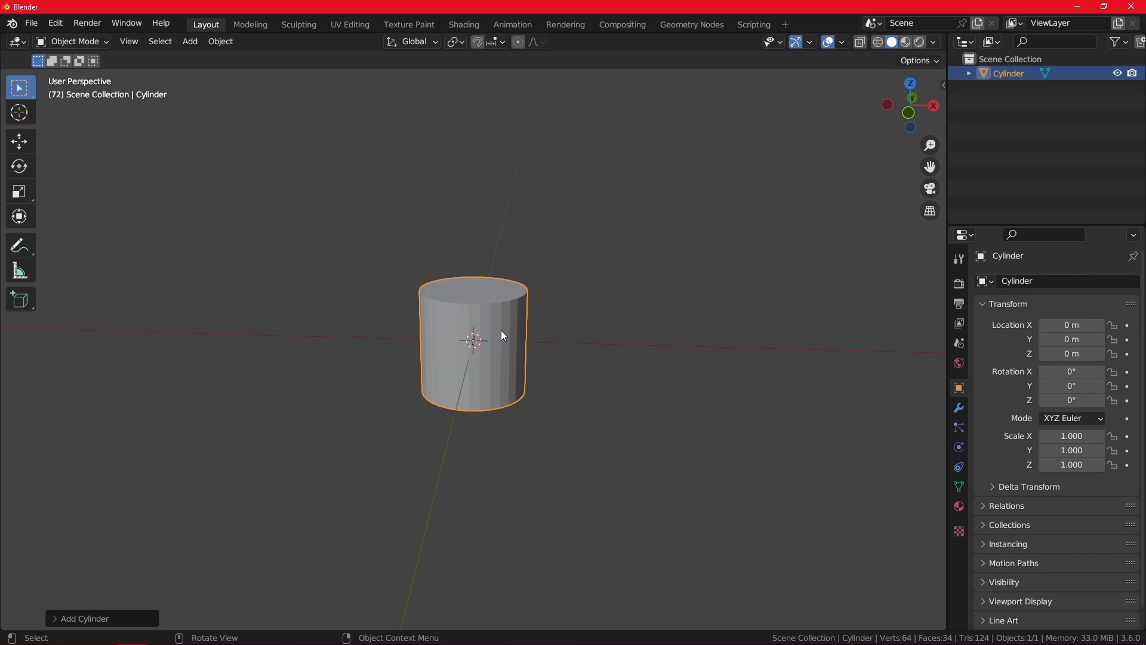
pyautogui.moveTo(351, 24)
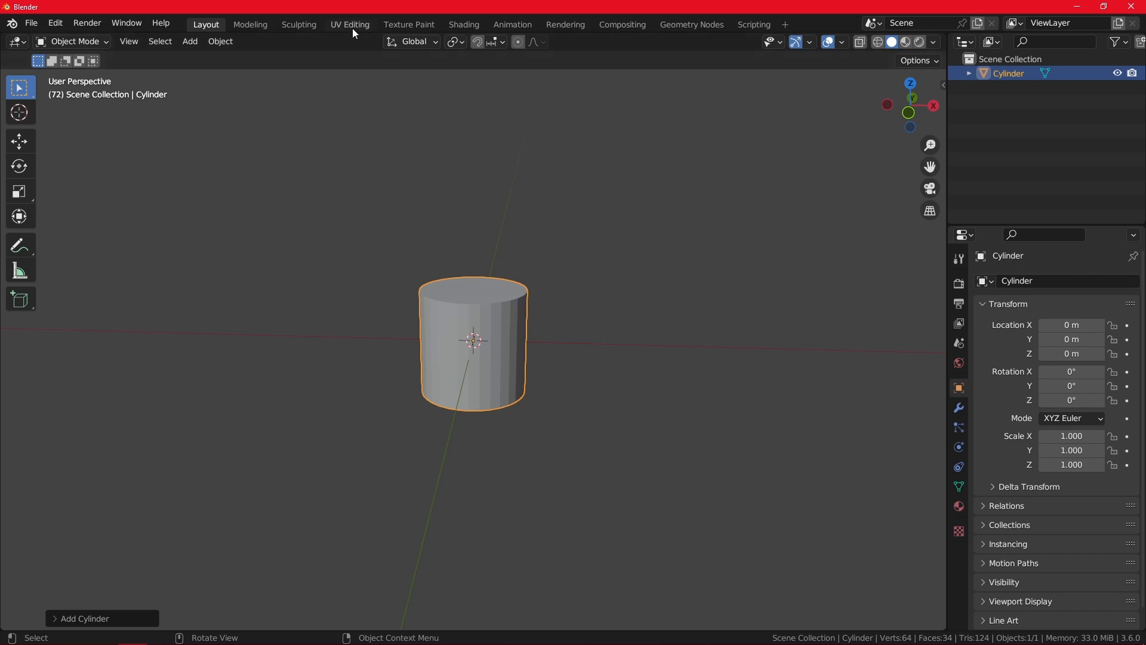
# Switch to the UV Editing workspace showing the cylinder's default unwrap, and start a new image
pyautogui.click(350, 24)
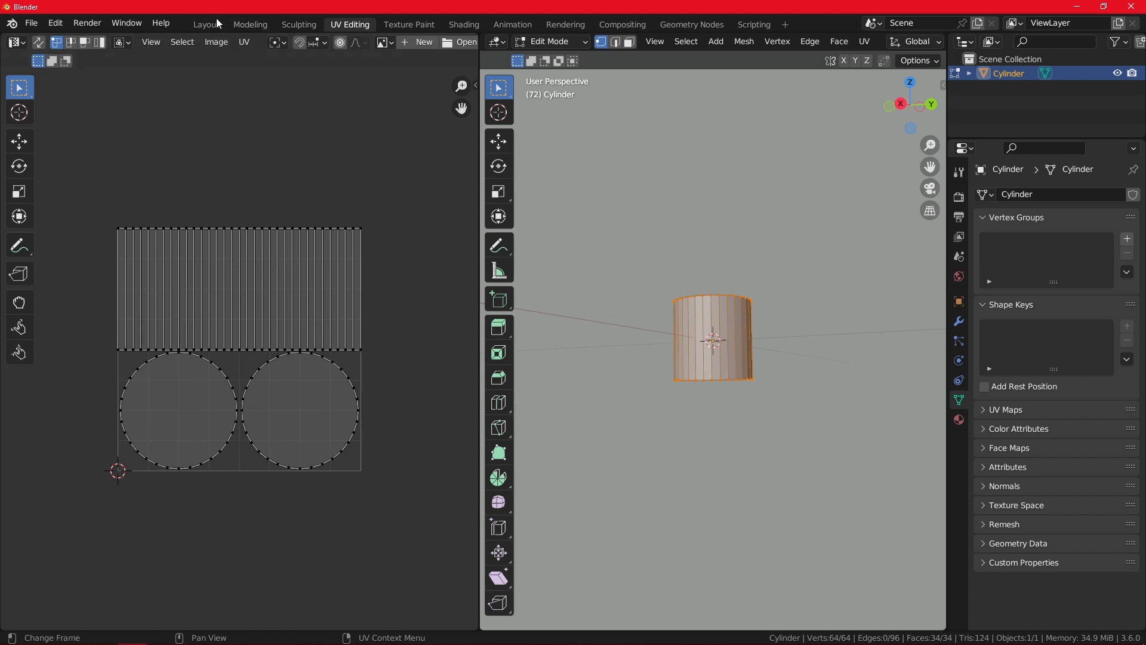
pyautogui.click(206, 24)
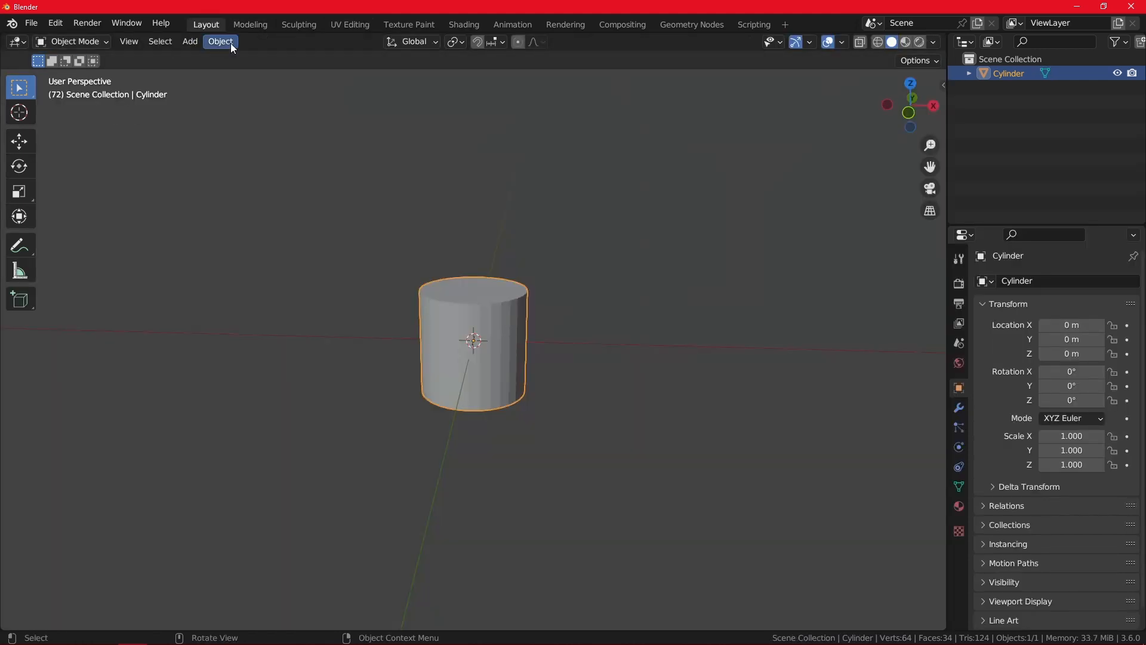
pyautogui.click(350, 24)
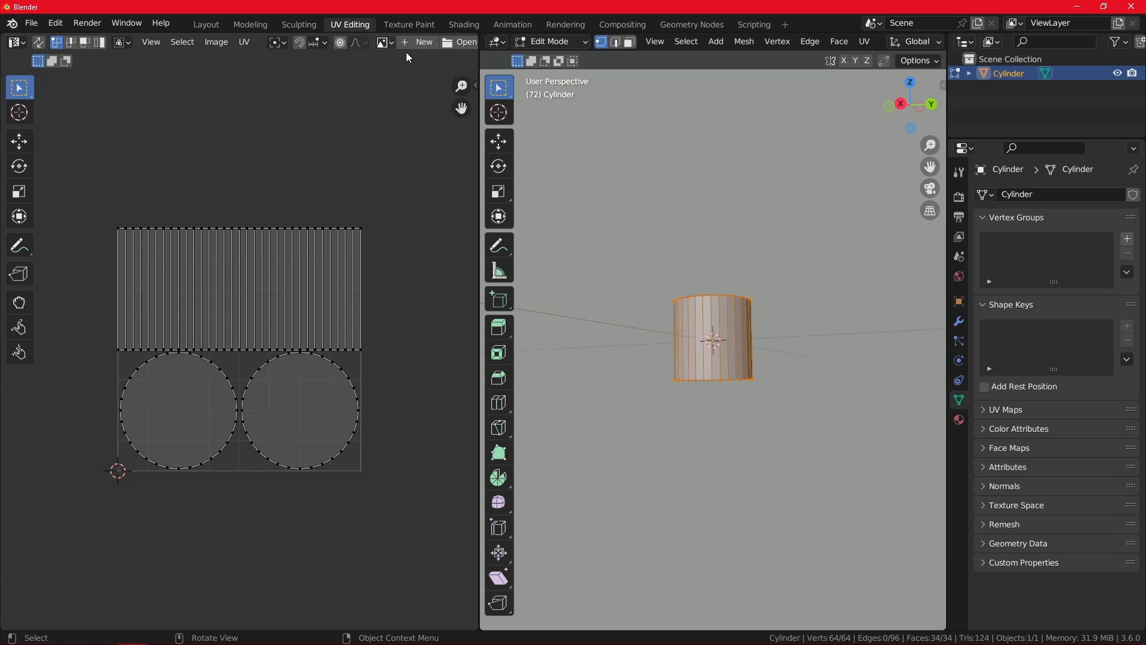
pyautogui.moveTo(667, 191)
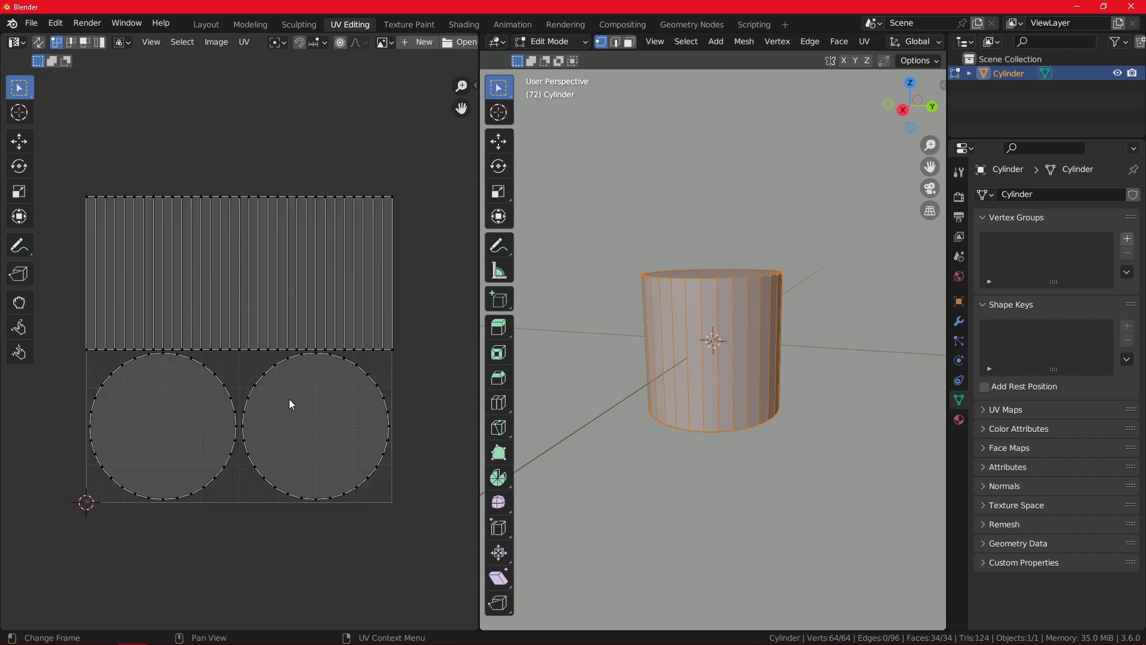
pyautogui.click(289, 404)
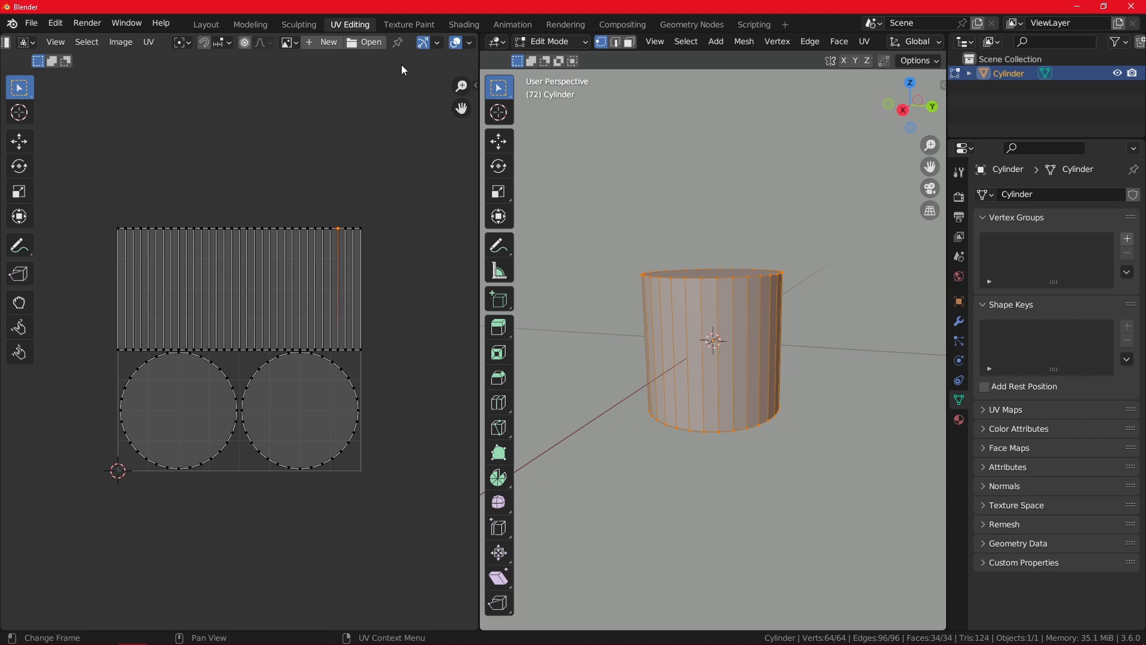
pyautogui.moveTo(372, 57)
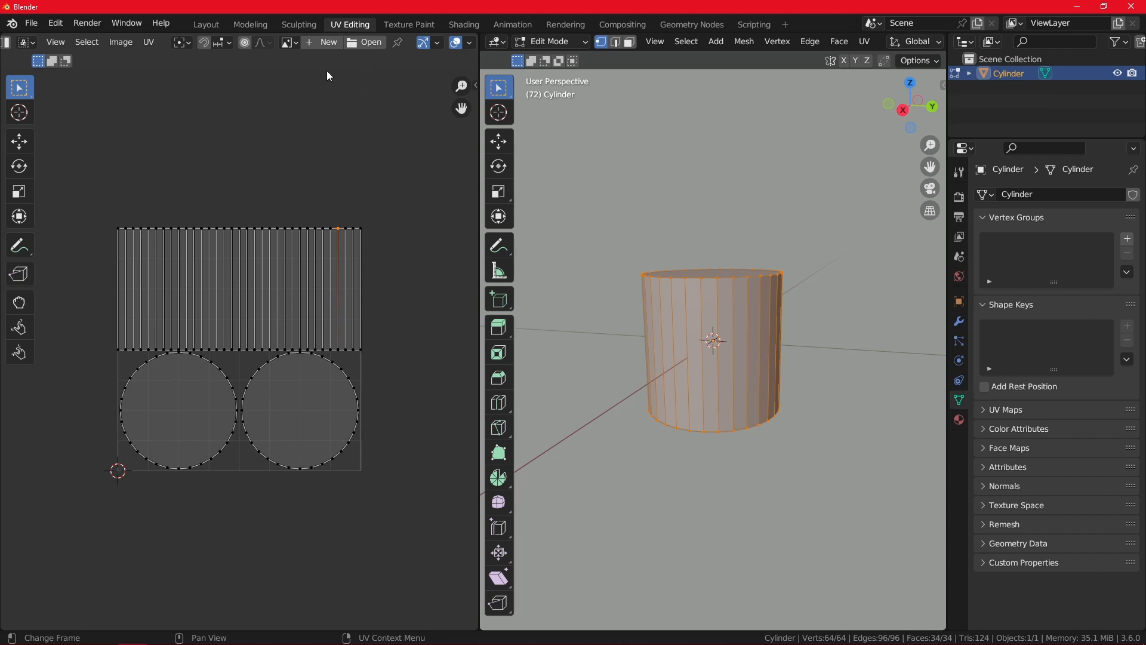
pyautogui.click(324, 42)
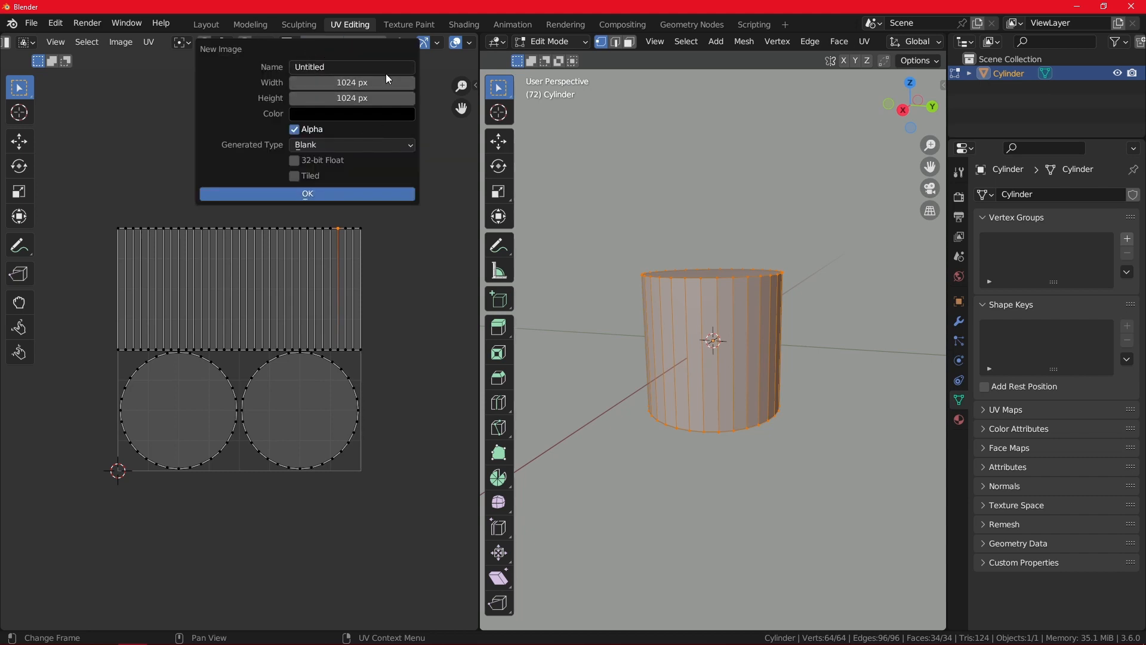
# Set the new image size to 1024*4 by 1024*4 and name it Test1
pyautogui.click(351, 145)
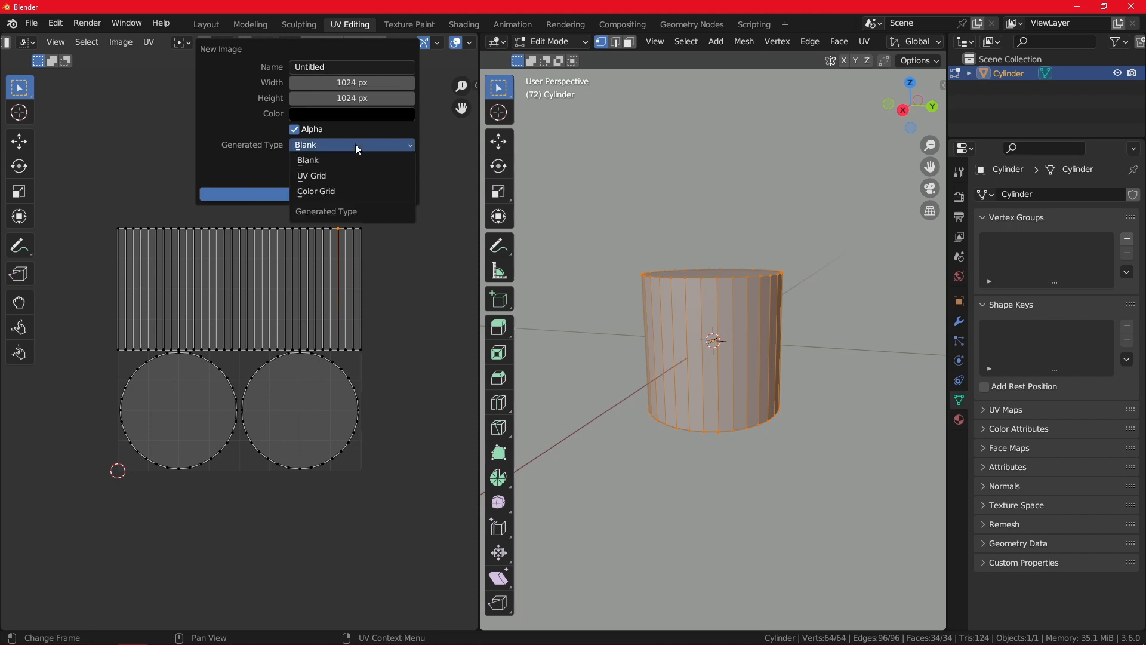
pyautogui.moveTo(333, 195)
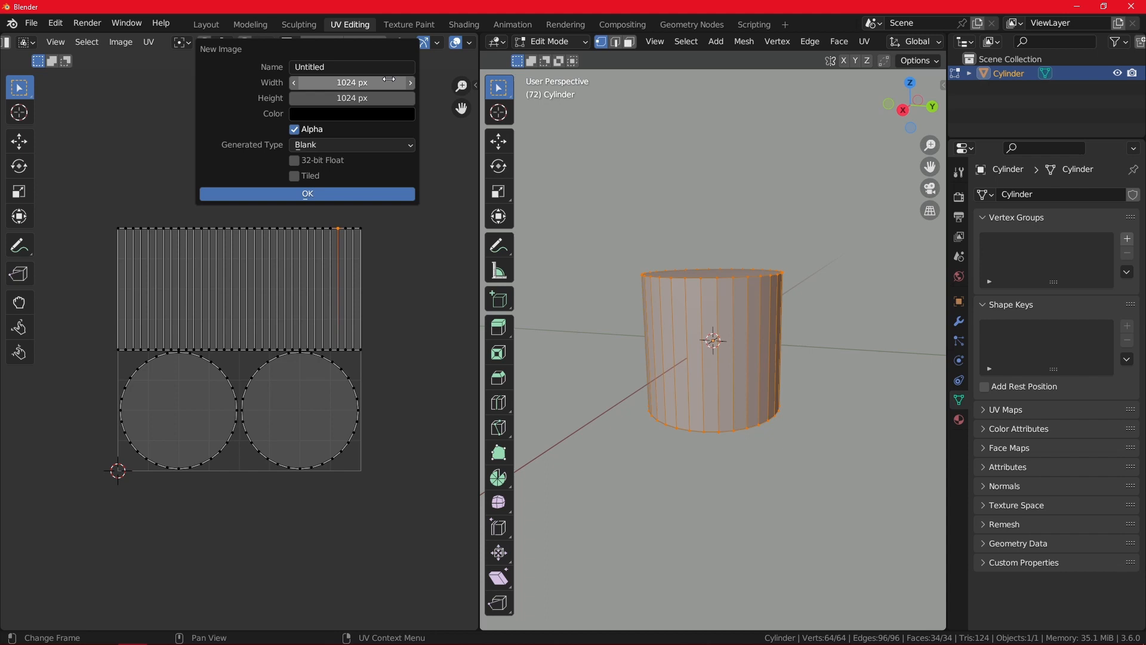
pyautogui.moveTo(351, 83)
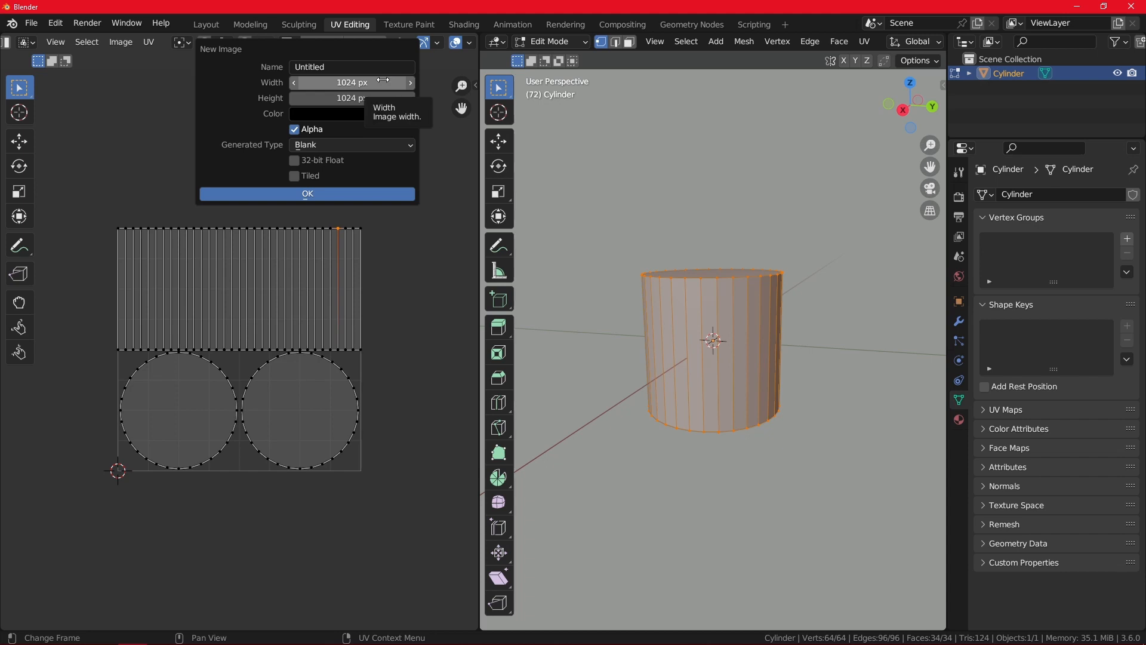
pyautogui.moveTo(371, 112)
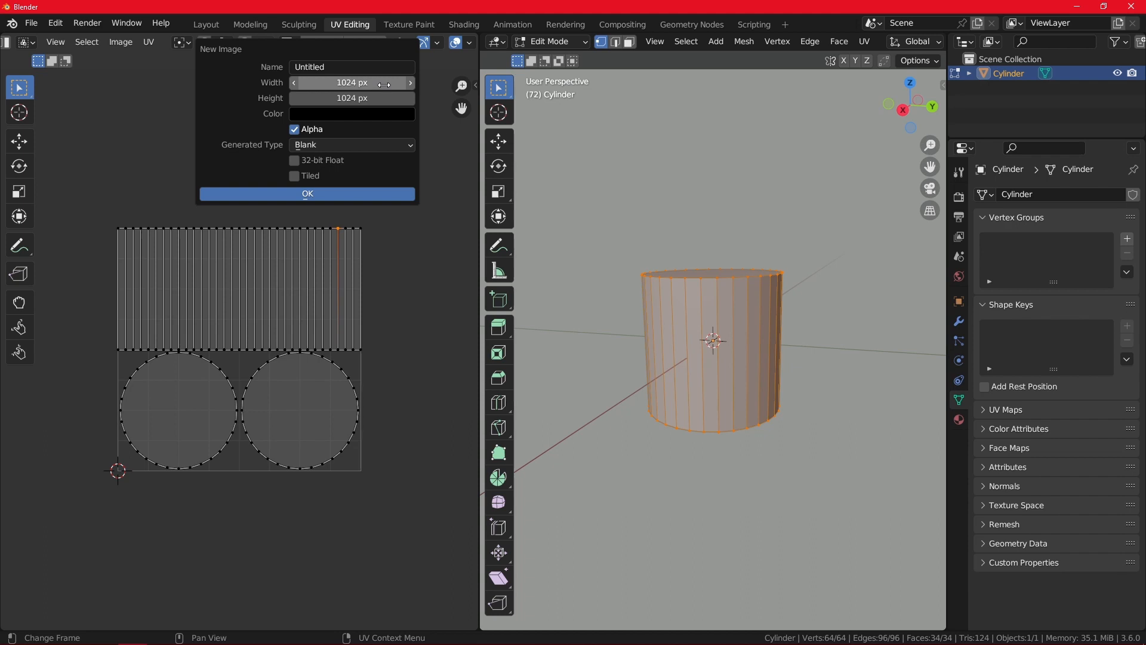
pyautogui.moveTo(351, 83)
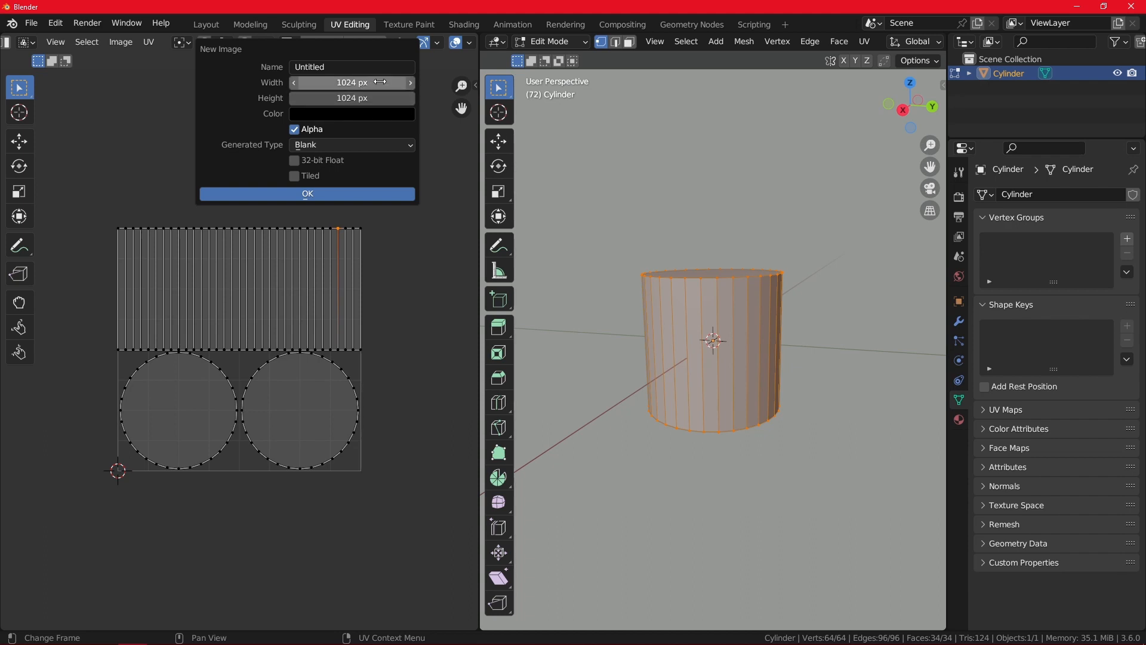
pyautogui.moveTo(351, 82)
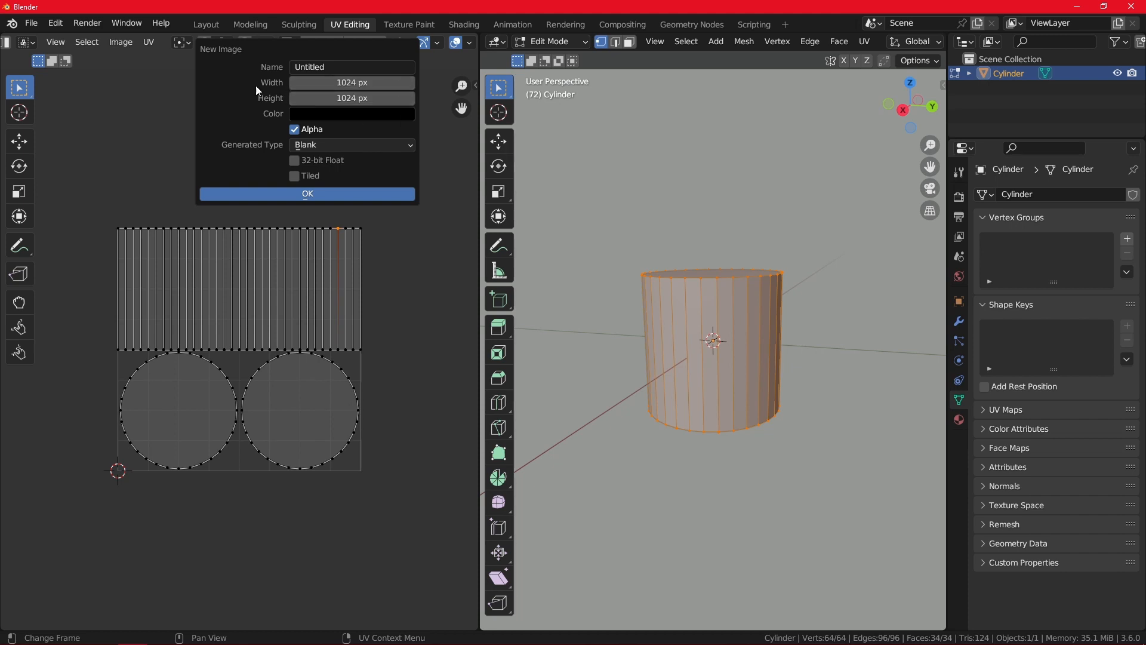
pyautogui.click(351, 82)
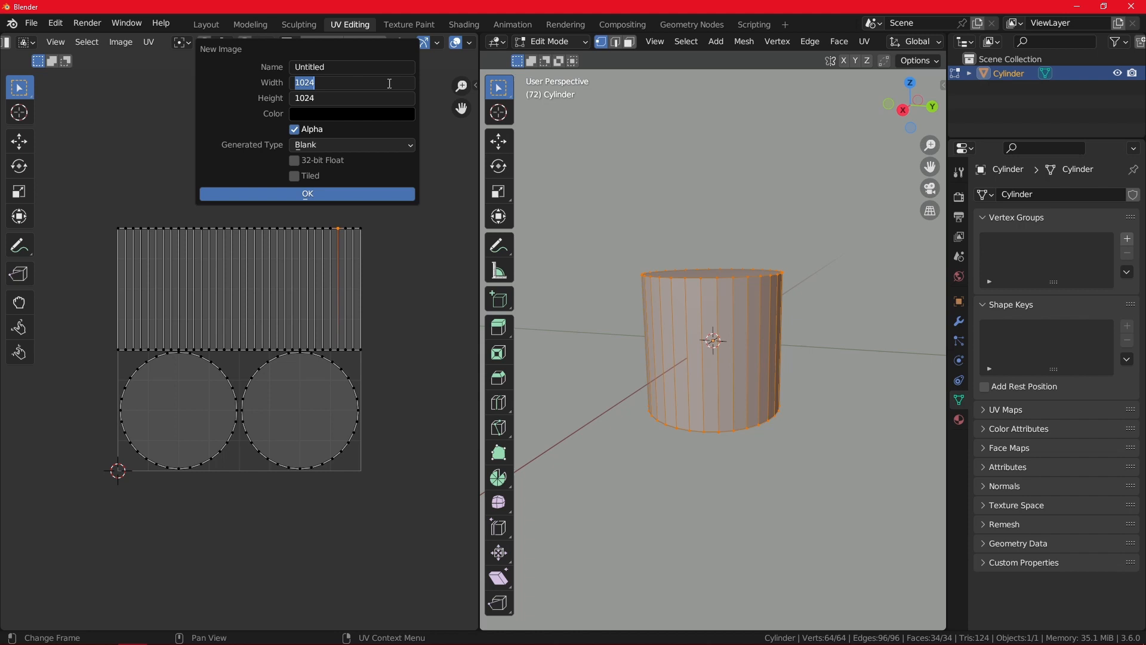
pyautogui.moveTo(393, 113)
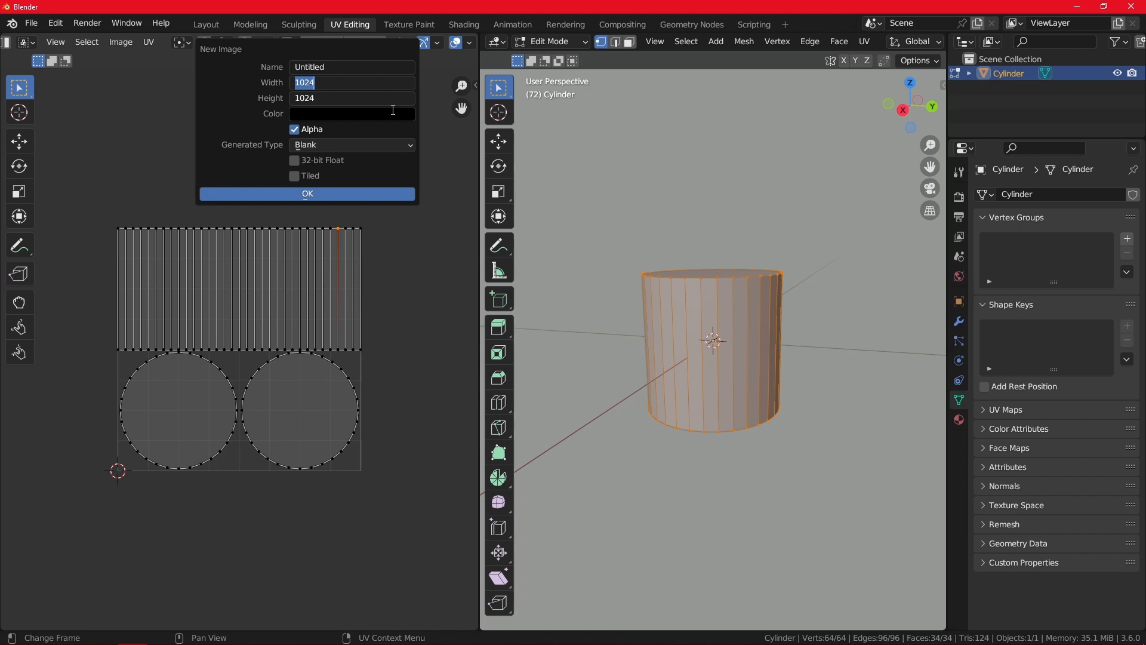
pyautogui.click(344, 82)
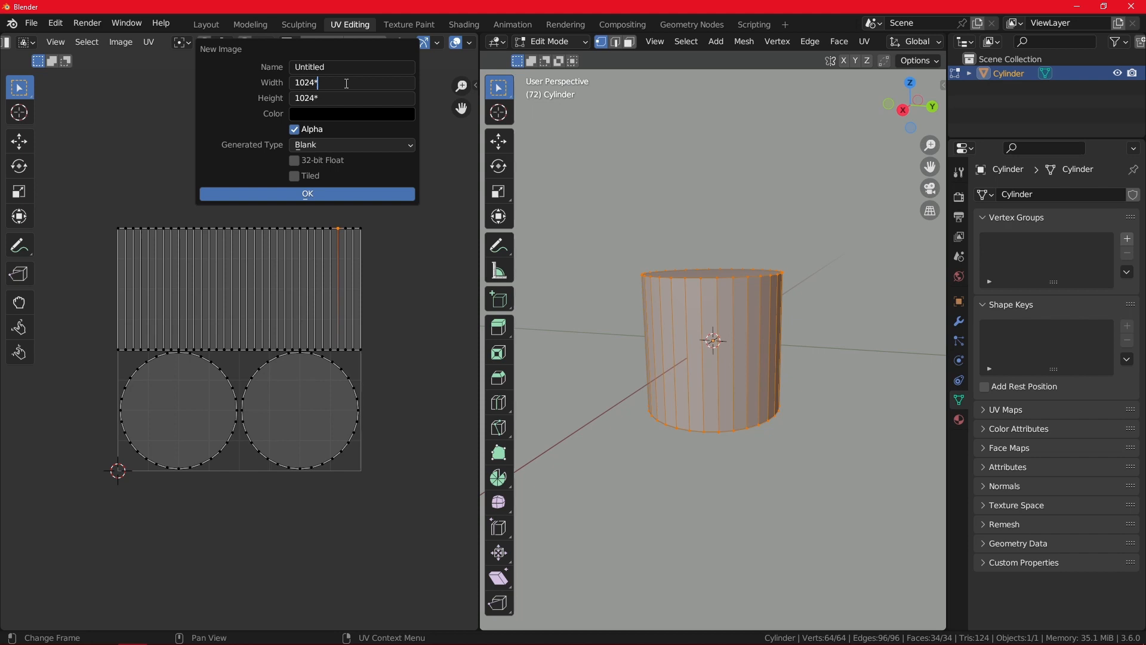
pyautogui.write('2')
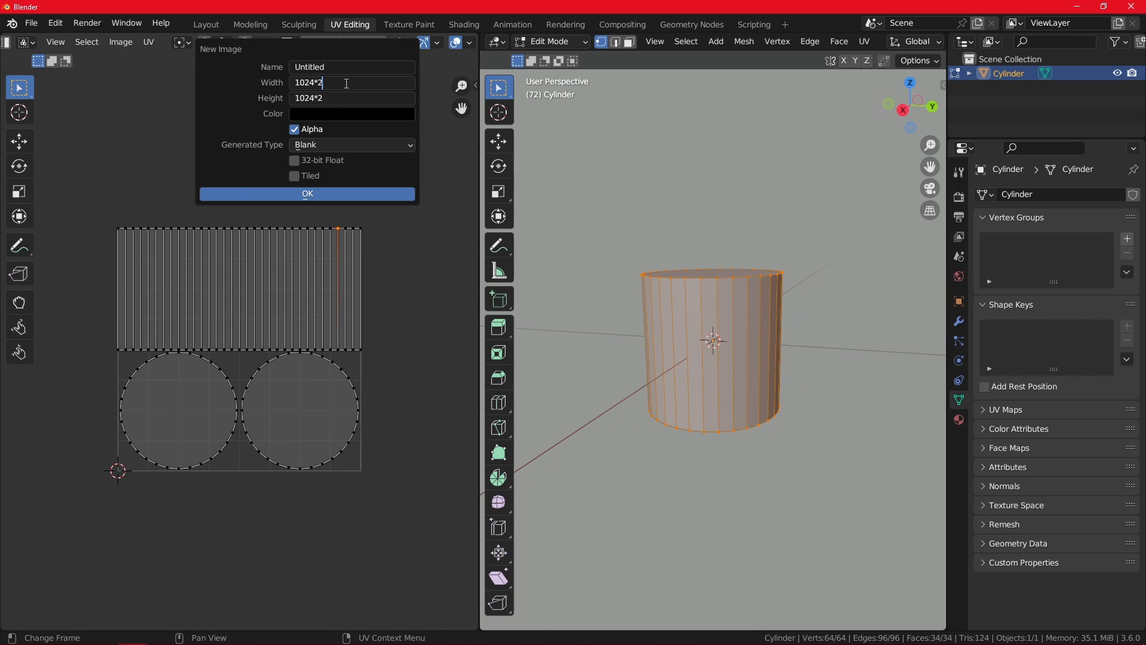
pyautogui.press('Backspace')
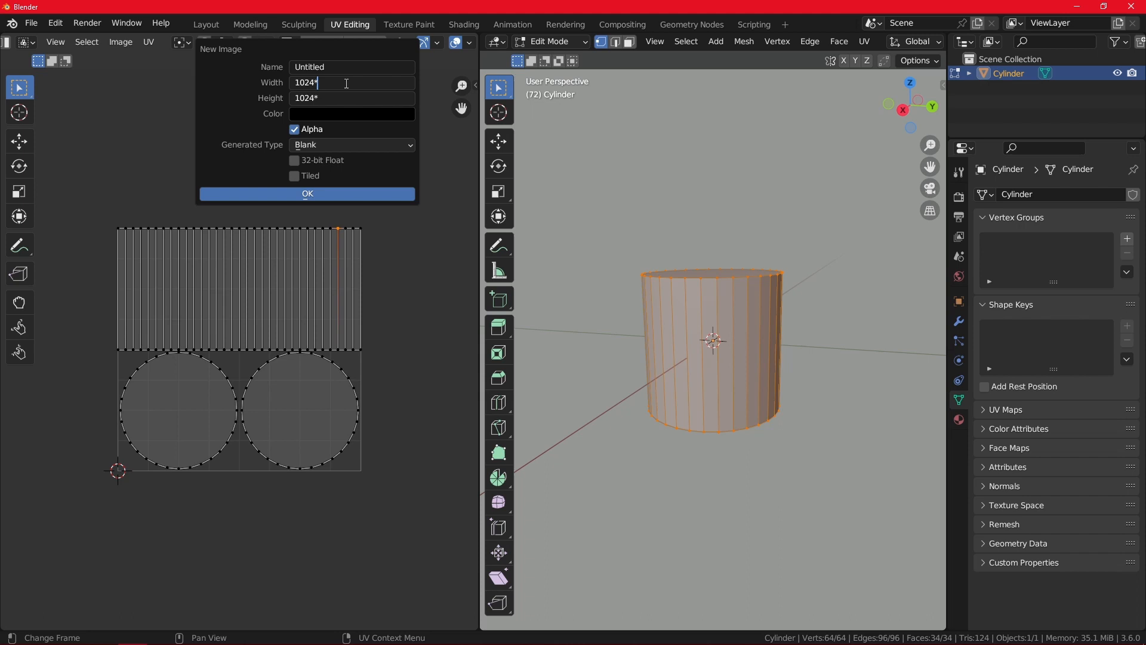
pyautogui.write('4096 px')
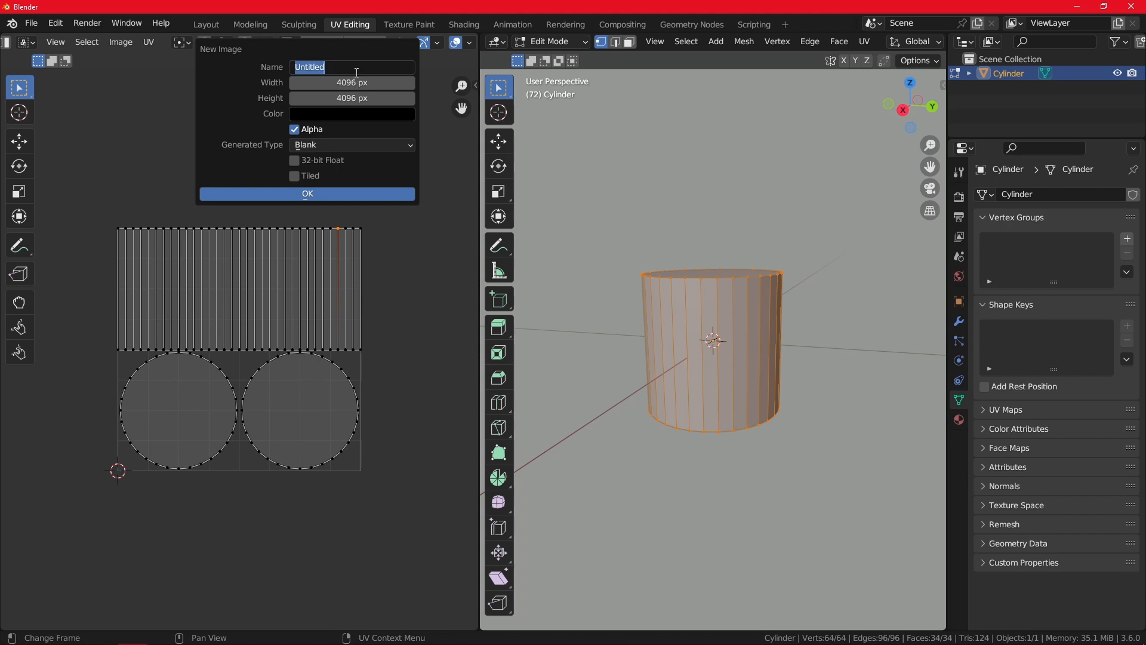
pyautogui.write('Test1')
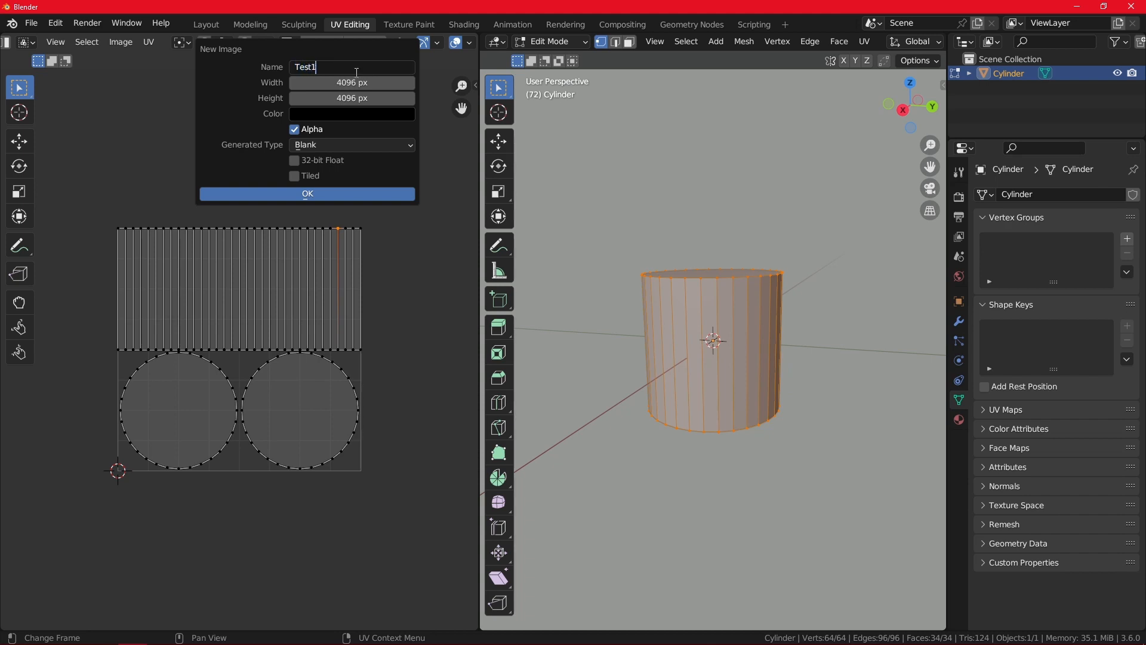
# Choose the Color Grid generated type and create the image
pyautogui.click(351, 144)
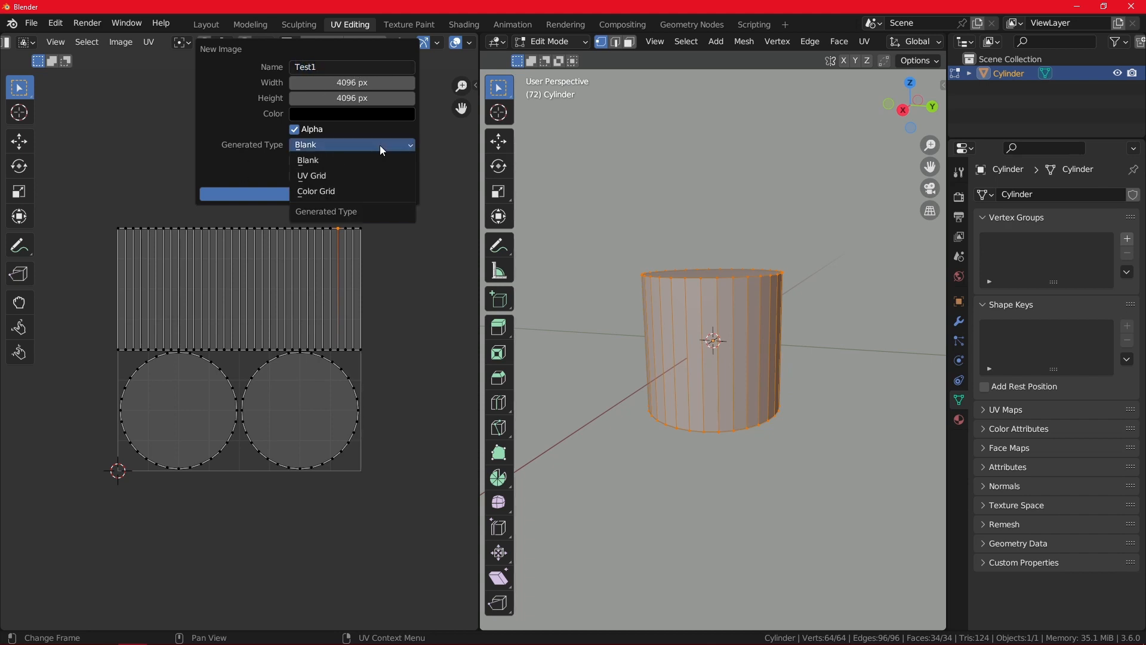
pyautogui.click(315, 191)
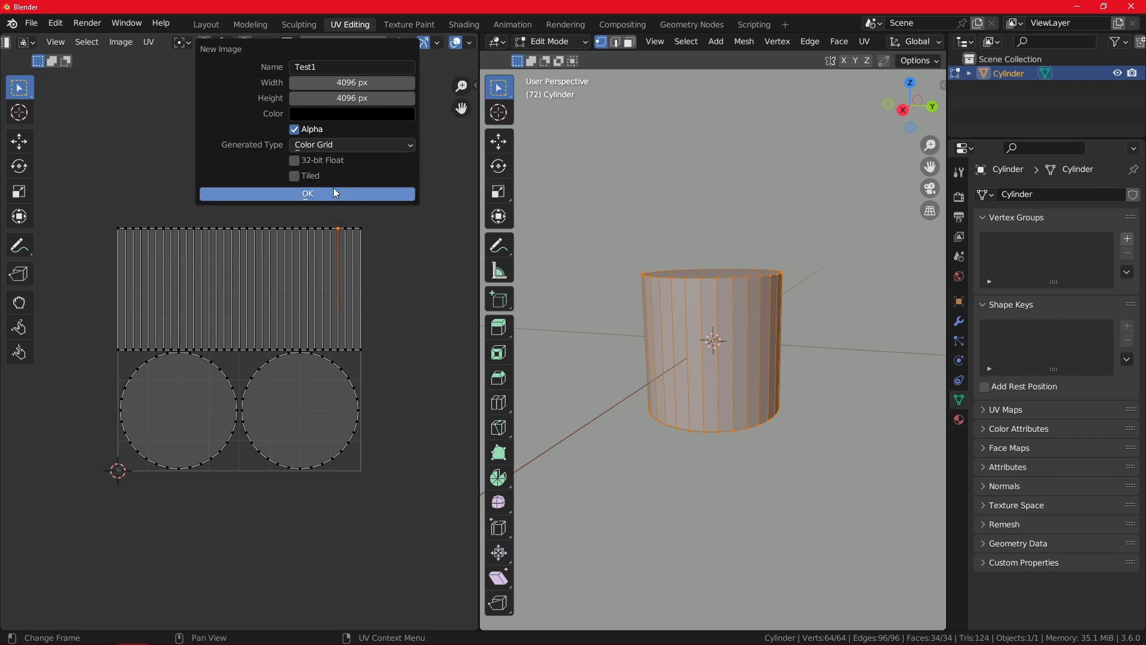
pyautogui.click(307, 193)
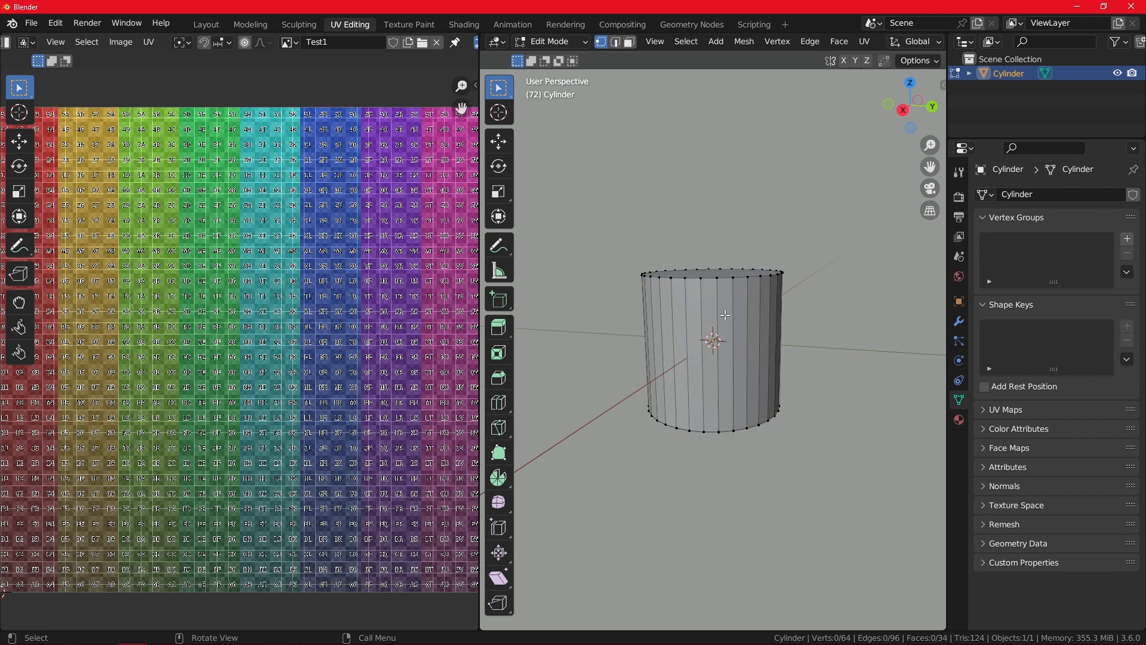
pyautogui.moveTo(759, 194)
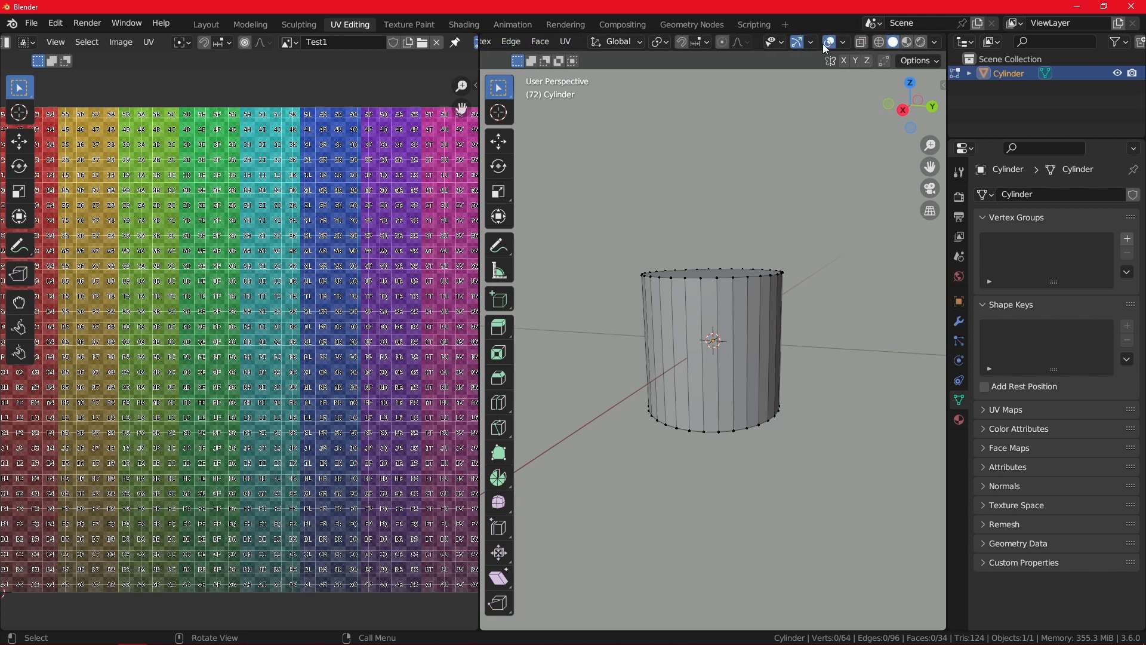
pyautogui.moveTo(905, 42)
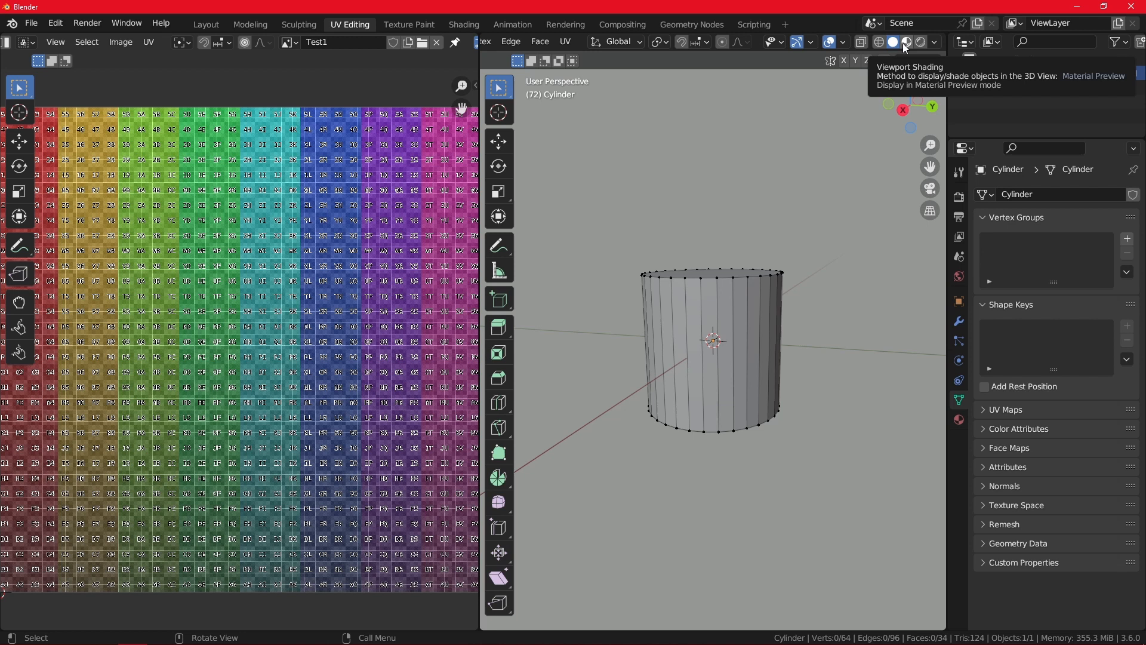
# Show the cylinder in Material Preview shading and move to the Shading workspace
pyautogui.click(904, 42)
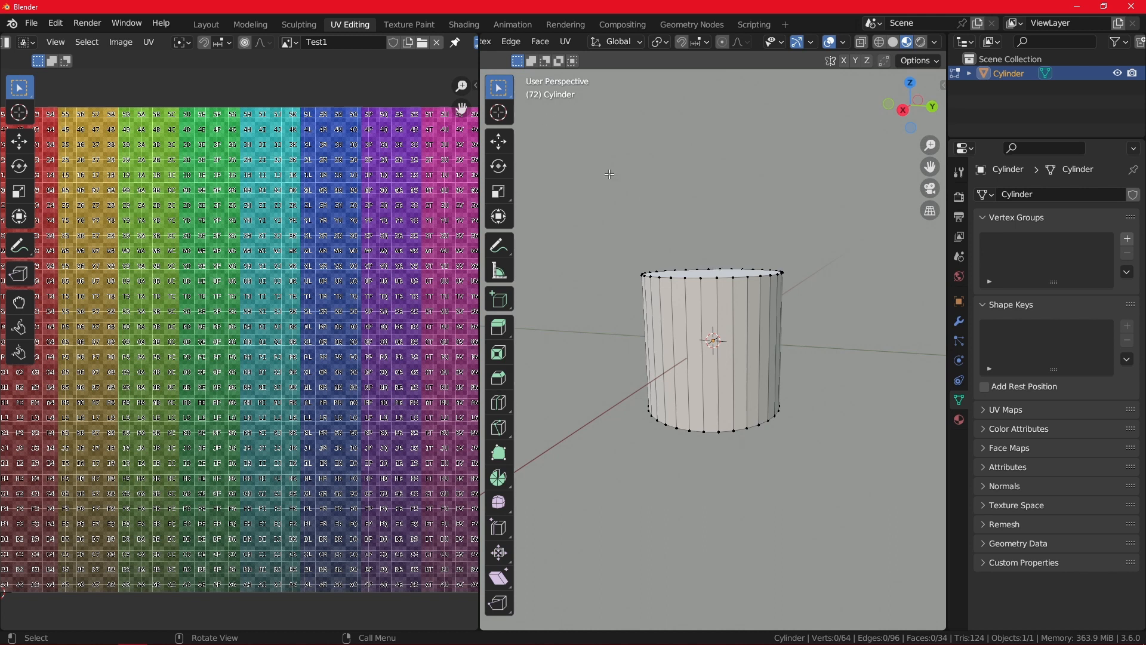
pyautogui.click(463, 24)
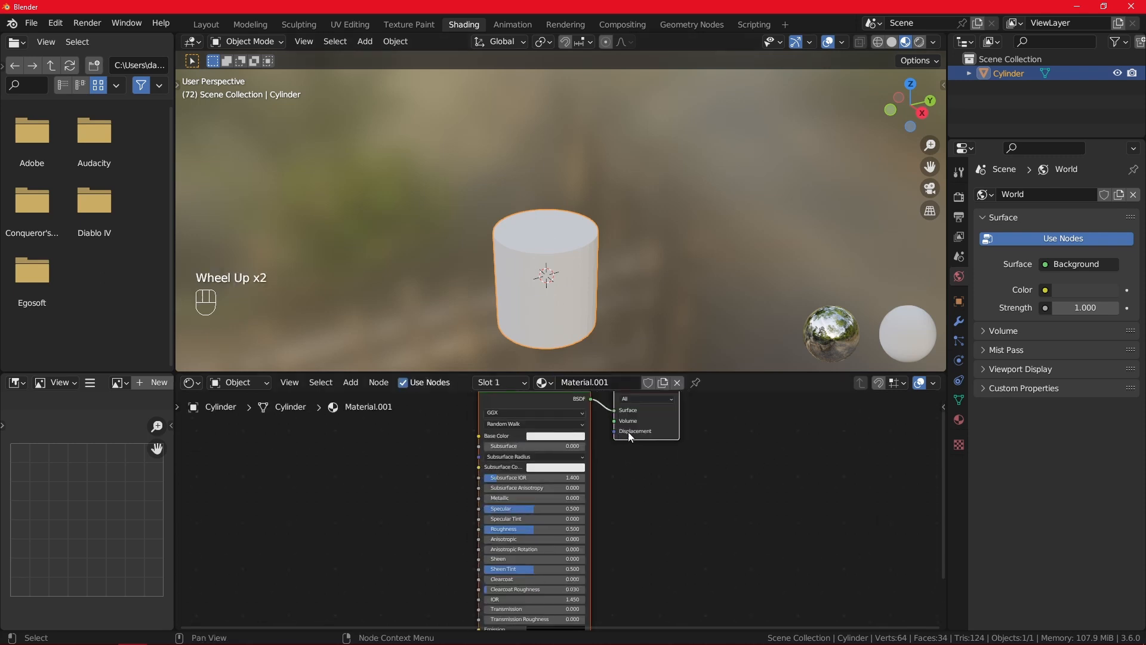
# Add an Image Texture node with Test1 feeding the material's Base Color, then return to UV Editing
pyautogui.scroll(-3)
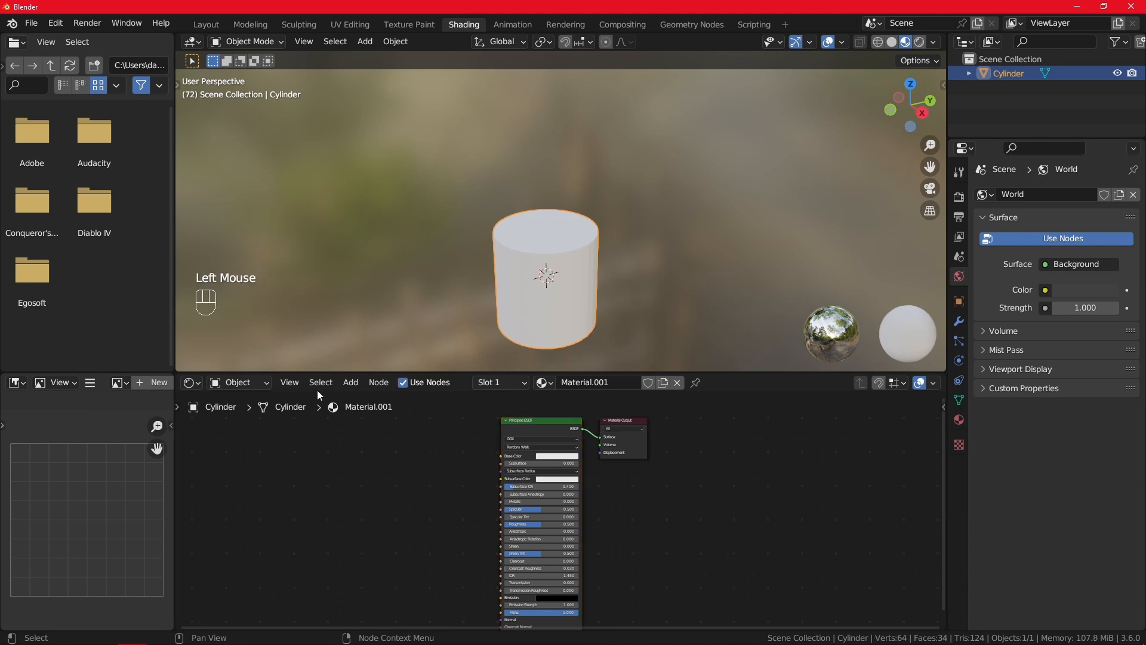
pyautogui.click(349, 382)
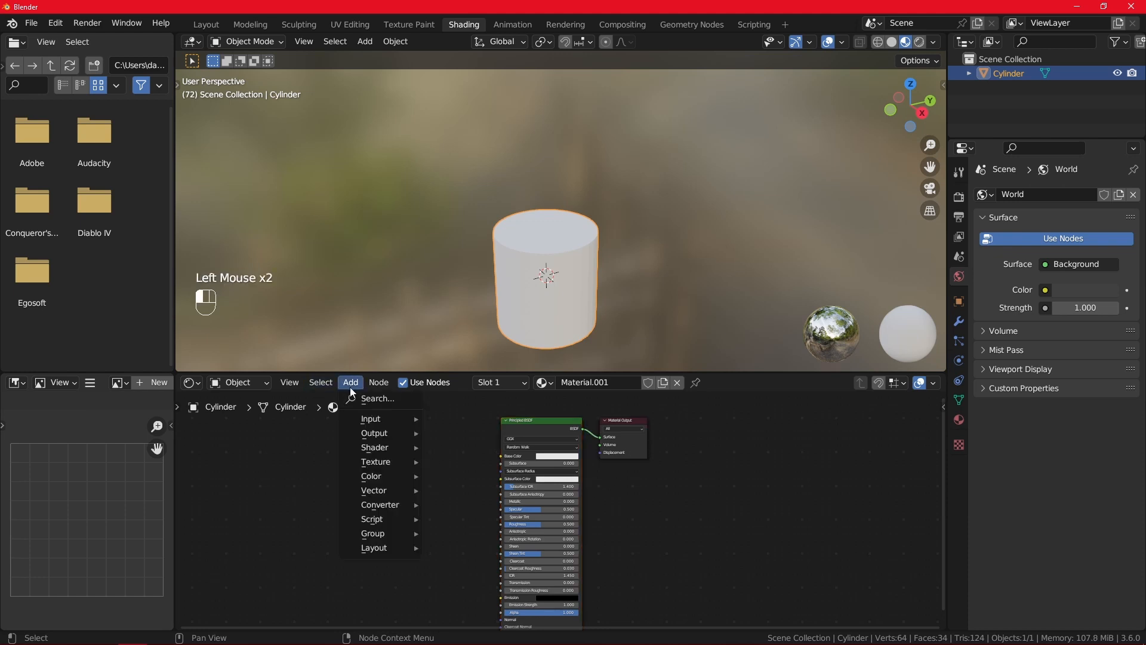
pyautogui.click(377, 398)
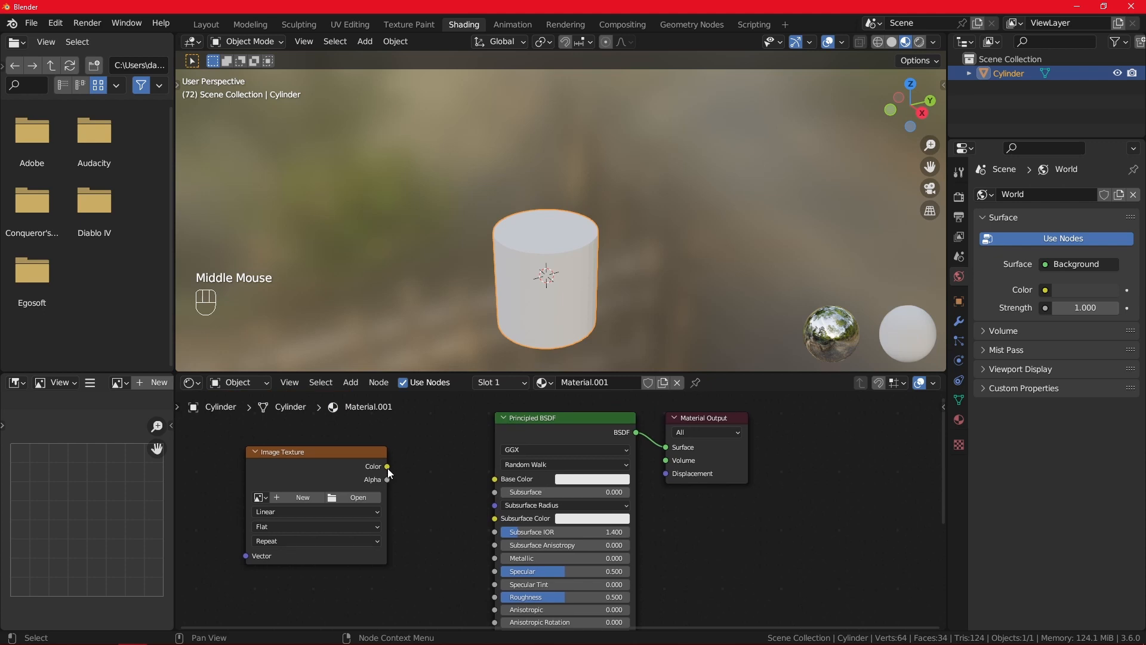
pyautogui.moveTo(388, 466); pyautogui.dragTo(494, 478)
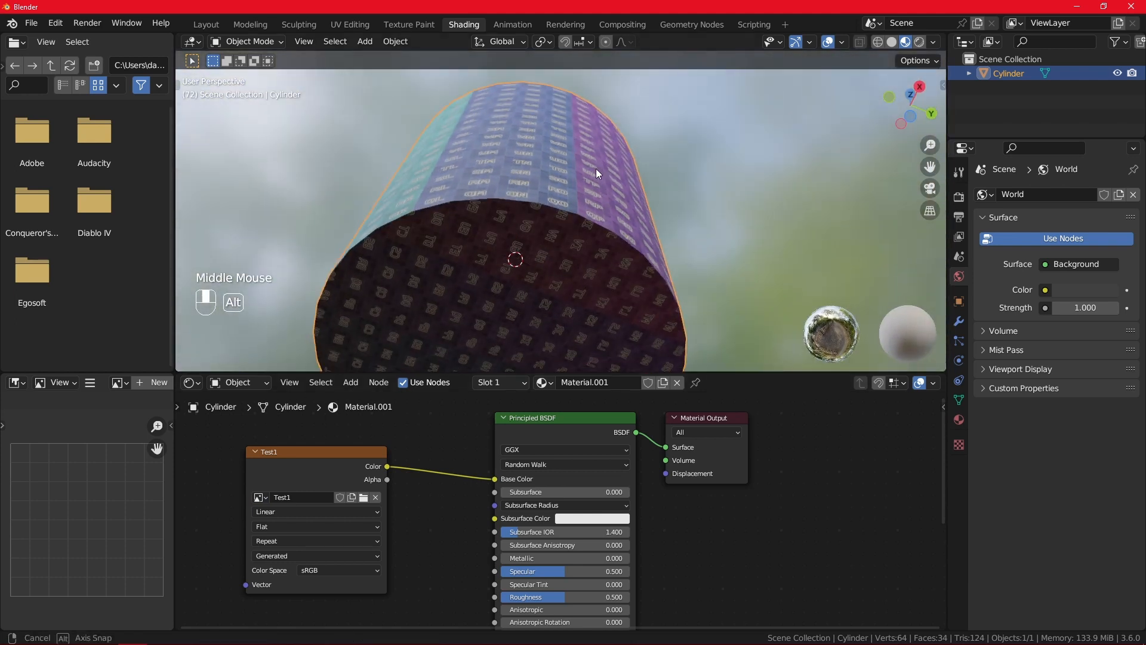
pyautogui.moveTo(592, 176); pyautogui.dragTo(592, 310)
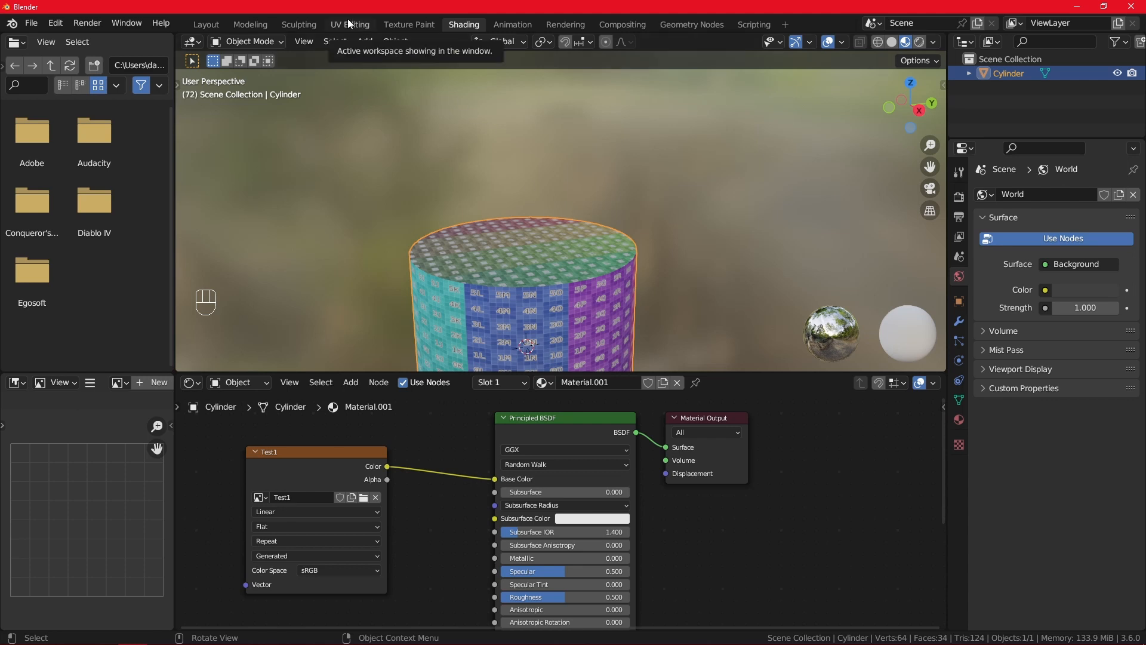
pyautogui.click(350, 24)
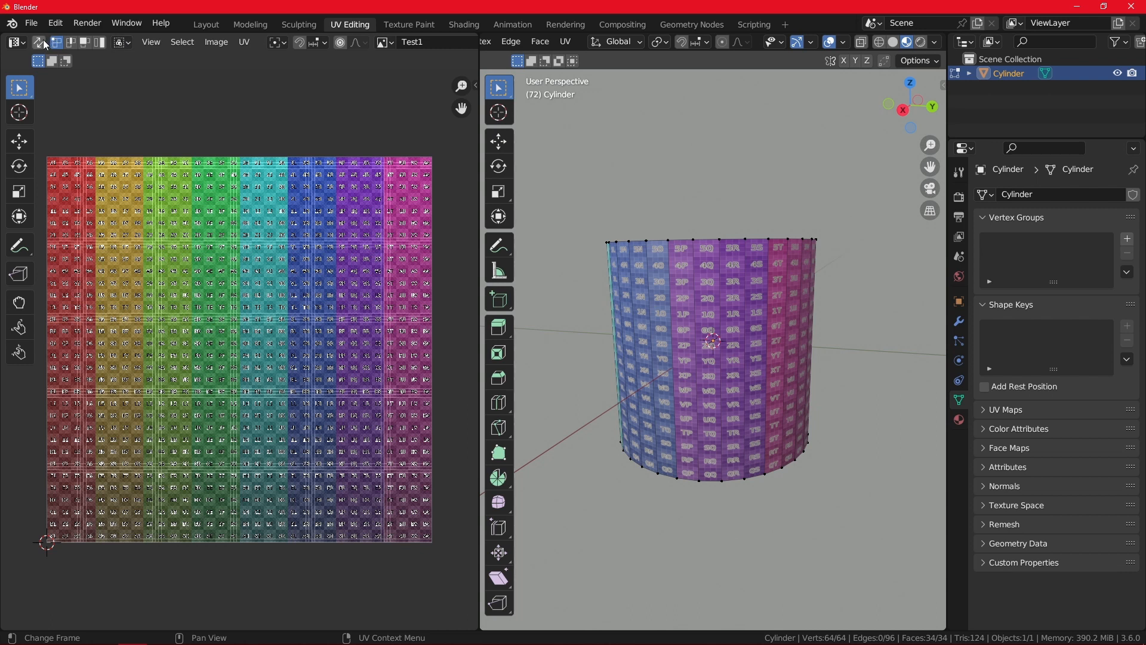
pyautogui.moveTo(40, 42)
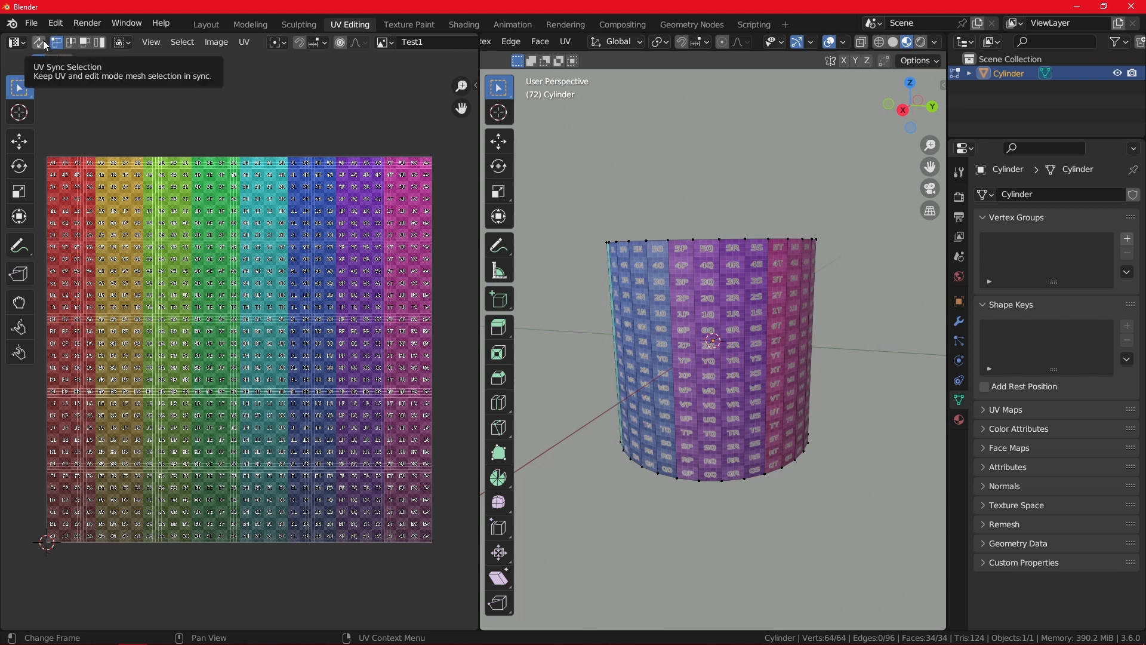
# Enable UV Sync Selection so UV and mesh selections stay linked
pyautogui.click(34, 42)
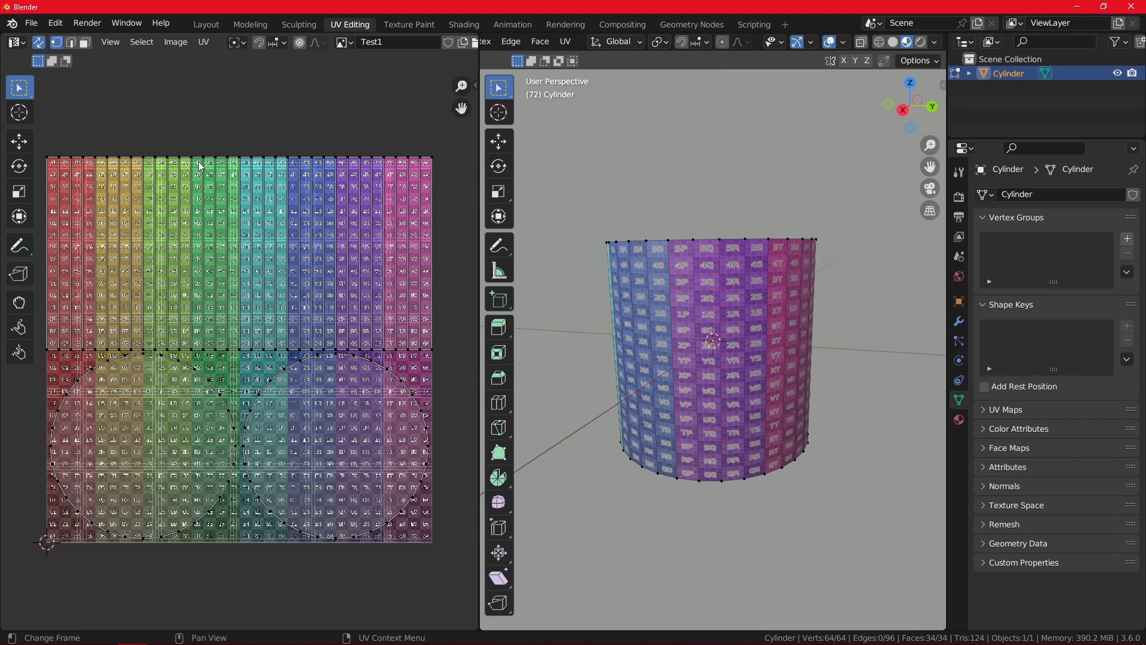
pyautogui.moveTo(286, 154)
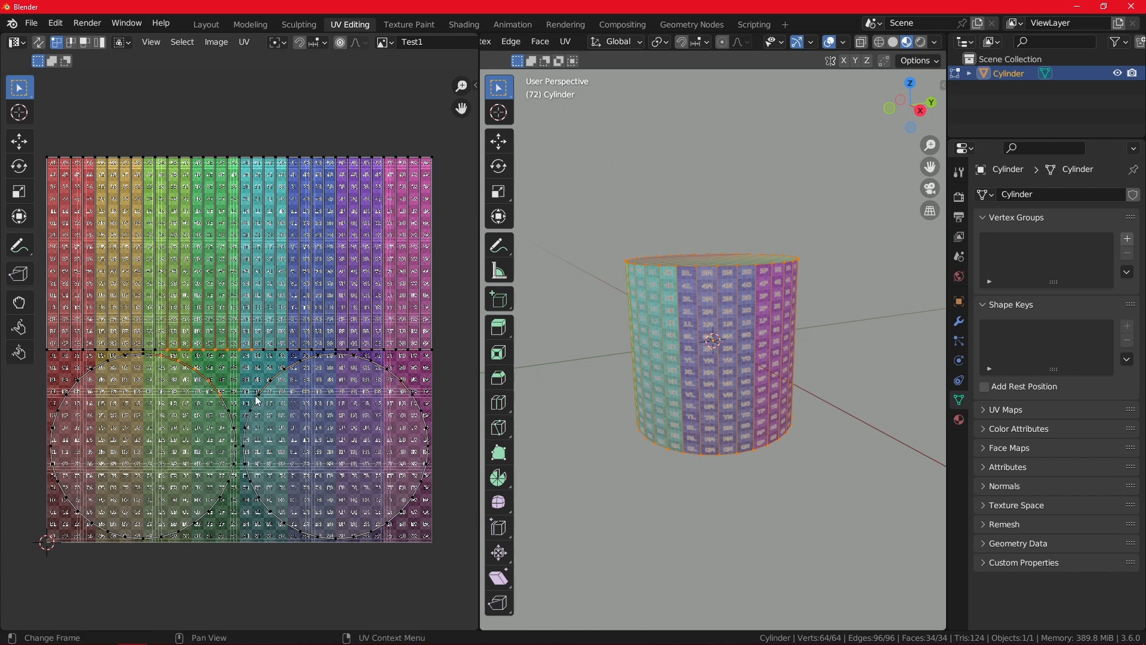
pyautogui.moveTo(646, 323)
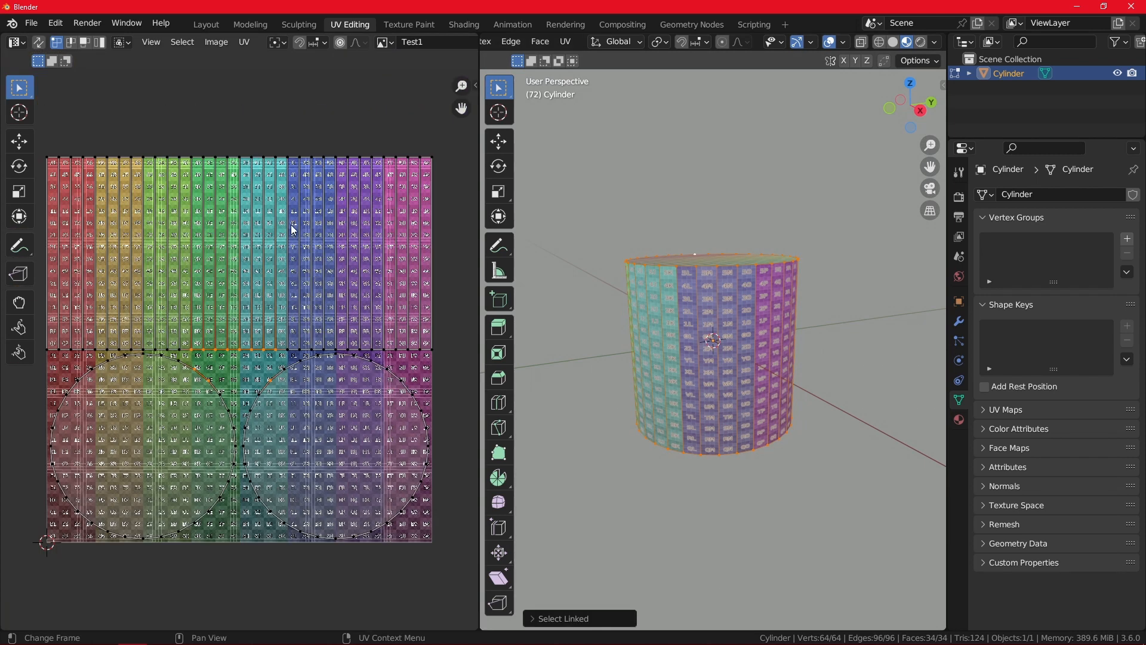
pyautogui.moveTo(297, 270)
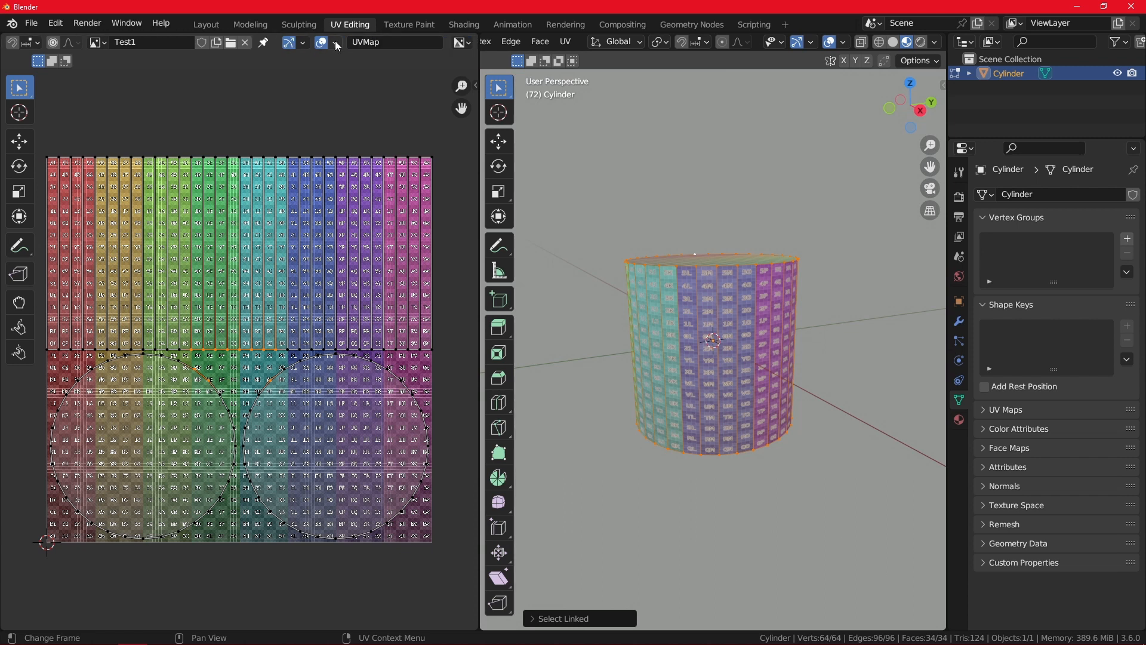
# Turn on Display Stretch in the UV editor overlays
pyautogui.click(335, 42)
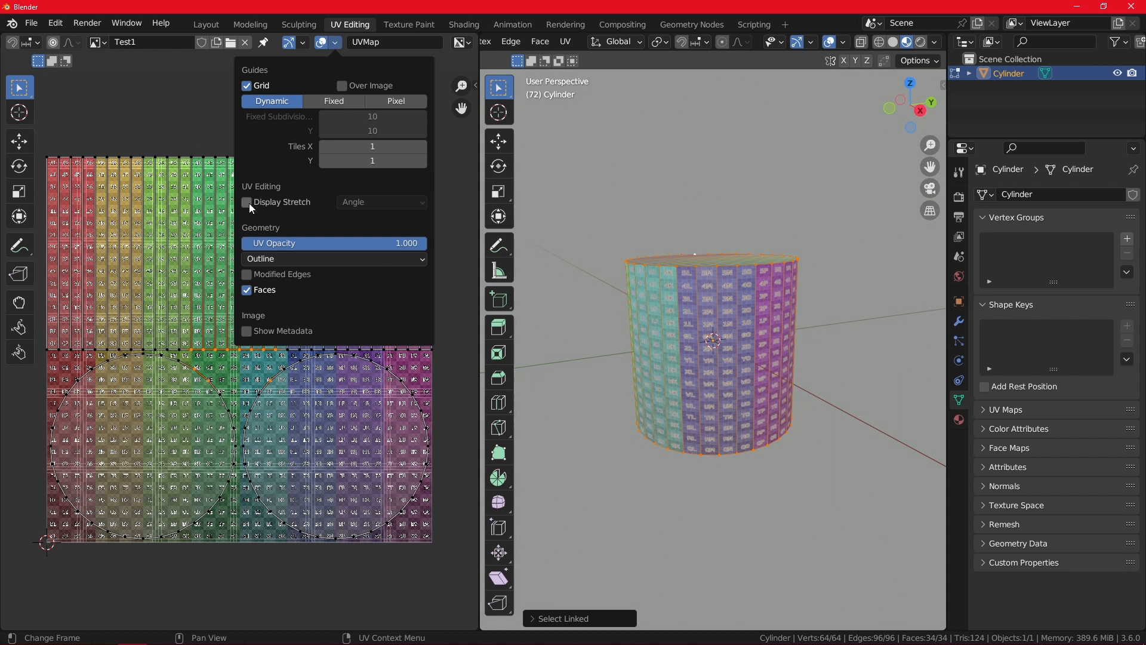
pyautogui.click(247, 202)
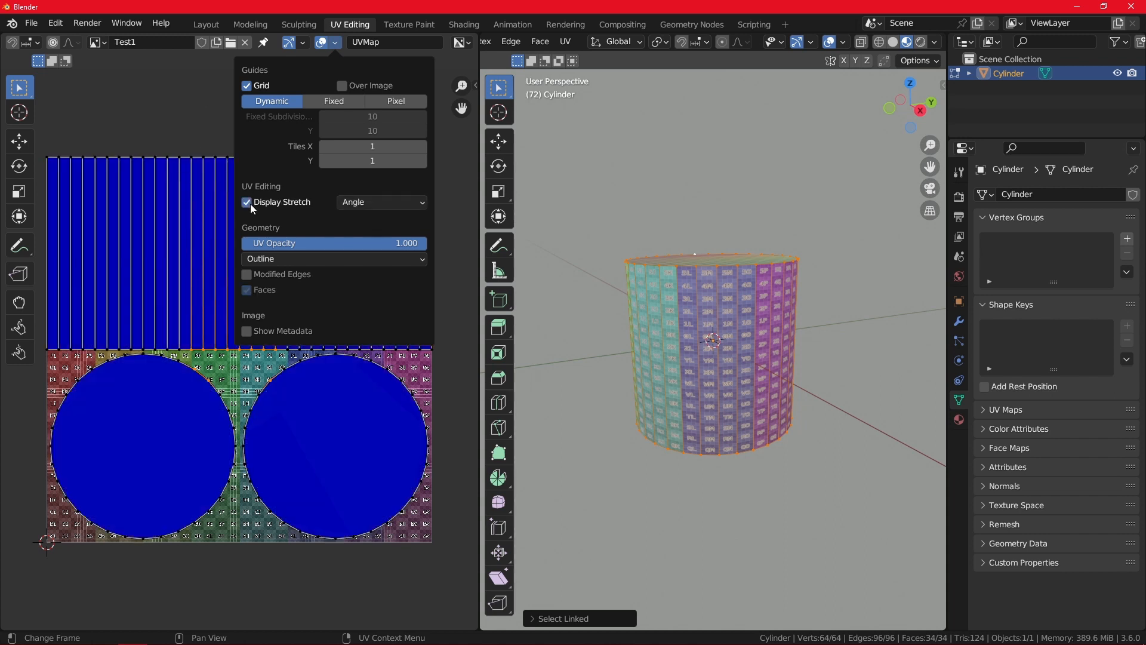
pyautogui.click(333, 42)
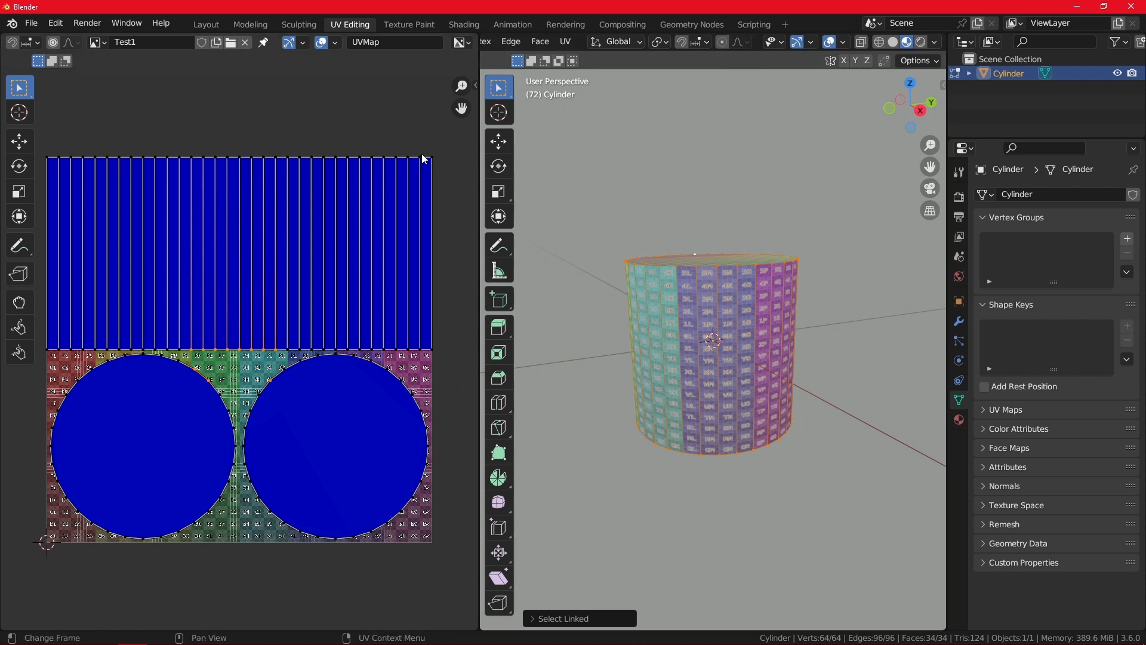
pyautogui.moveTo(435, 170)
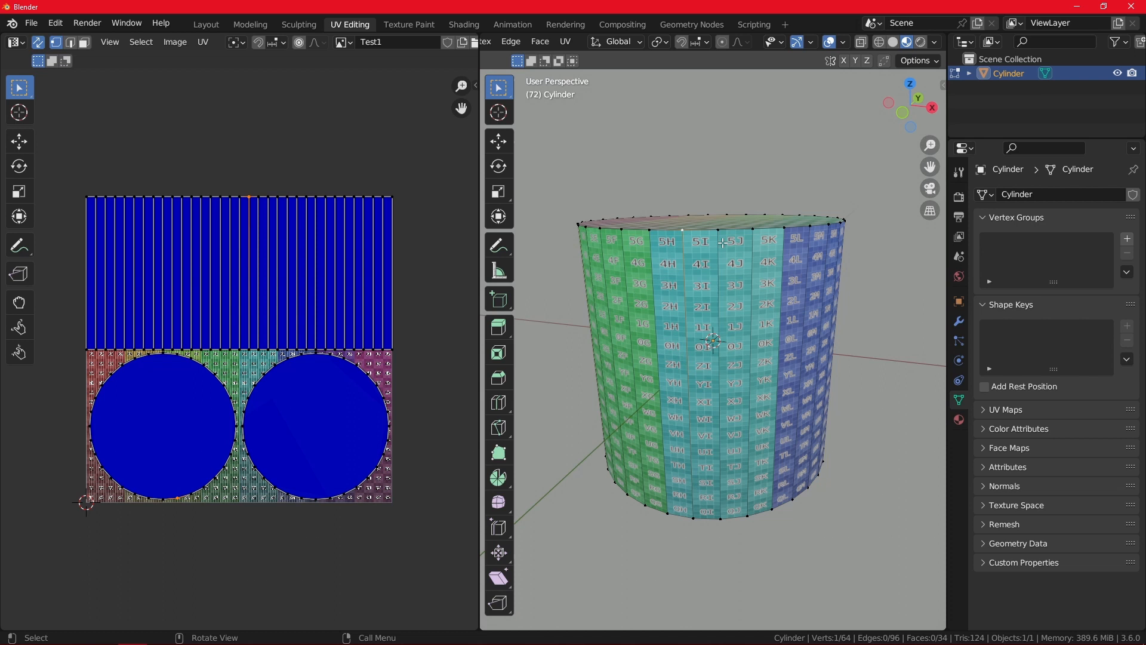
pyautogui.press('g')
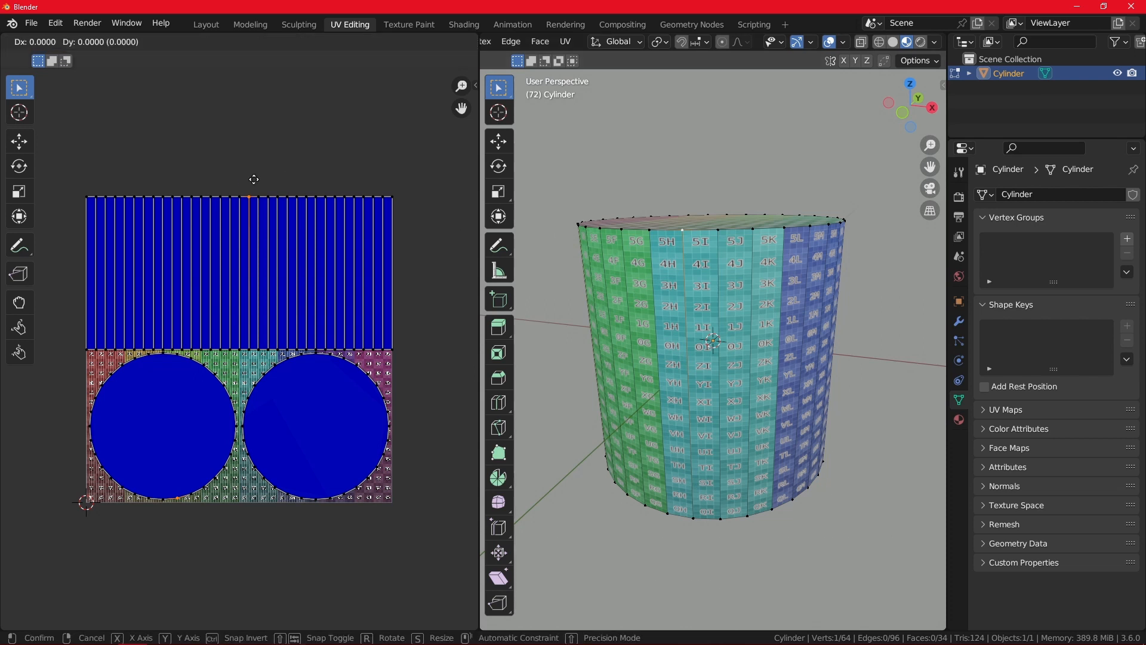
pyautogui.moveTo(253, 180); pyautogui.dragTo(253, 172)
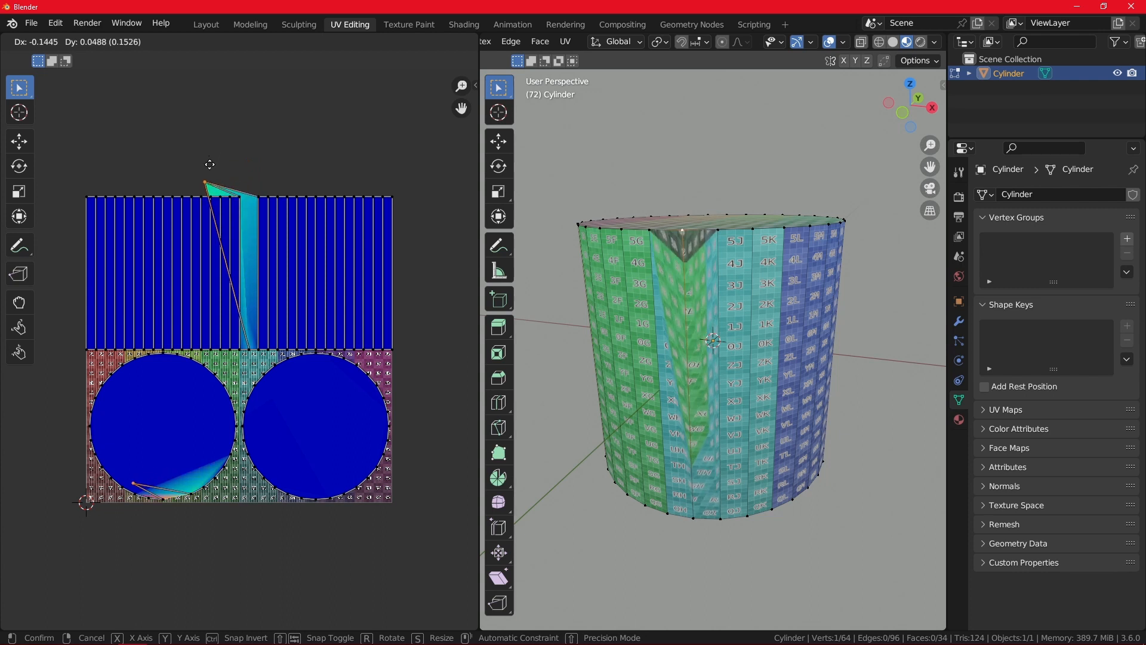
pyautogui.moveTo(241, 183); pyautogui.dragTo(252, 207)
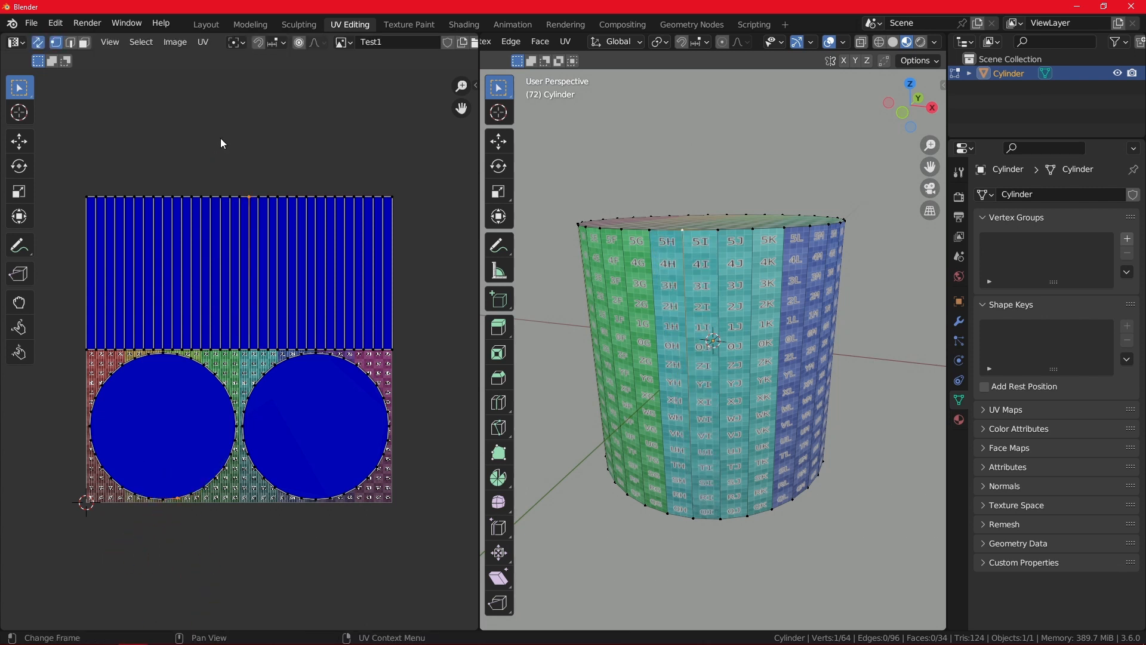
pyautogui.moveTo(249, 266)
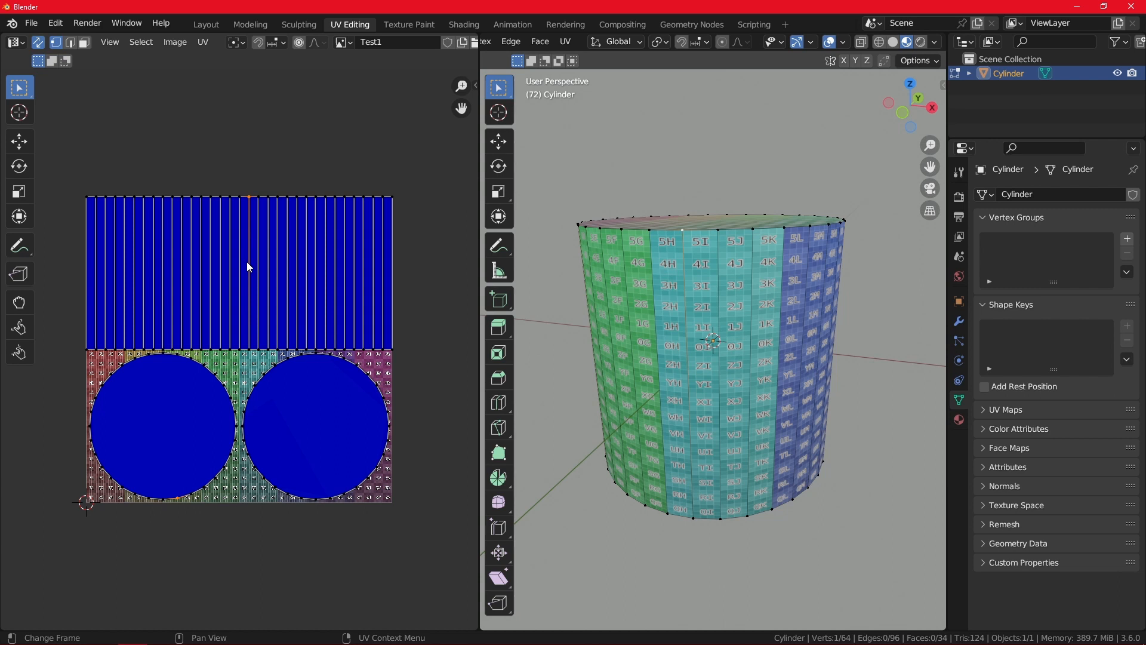
pyautogui.moveTo(250, 206)
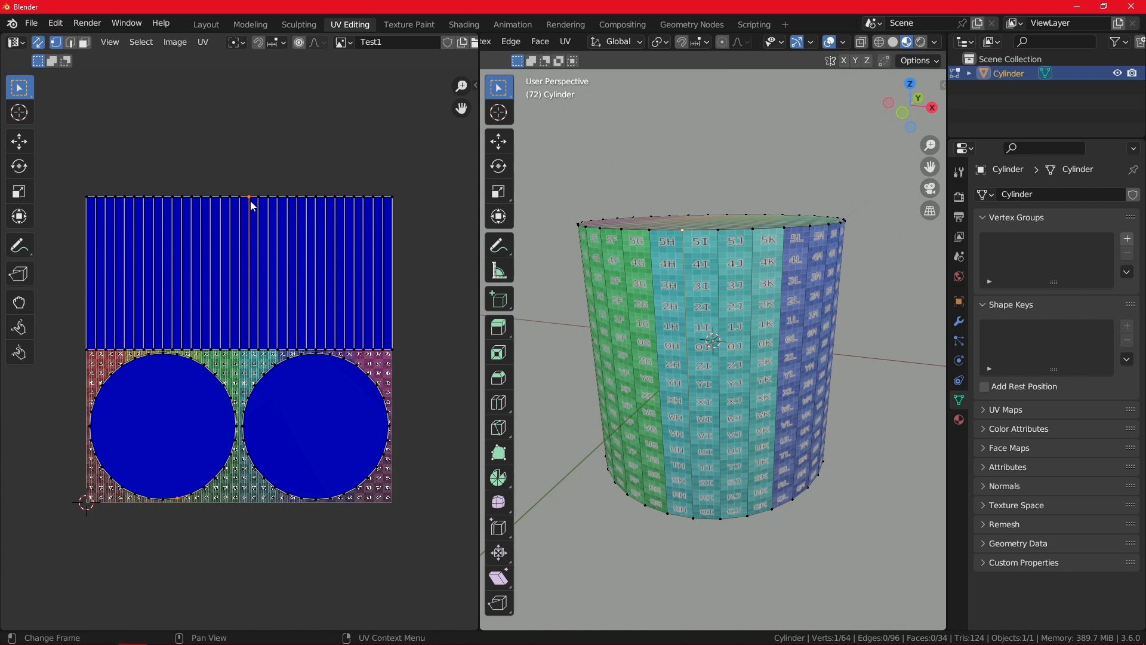
pyautogui.moveTo(327, 284)
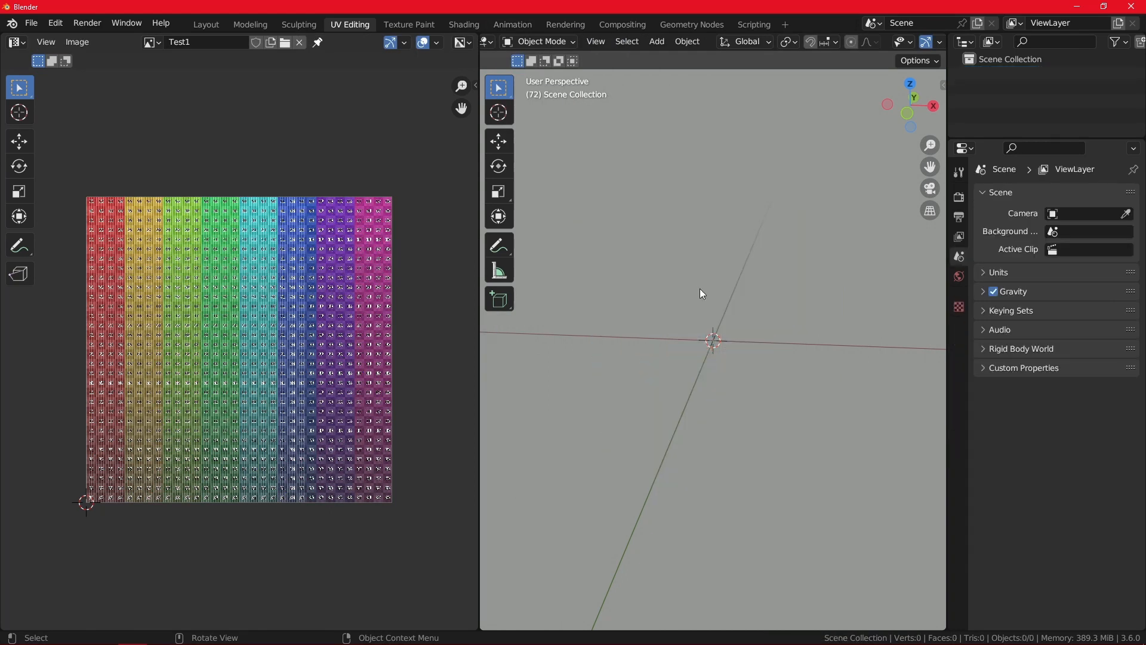
# Add a torus to the empty scene and move to the Shading workspace
pyautogui.click(655, 41)
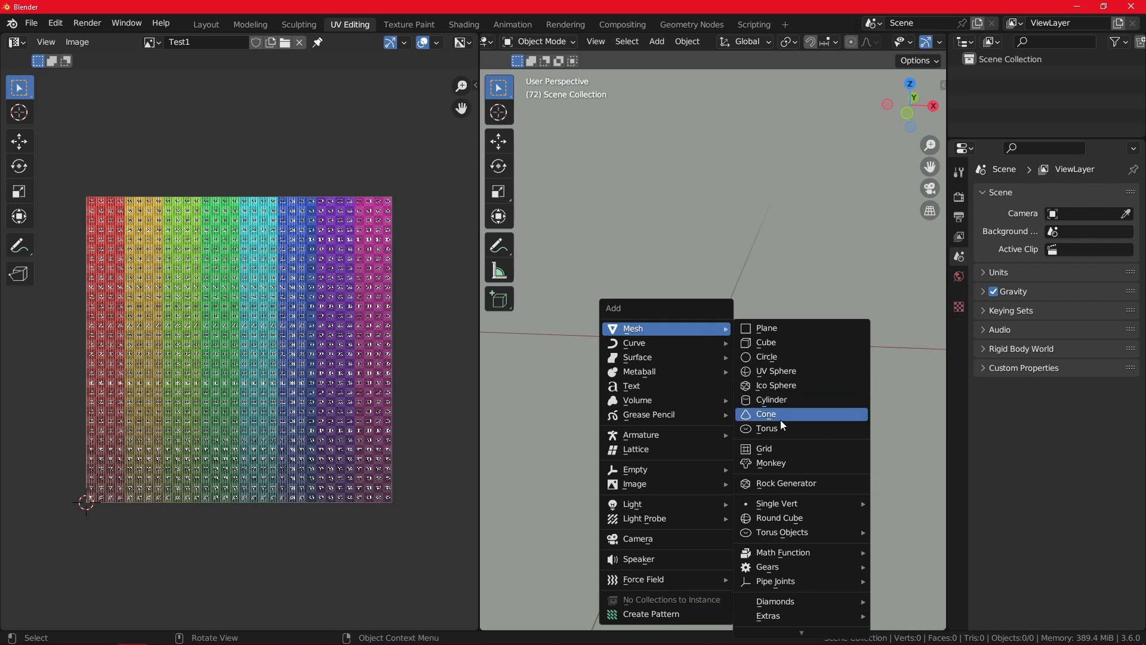
pyautogui.click(767, 429)
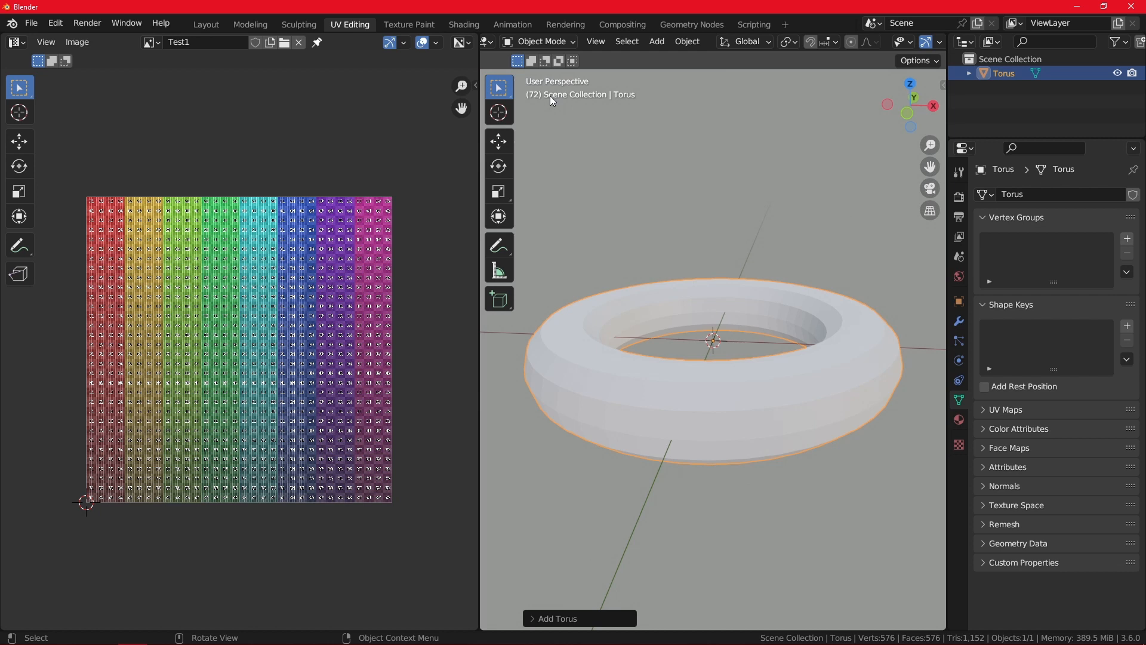
pyautogui.click(463, 24)
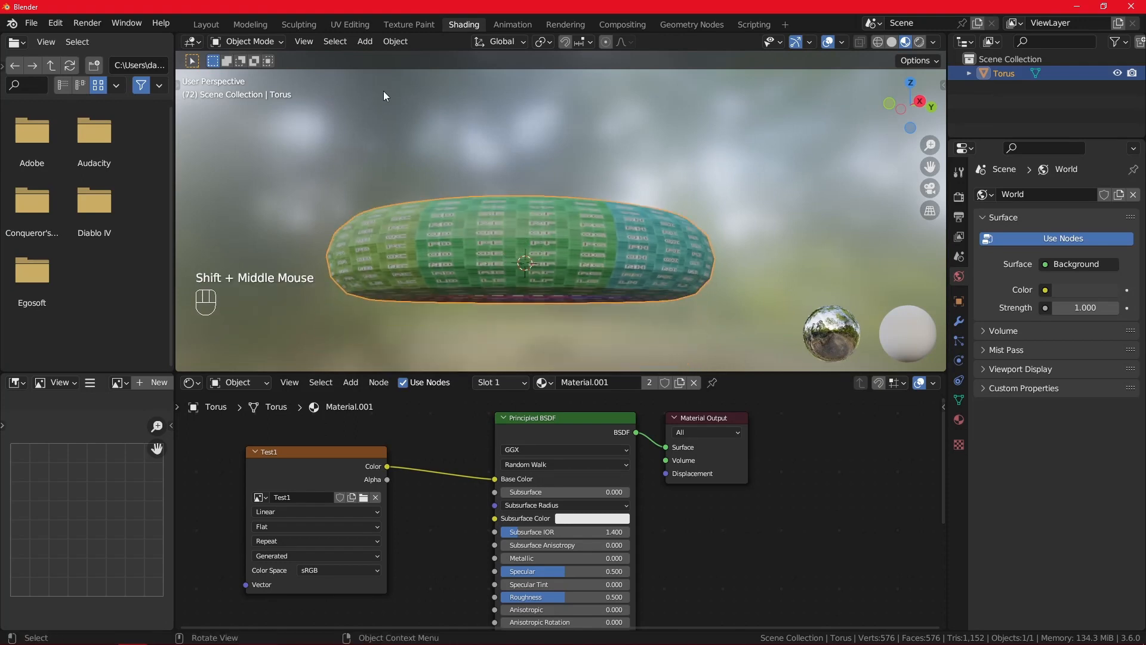
pyautogui.moveTo(480, 181)
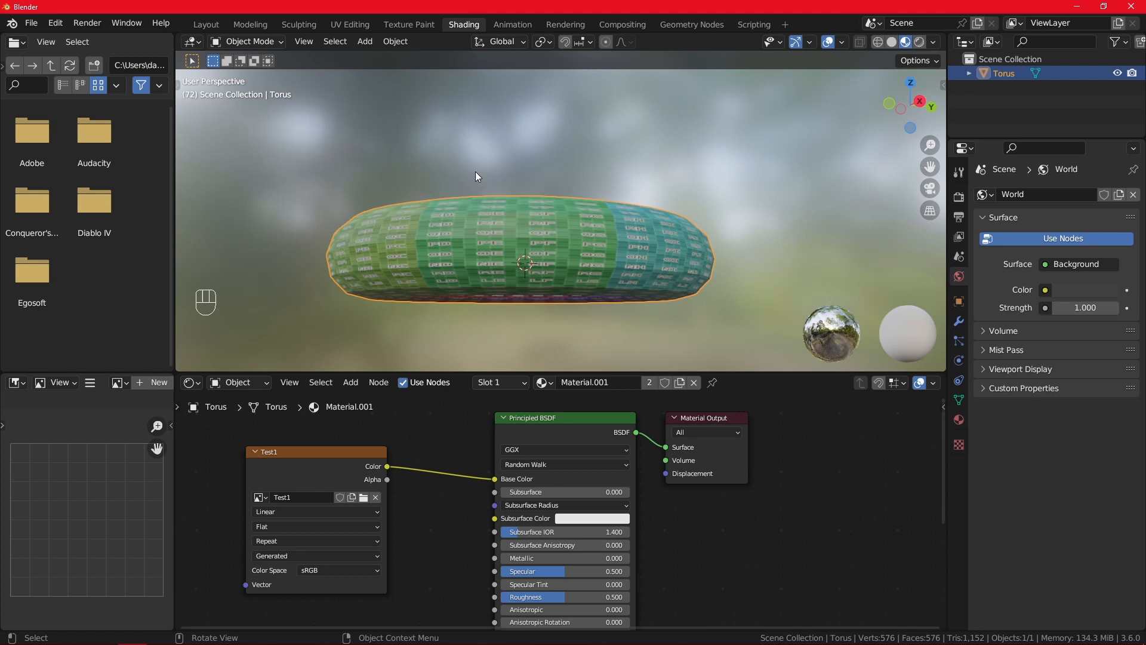
pyautogui.moveTo(408, 24)
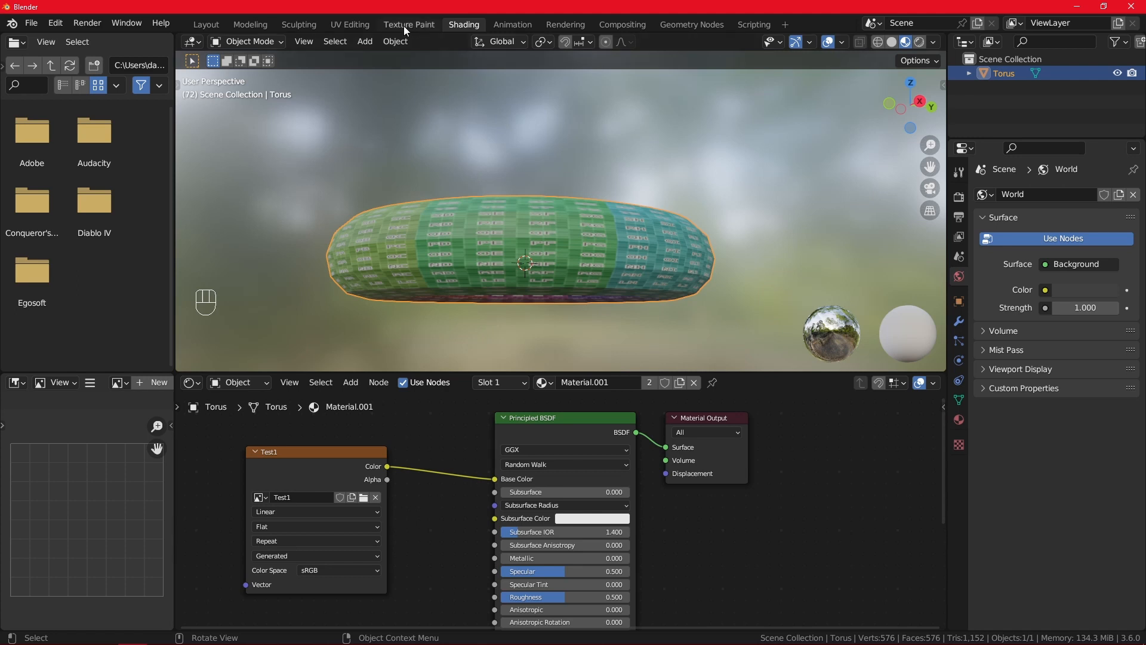
# Switch to UV Editing and tilt the view to look across the torus
pyautogui.click(350, 24)
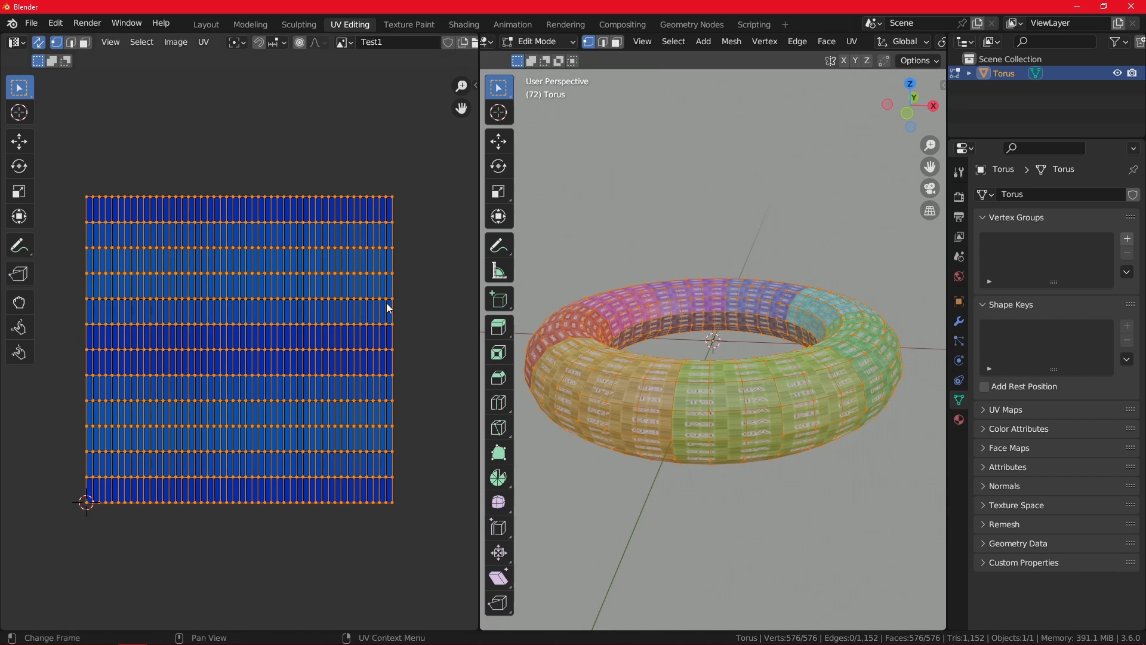
pyautogui.moveTo(363, 304)
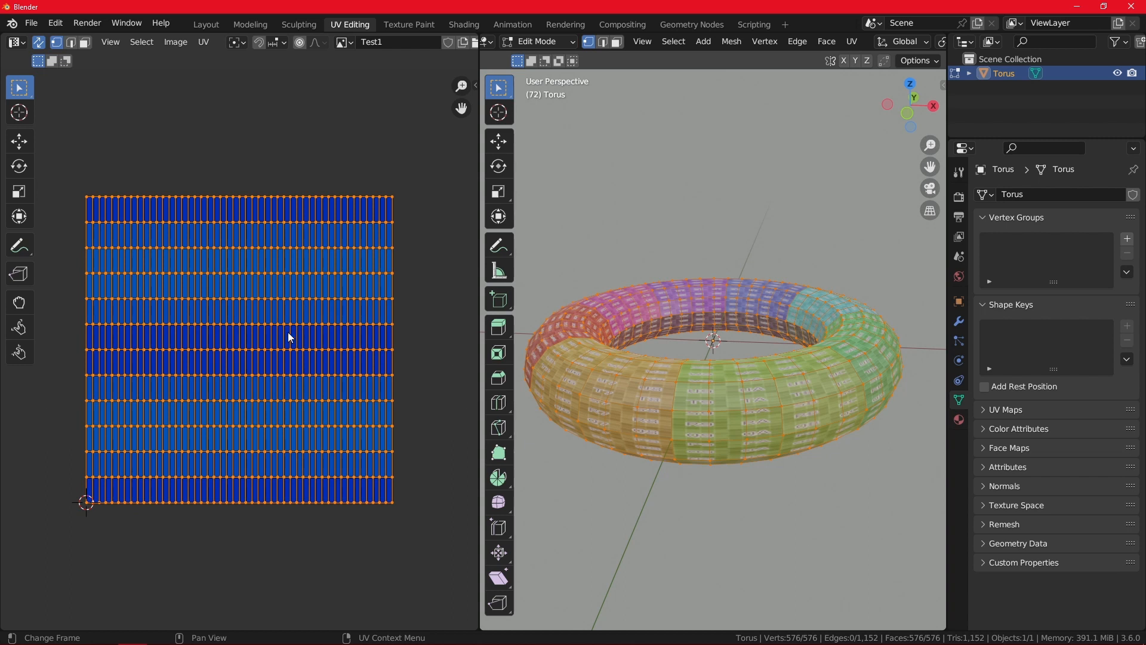
pyautogui.moveTo(305, 341)
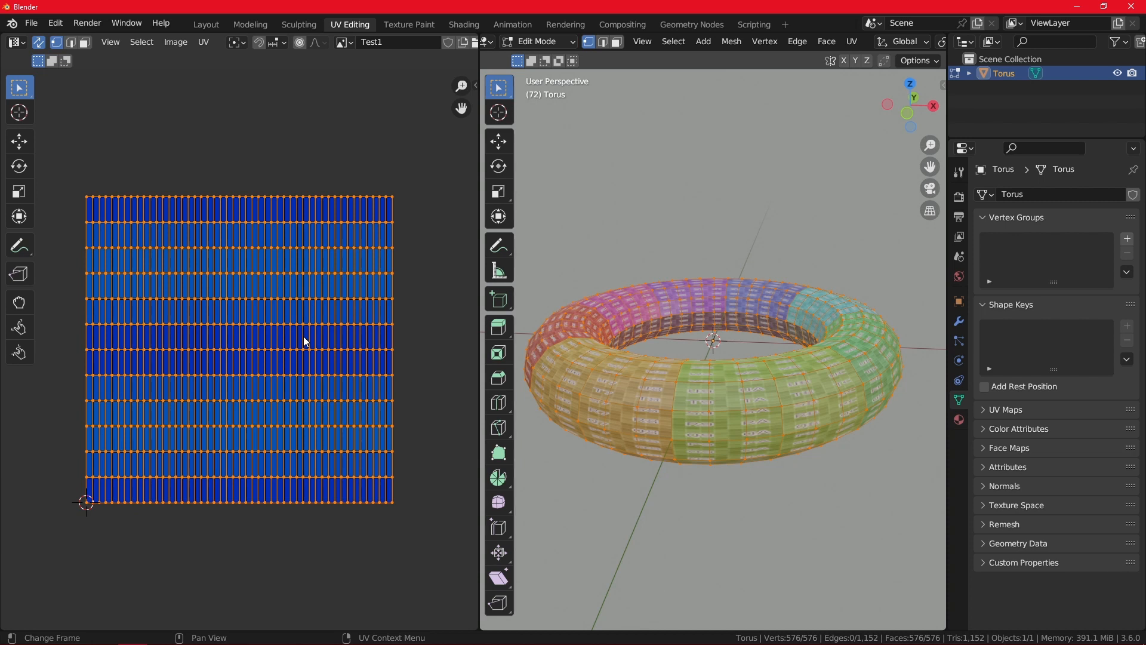
pyautogui.moveTo(697, 389)
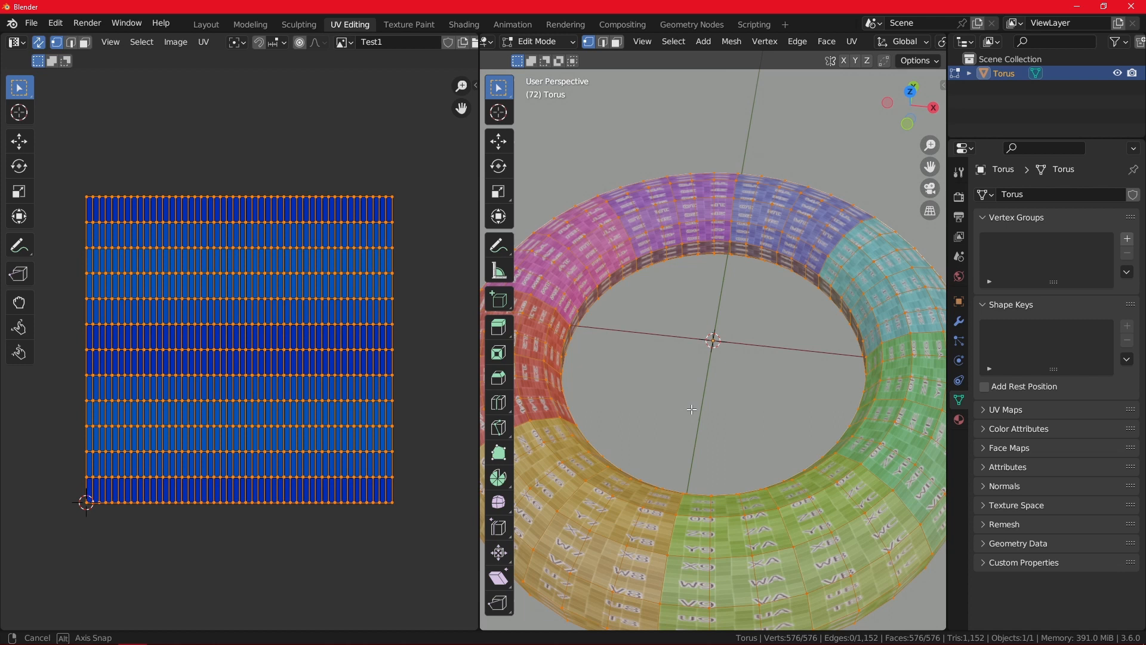
pyautogui.moveTo(692, 409); pyautogui.dragTo(789, 320)
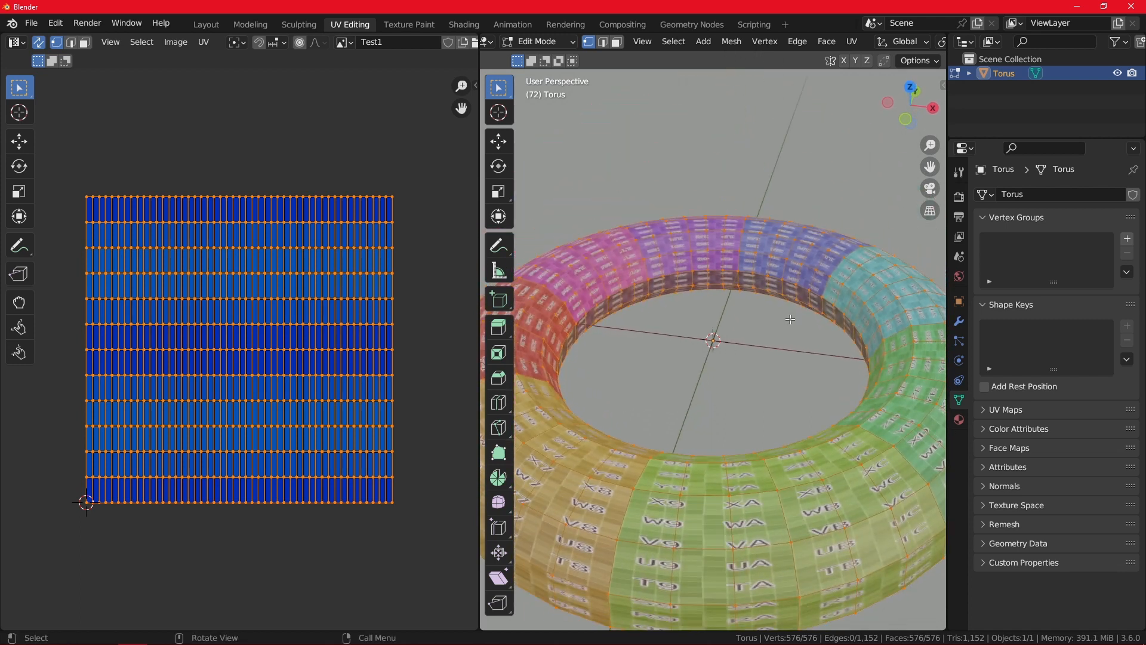
pyautogui.moveTo(776, 454)
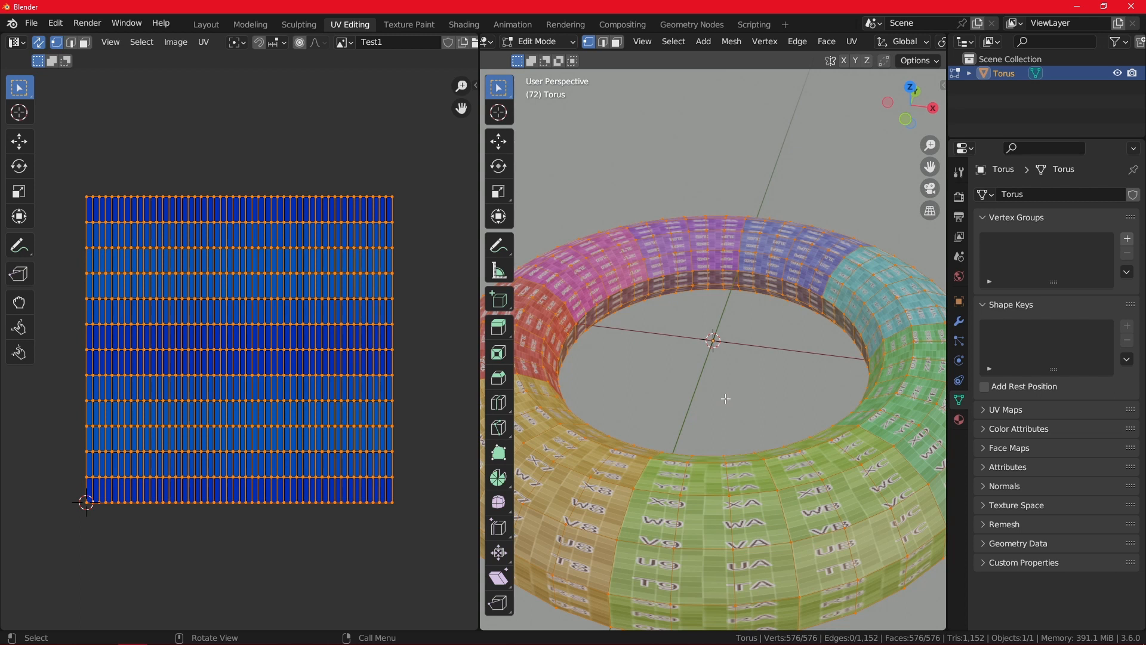
pyautogui.moveTo(634, 283)
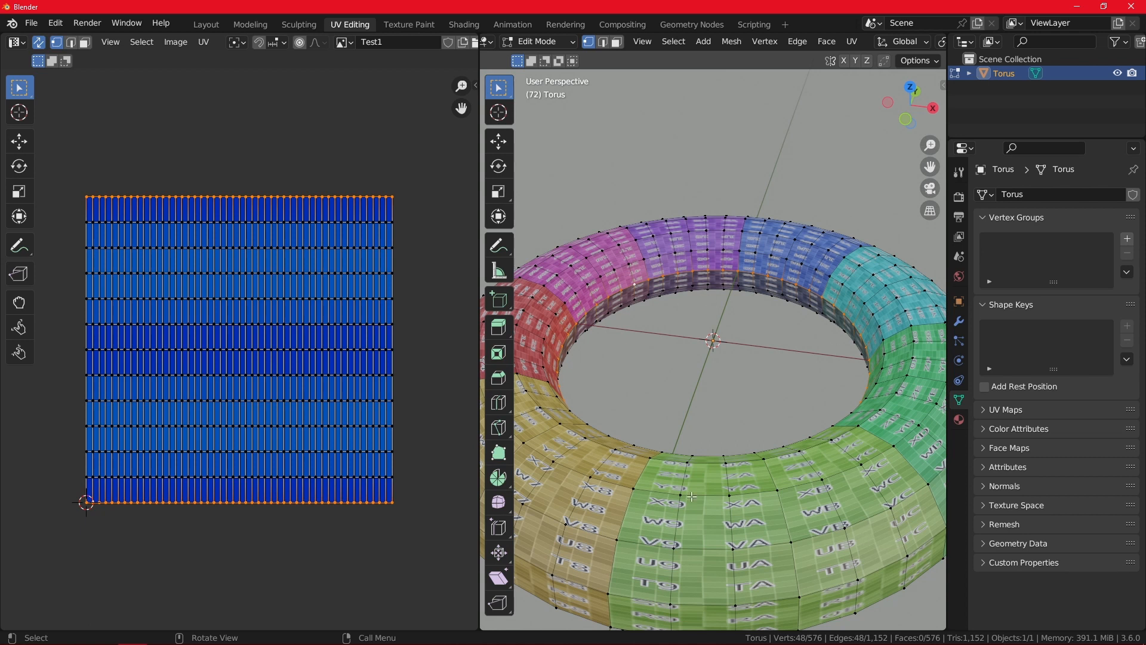
pyautogui.moveTo(760, 377)
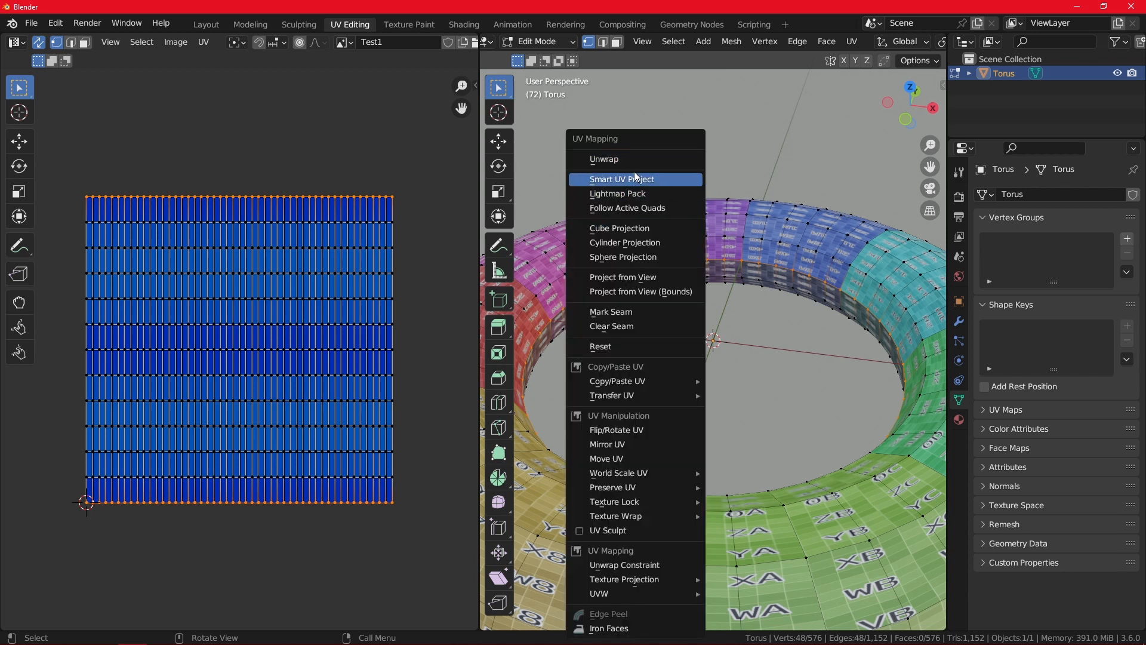
pyautogui.moveTo(621, 179)
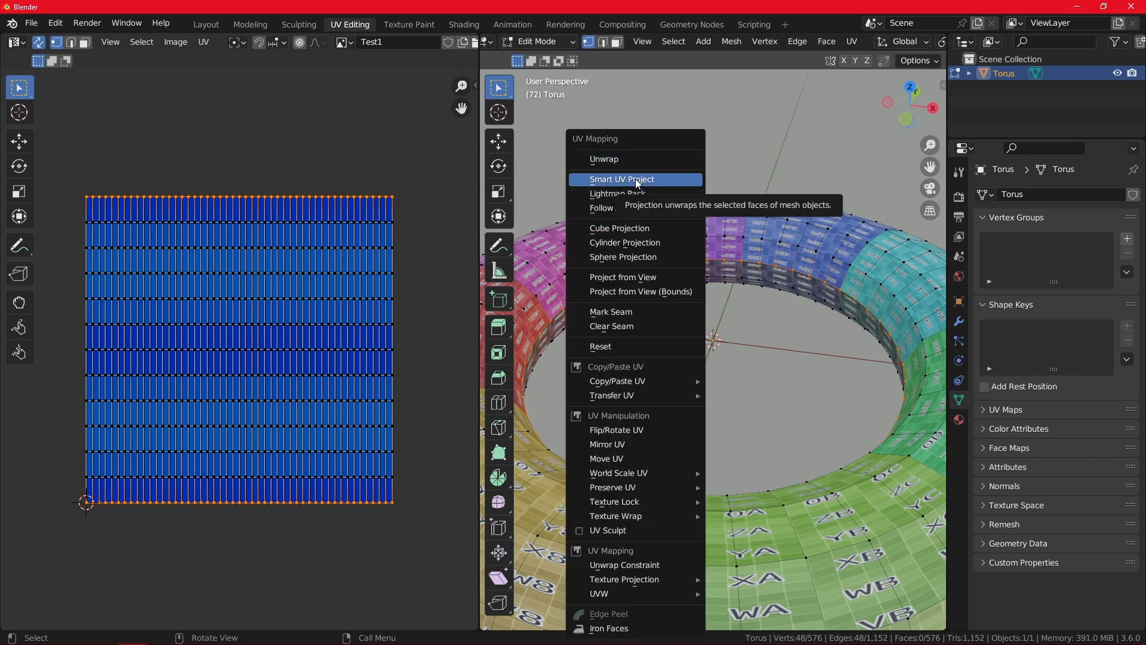
pyautogui.moveTo(610, 312)
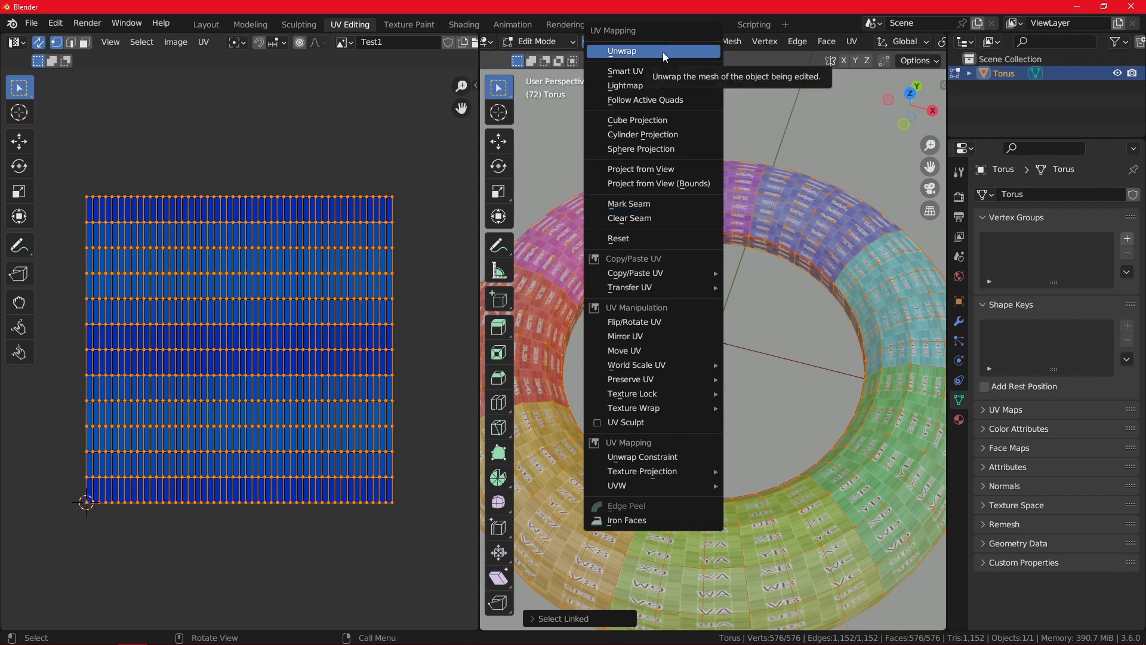
# Unwrap all torus faces into a concentric ring UV layout
pyautogui.click(622, 52)
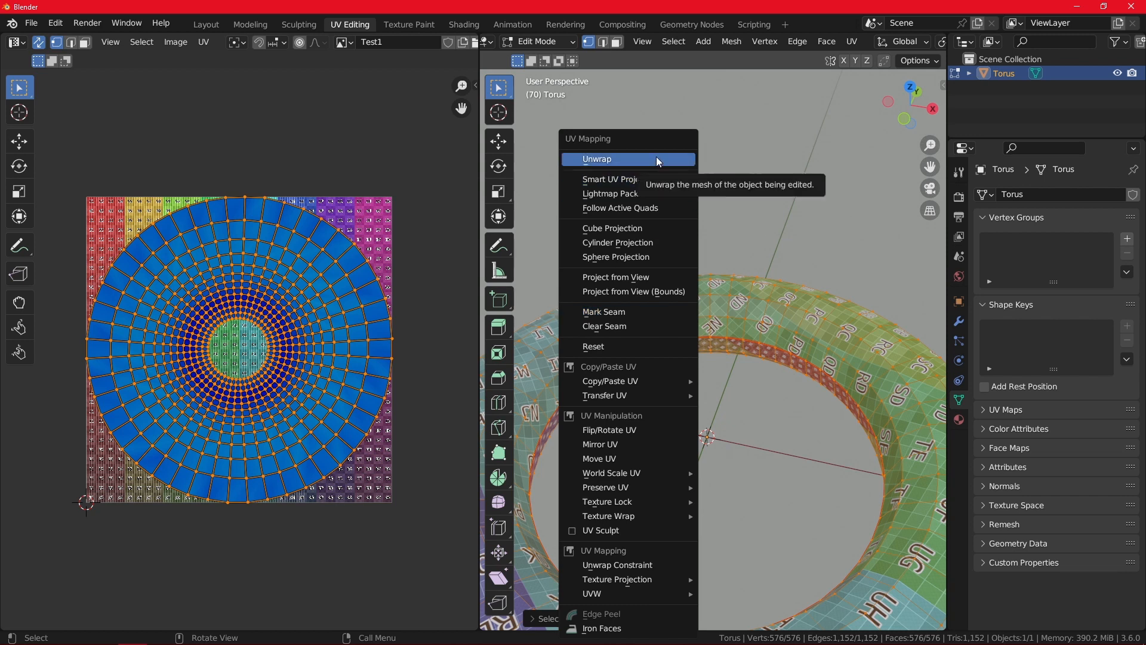
# Re-unwrap the torus as one long strip and rotate the island to lie horizontally
pyautogui.click(597, 159)
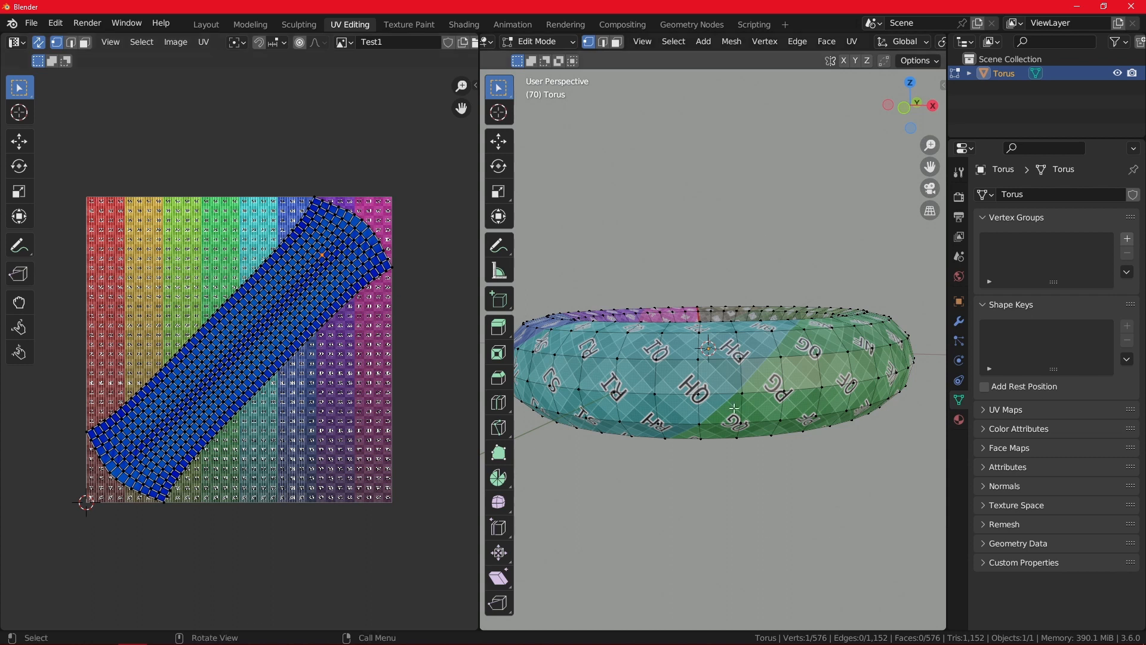
pyautogui.moveTo(324, 258)
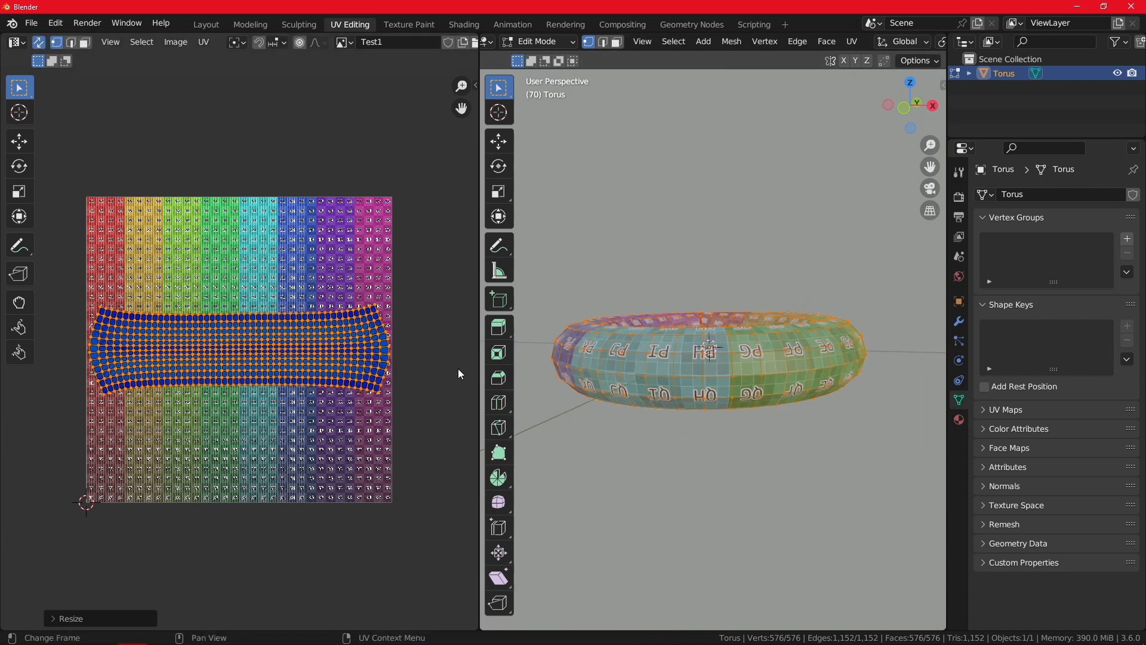
pyautogui.press('r')
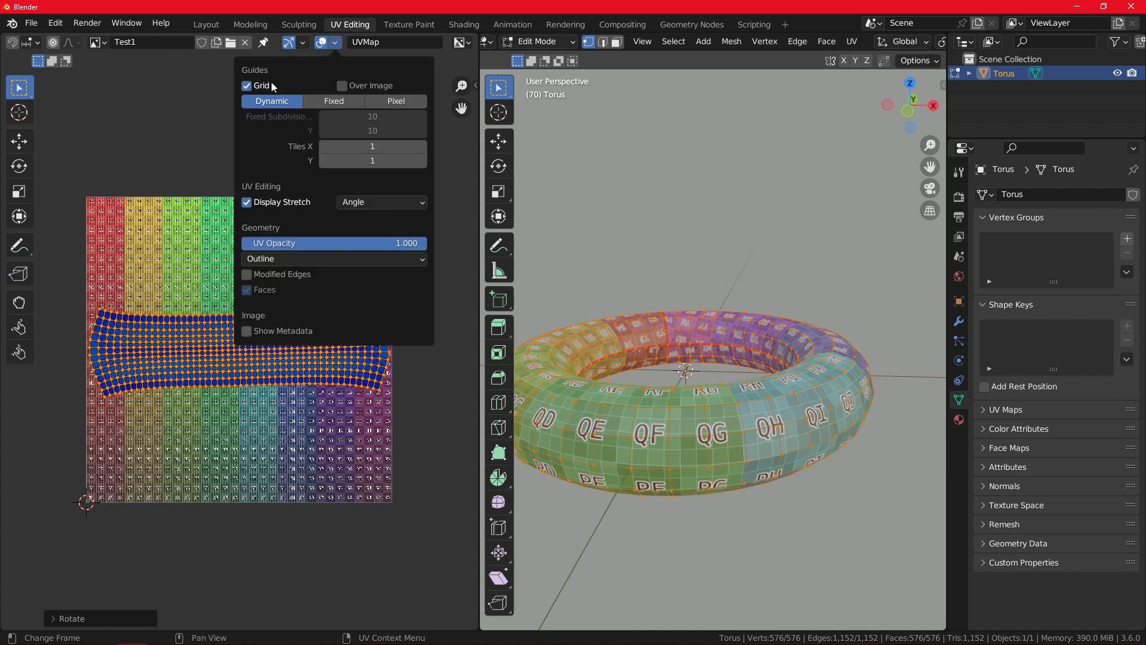
pyautogui.moveTo(261, 86)
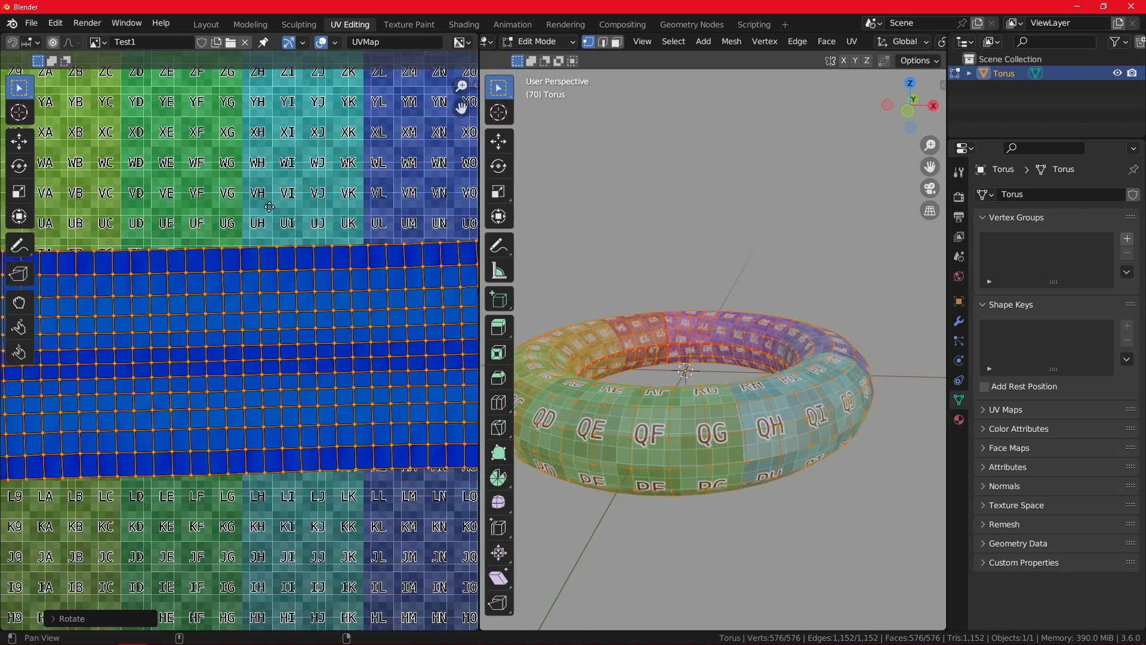
# Enable Grid Over Image in the UV Editor overlays and try Fixed subdivisions
pyautogui.click(327, 42)
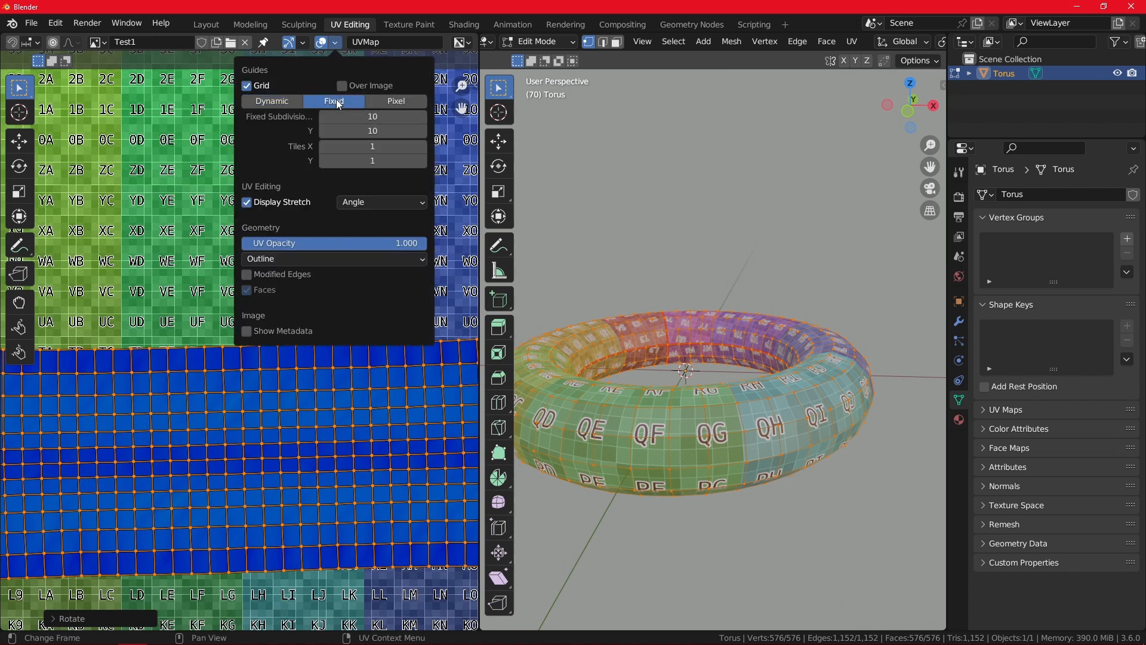
pyautogui.click(271, 100)
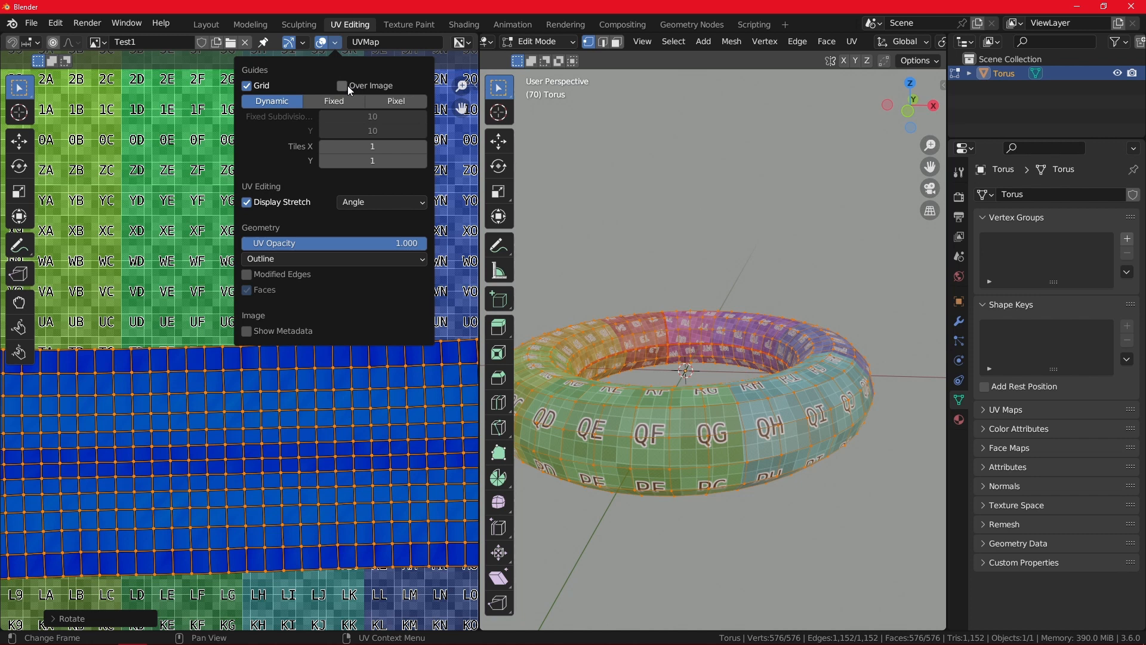
pyautogui.click(340, 86)
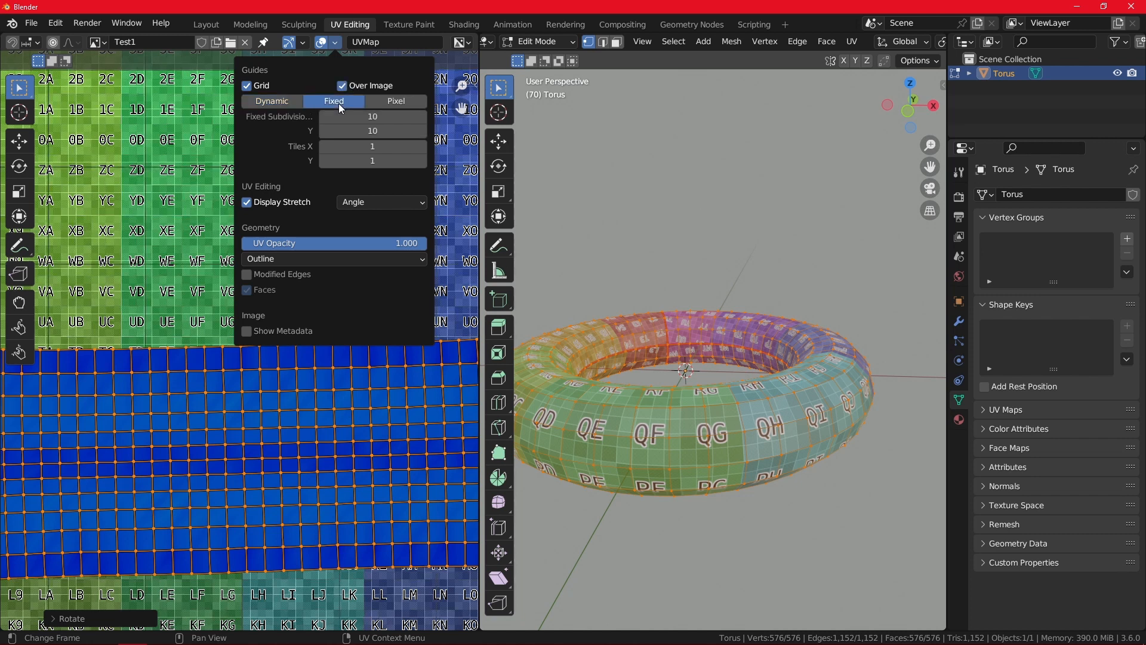
pyautogui.click(335, 41)
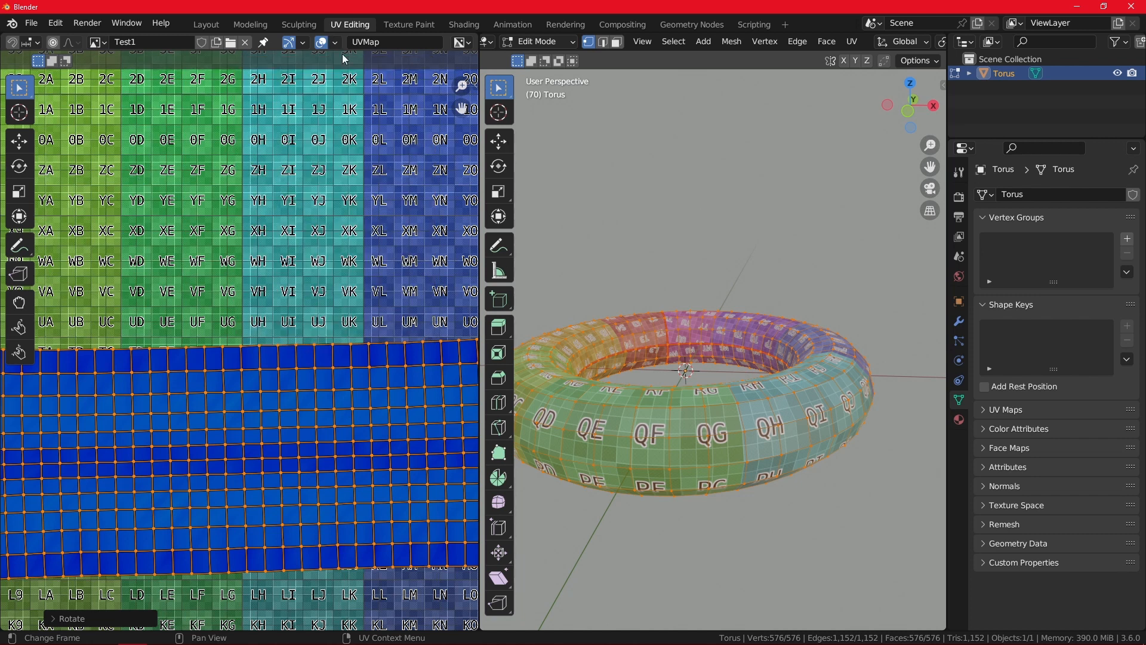
pyautogui.click(338, 41)
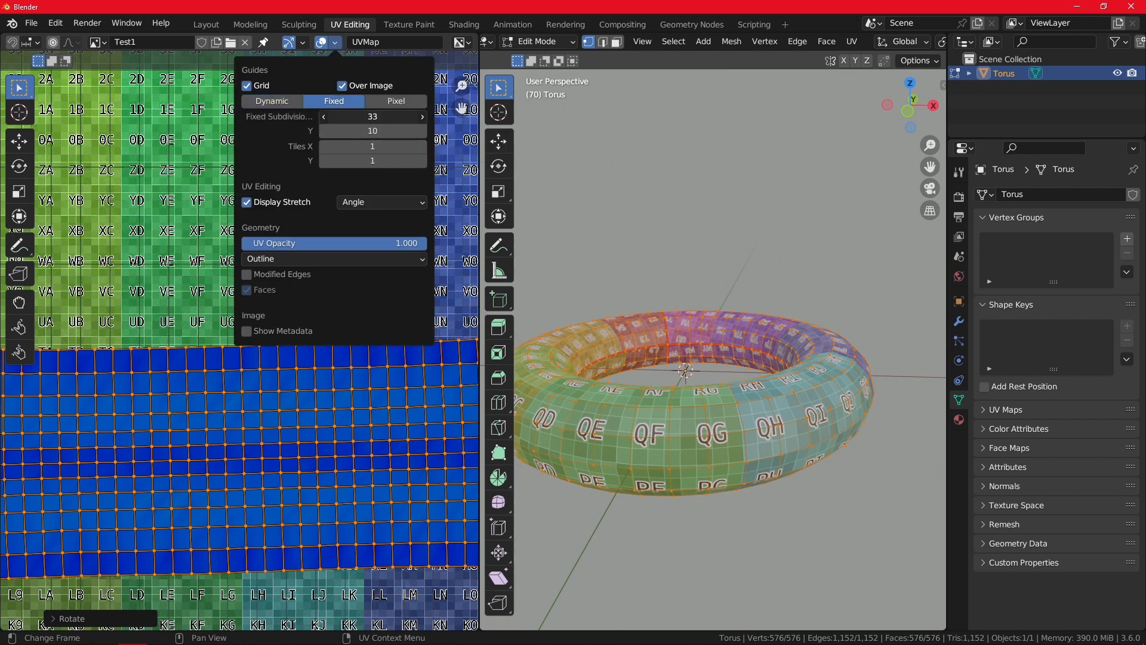
# Adjust the fixed grid subdivision count, then set the grid guide back to Dynamic
pyautogui.click(373, 116)
pyautogui.write('10')
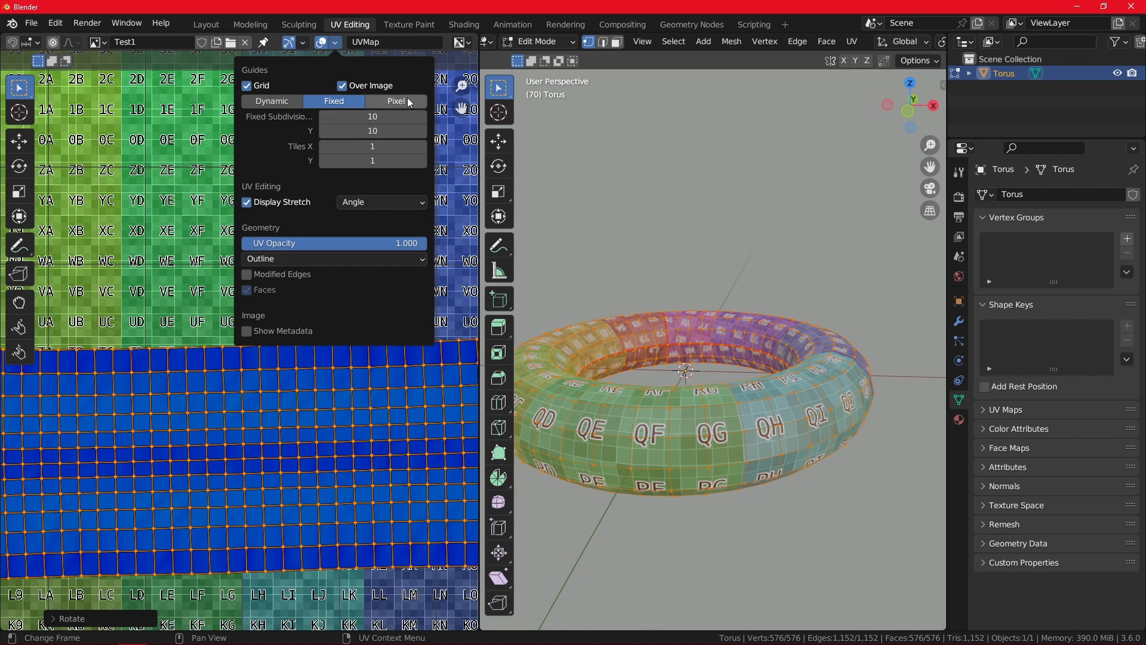
pyautogui.click(333, 100)
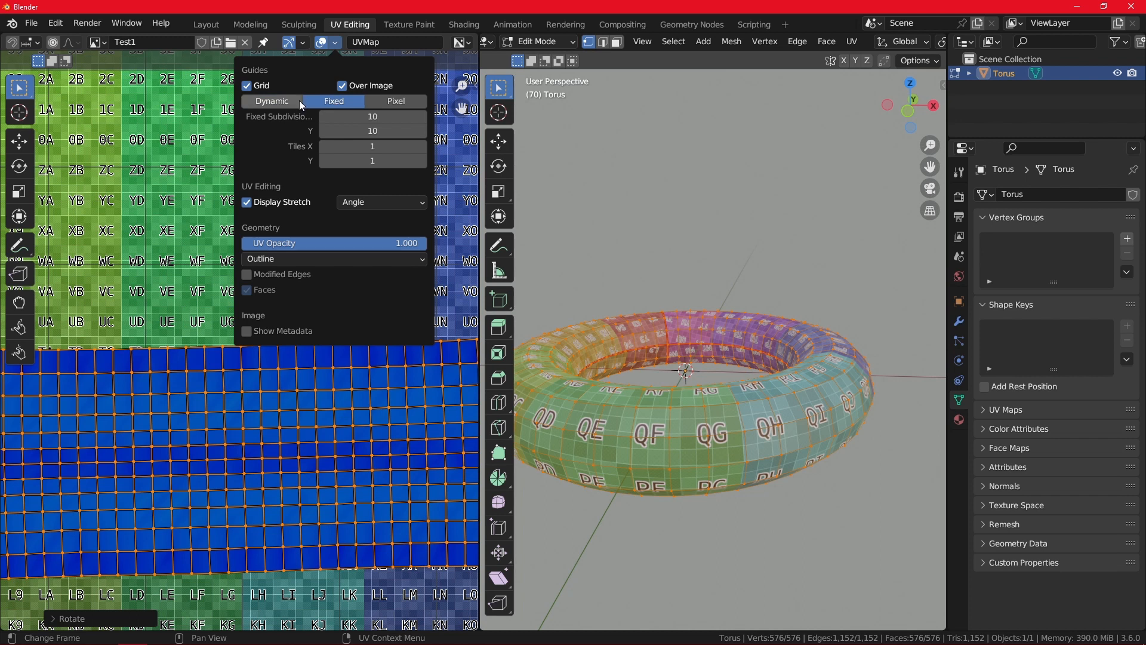
pyautogui.click(271, 100)
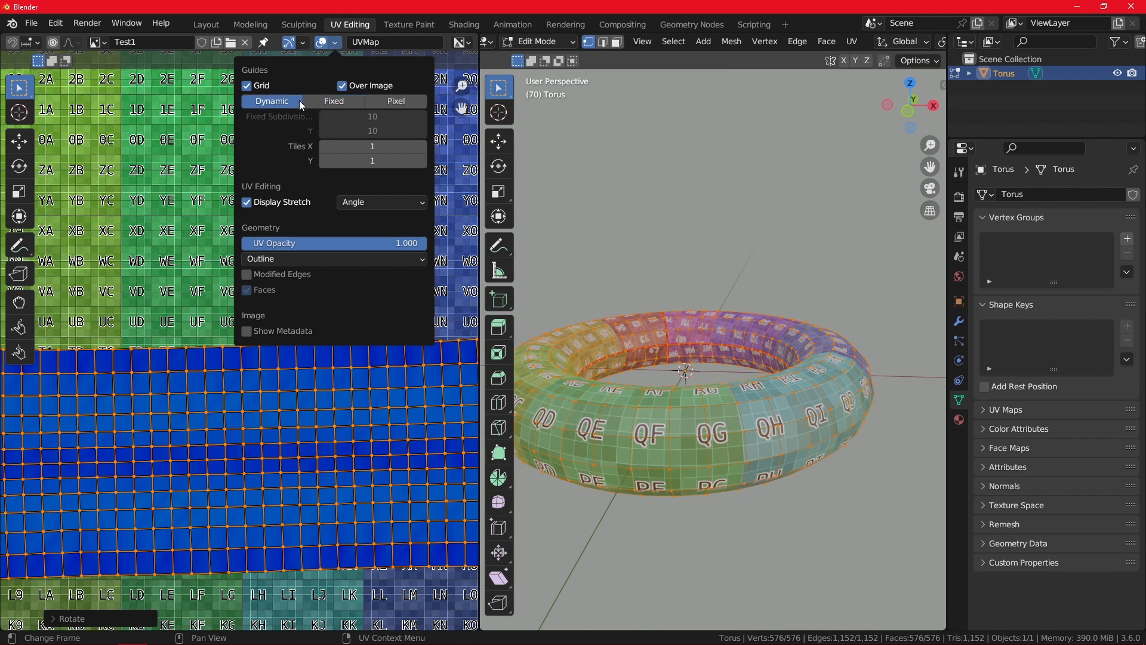
pyautogui.click(333, 100)
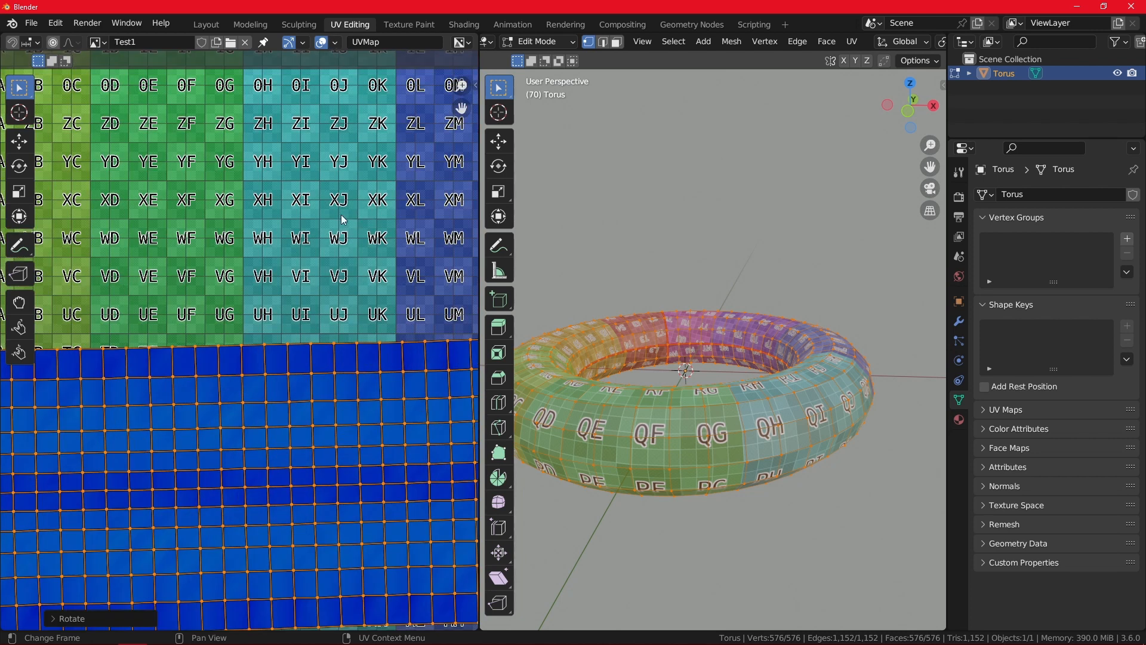
pyautogui.scroll(-3)
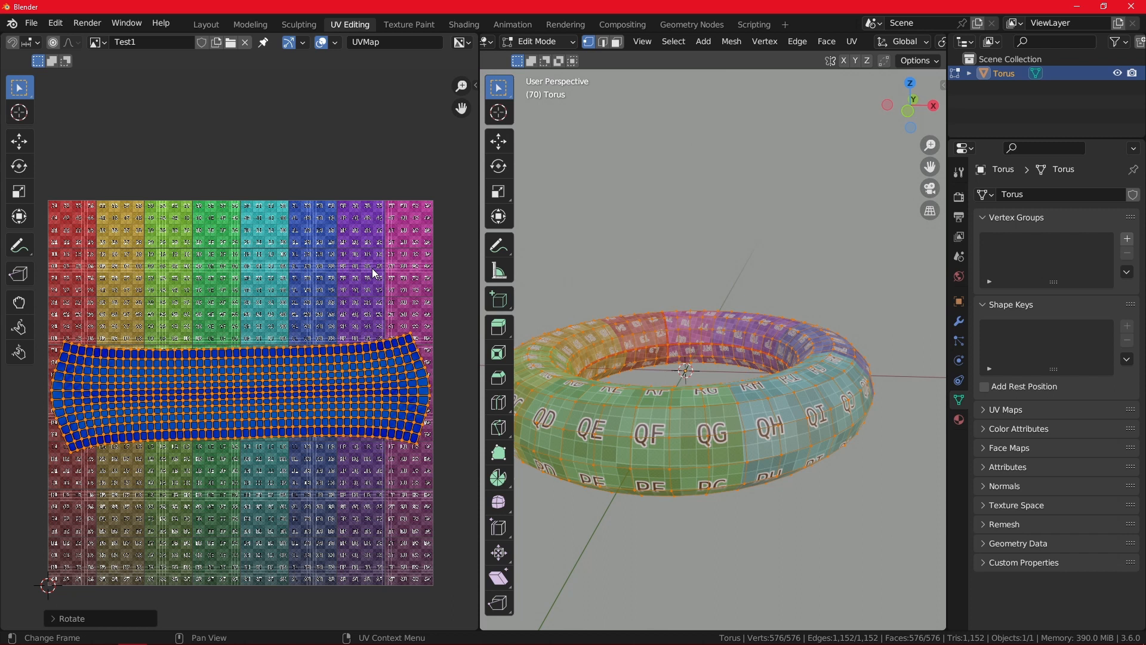
pyautogui.moveTo(412, 217)
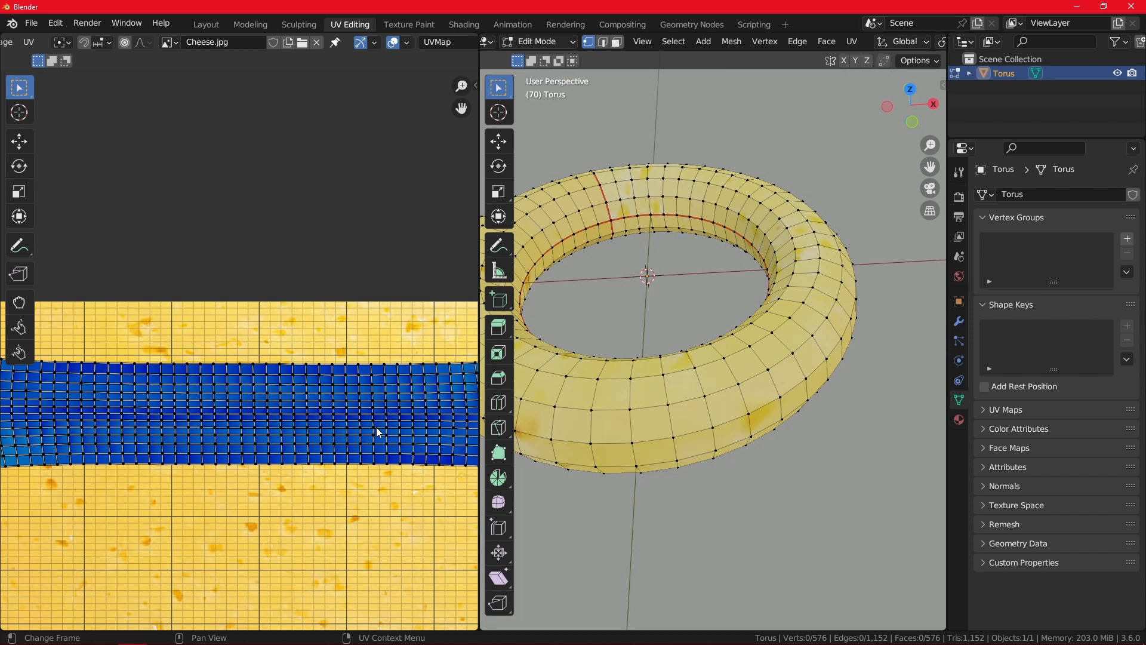
pyautogui.moveTo(419, 581)
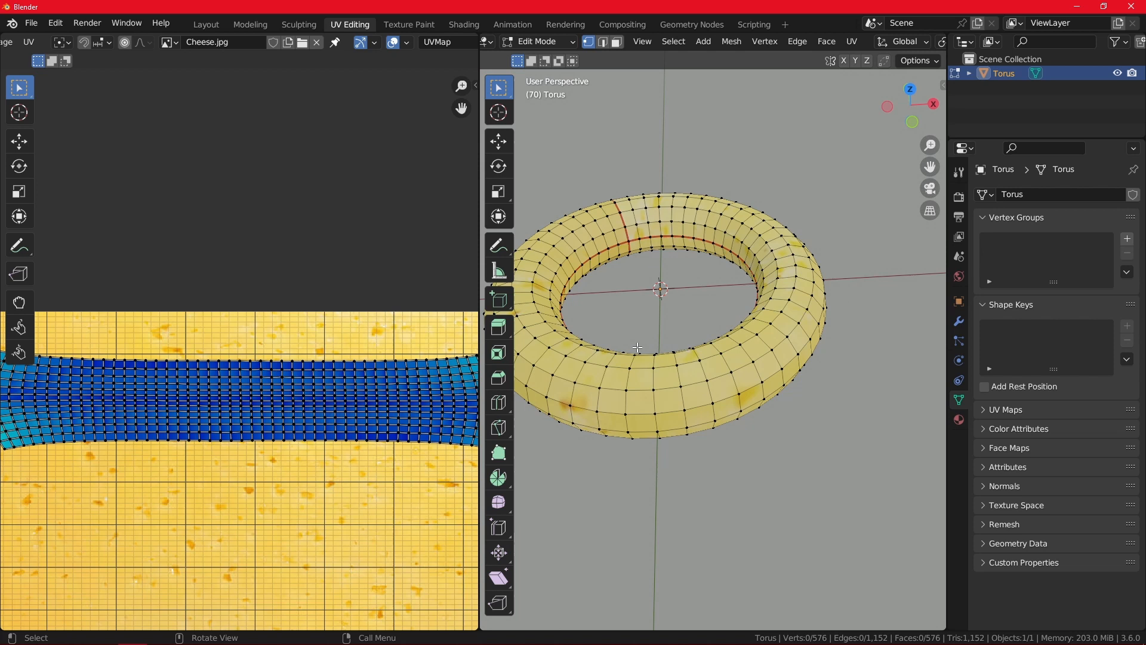
# Confirm the vertical scaling of the torus's UV strip
pyautogui.press('Tab')
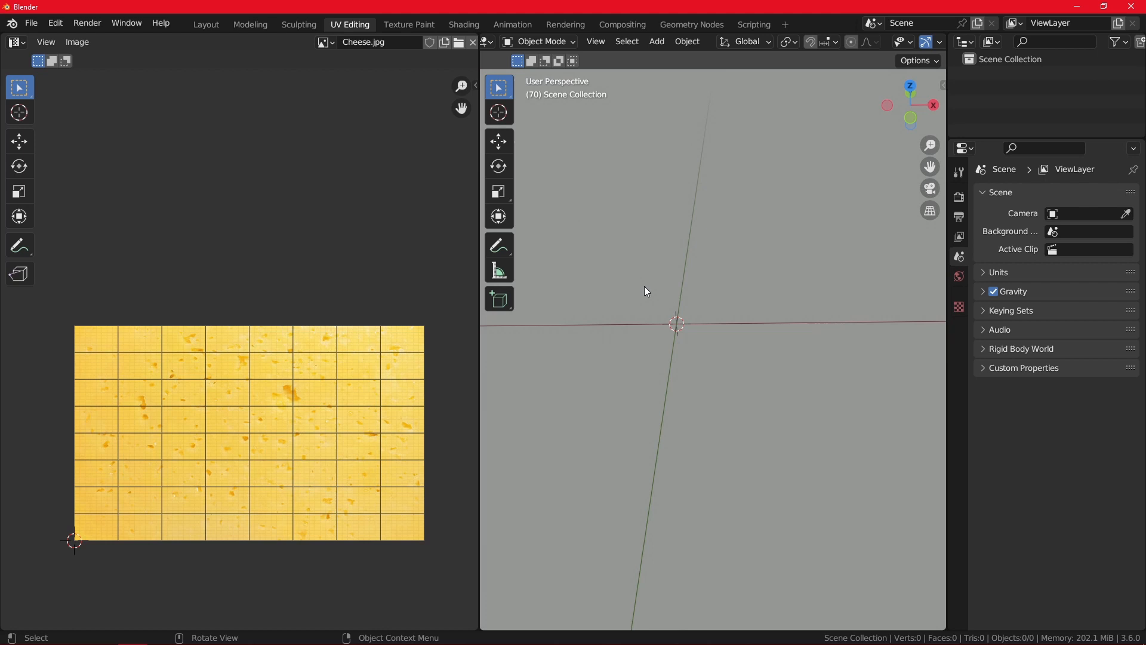
pyautogui.moveTo(498, 244)
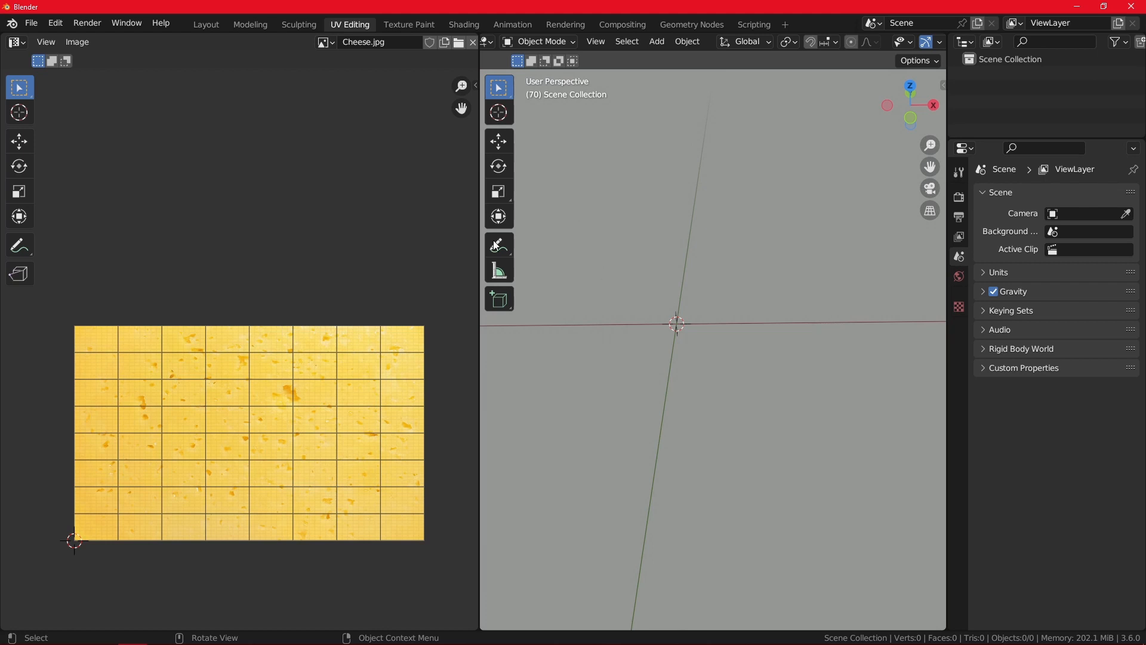
# Load the Throne model and show the Test1 image behind its UVs in the UV Editor
pyautogui.click(31, 23)
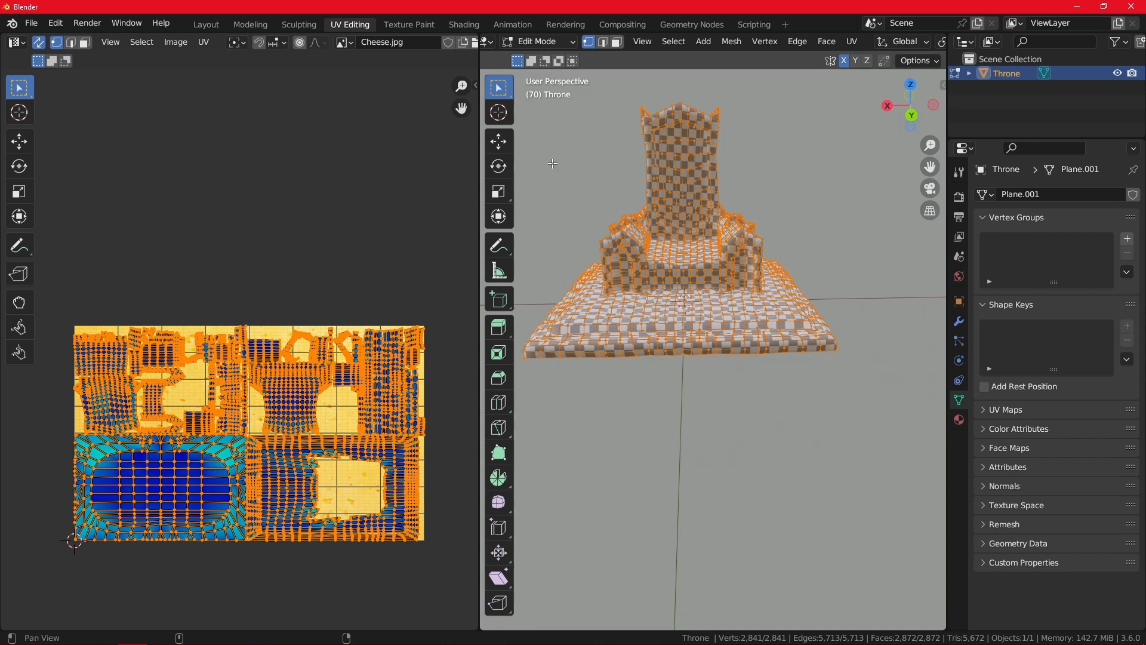
pyautogui.click(341, 42)
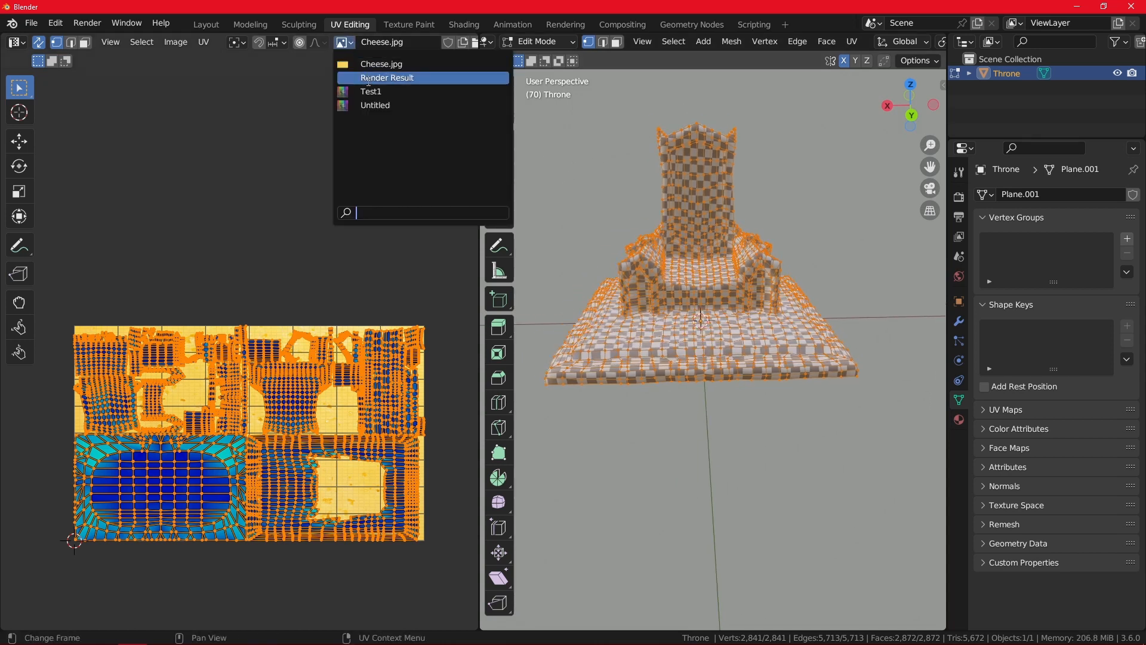
pyautogui.click(370, 92)
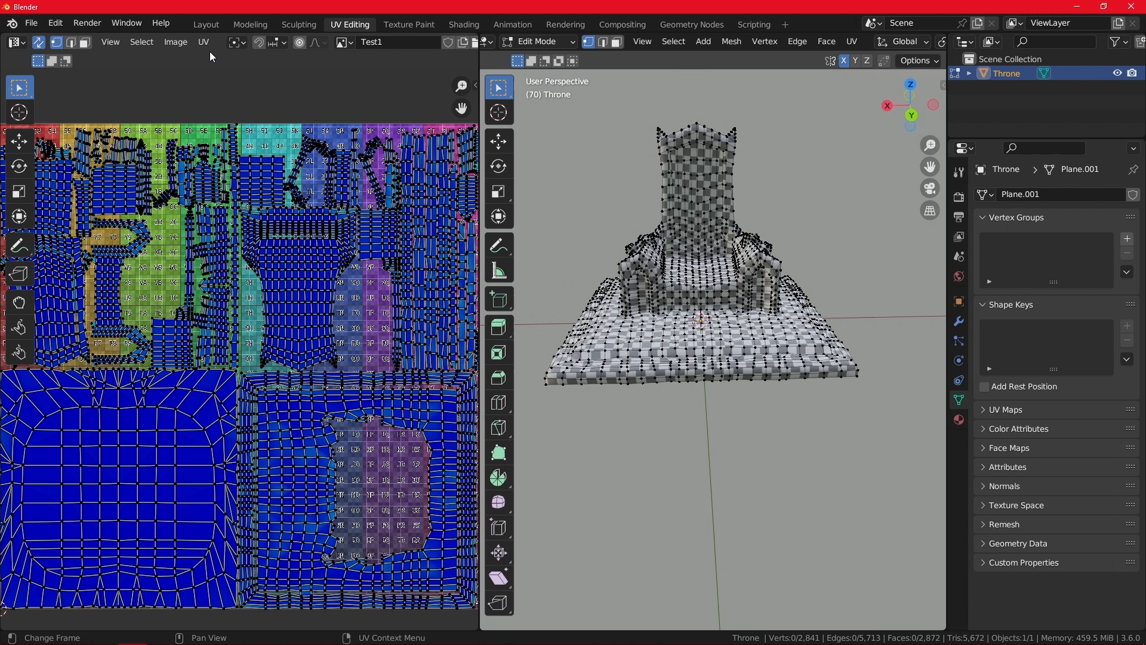
pyautogui.moveTo(203, 42)
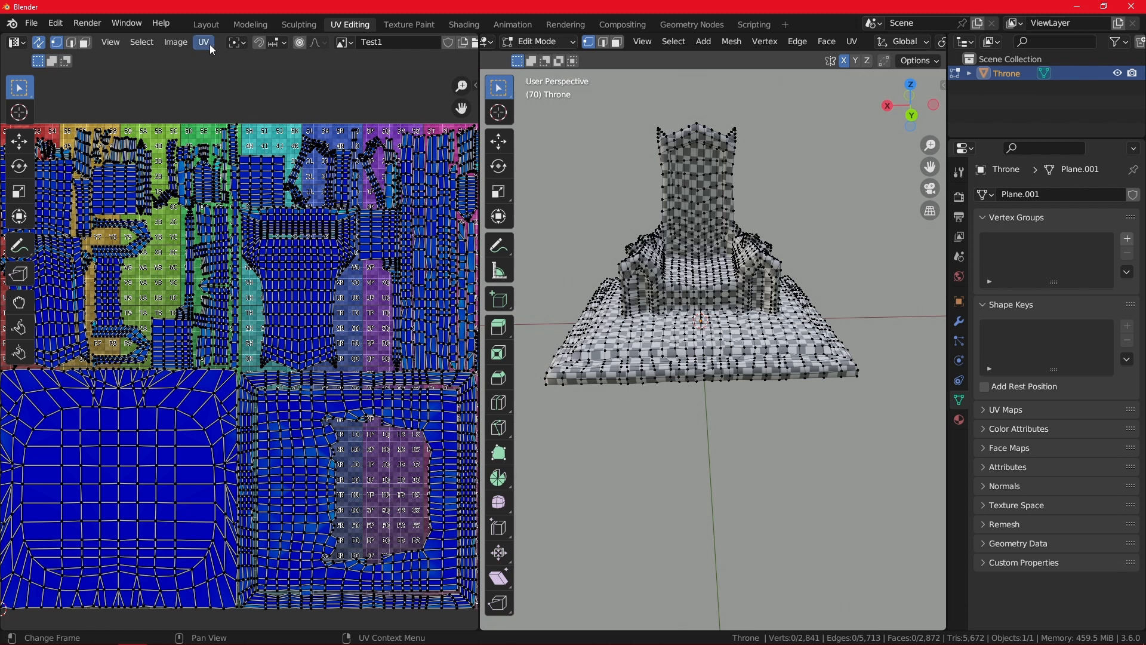
pyautogui.moveTo(389, 313)
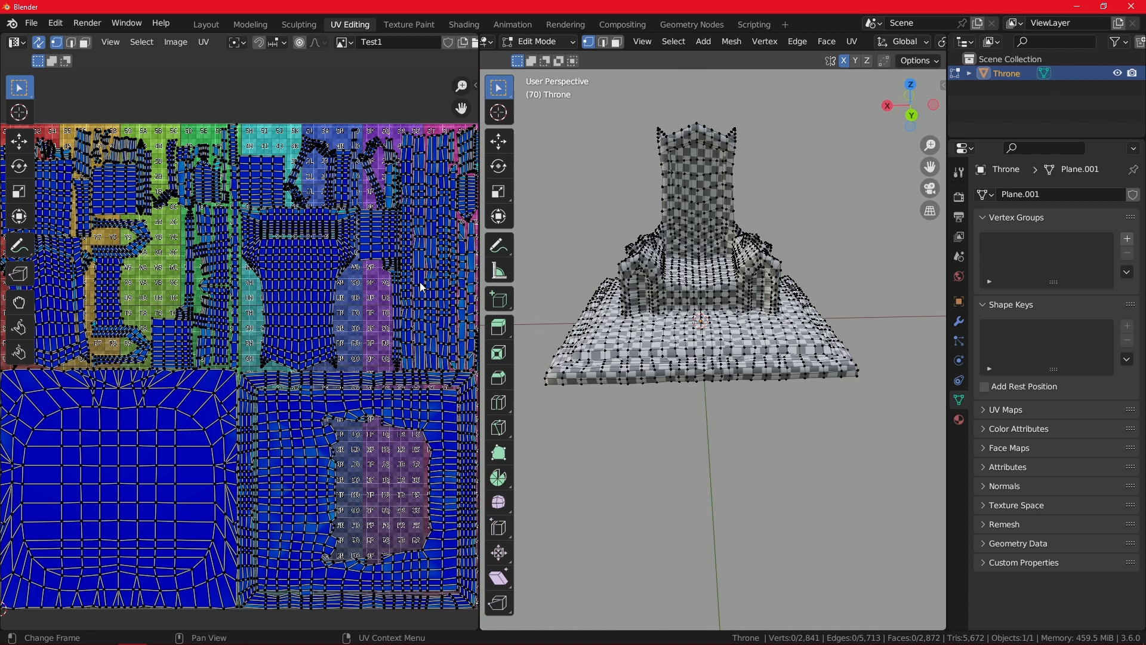
pyautogui.moveTo(378, 328)
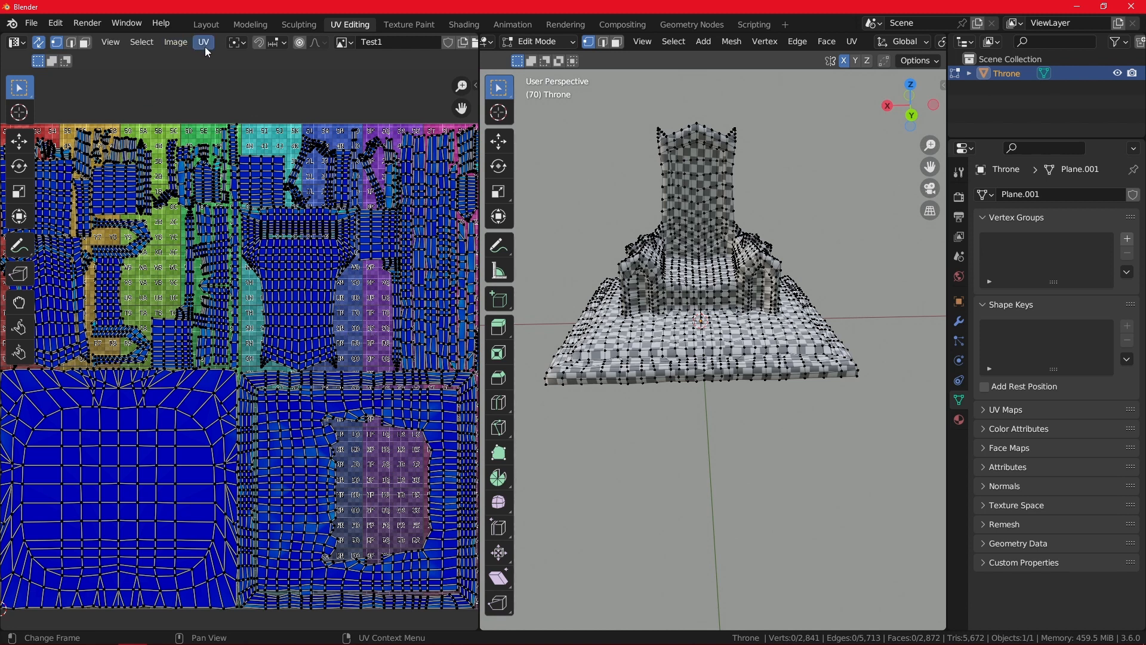
pyautogui.click(203, 42)
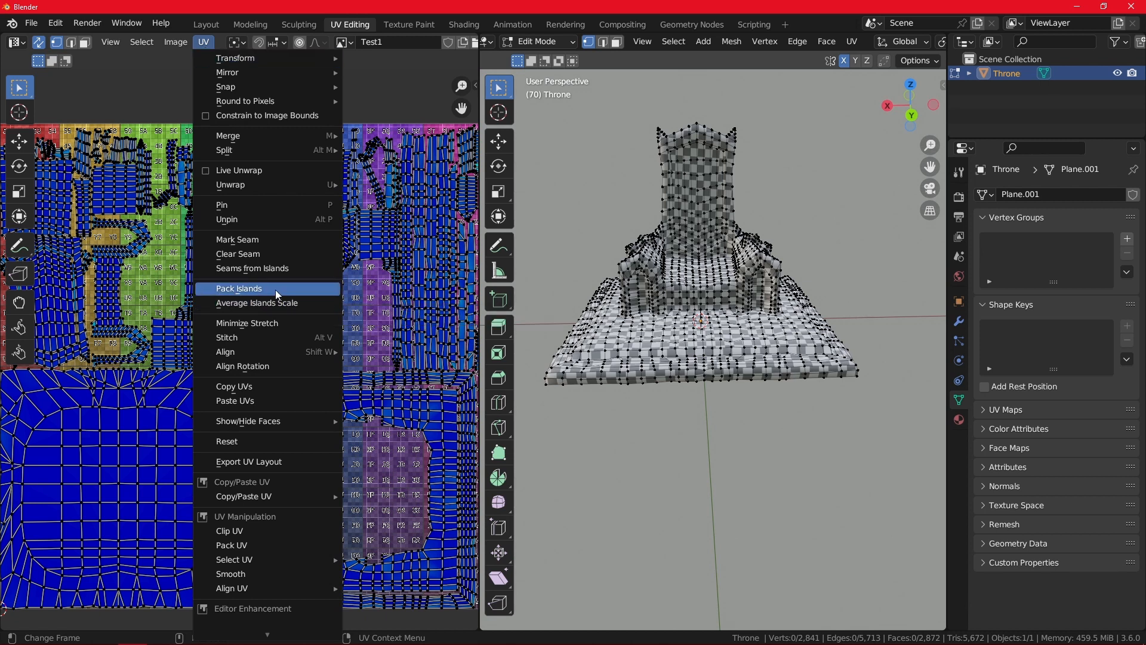
pyautogui.moveTo(256, 302)
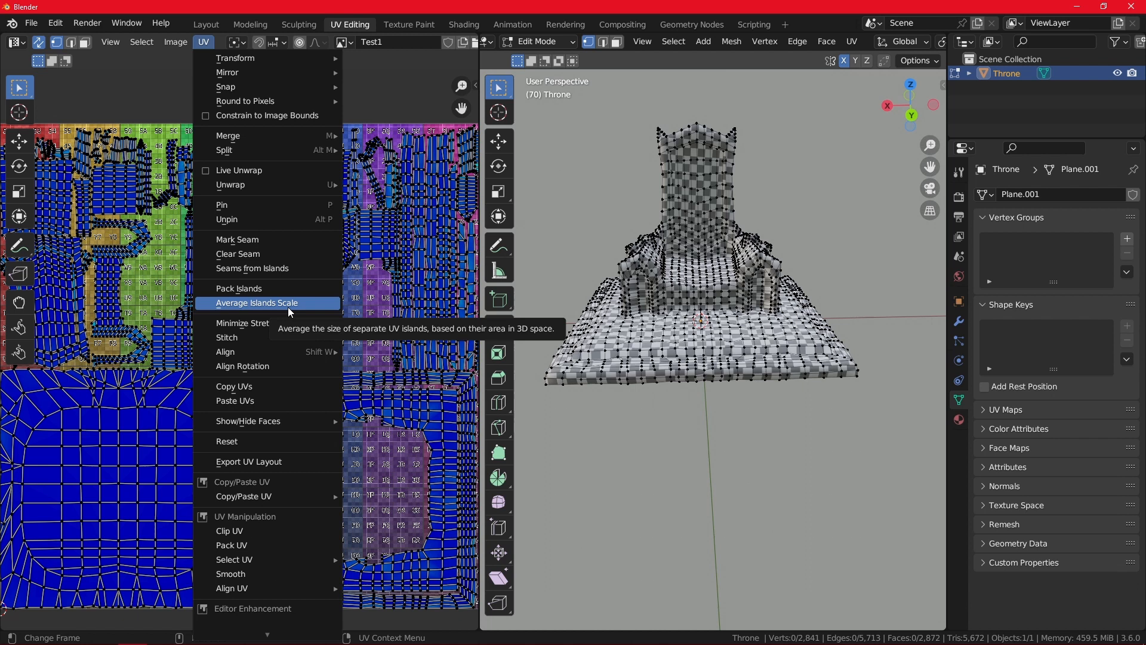
# Apply UV > Average Islands Scale to the throne so its islands fill the Test1 square
pyautogui.click(257, 302)
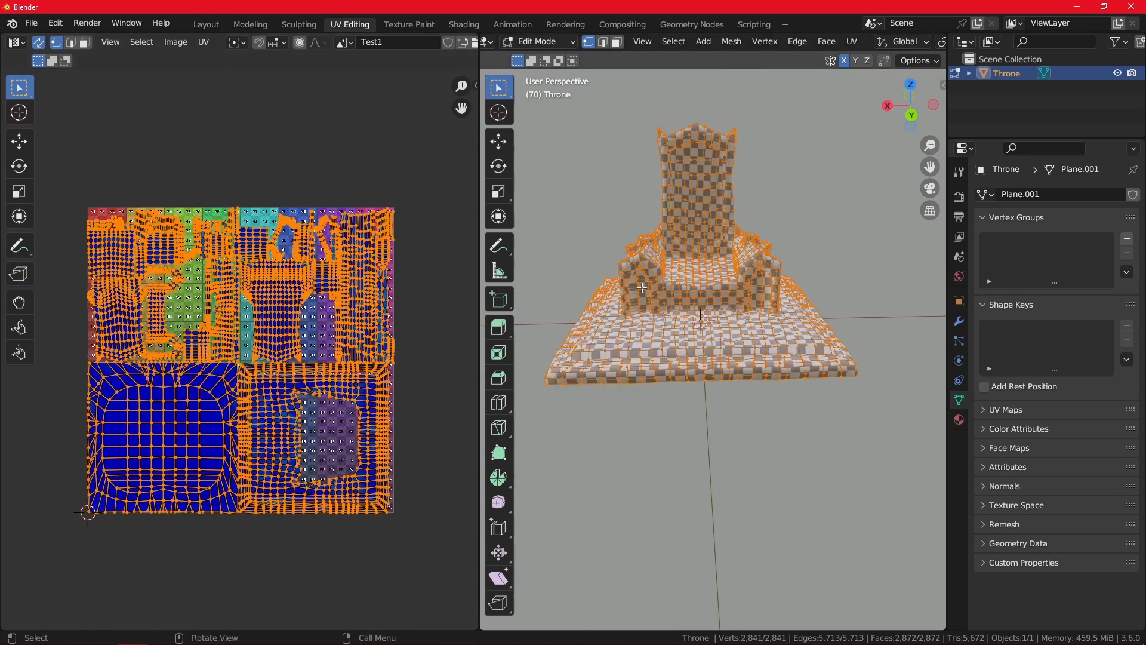
pyautogui.click(203, 42)
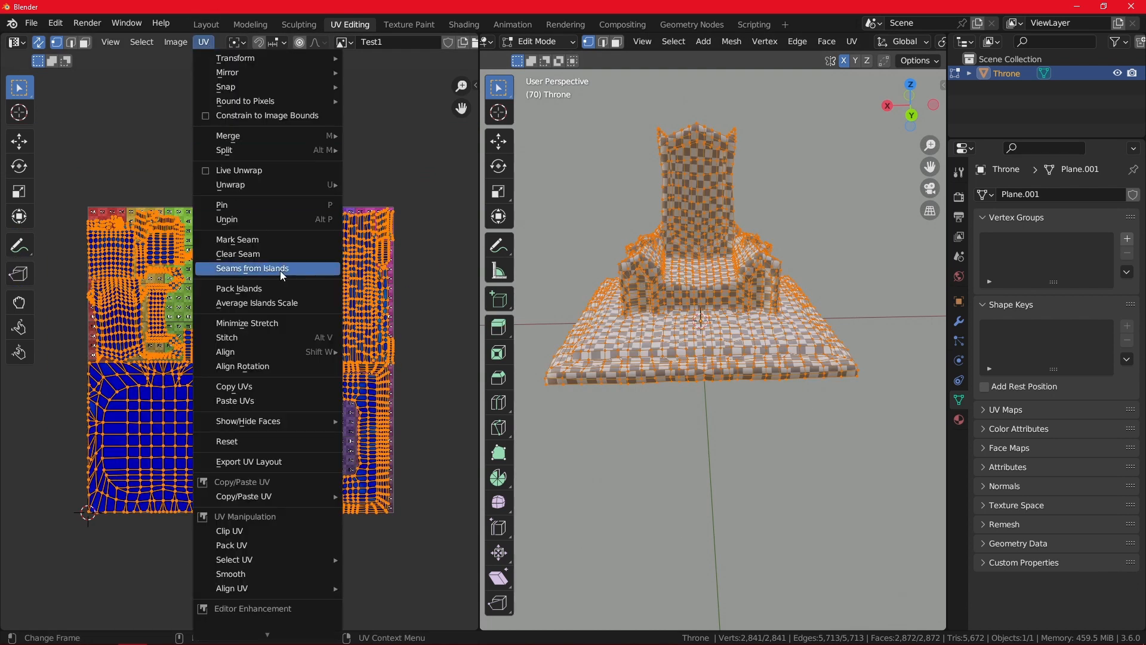
pyautogui.click(257, 302)
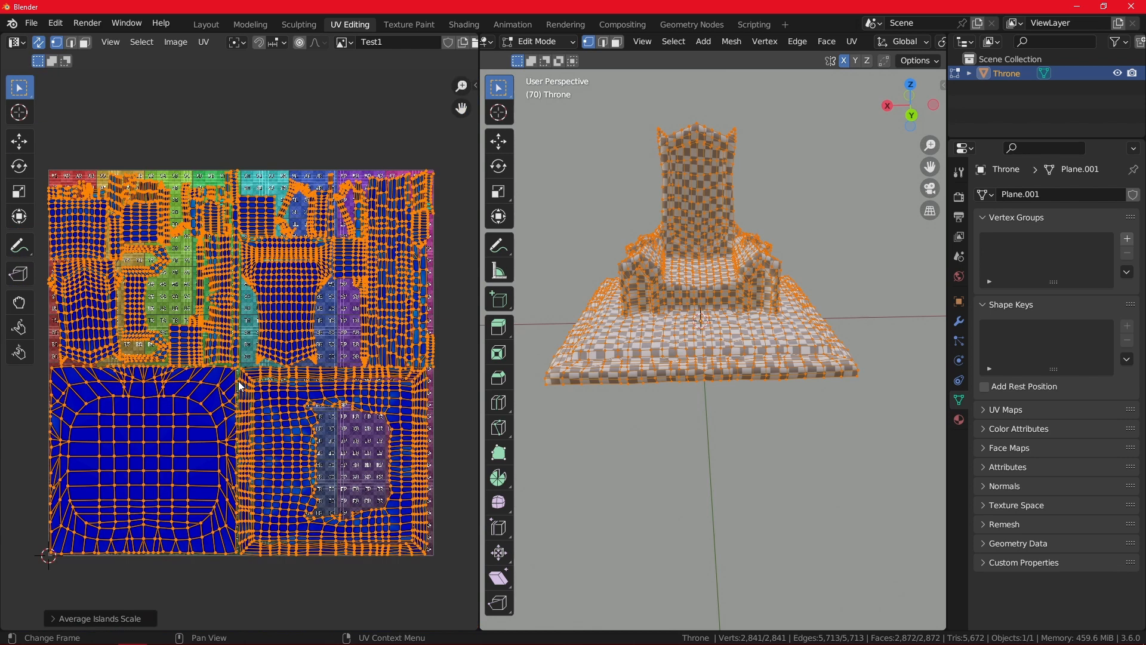
pyautogui.click(203, 42)
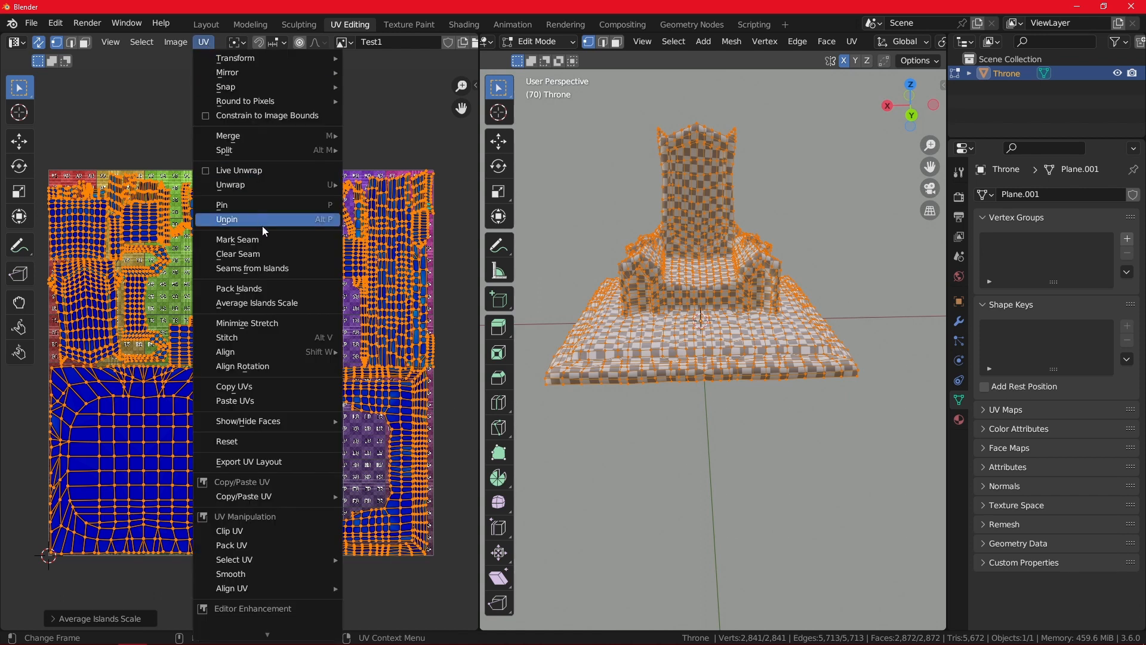
pyautogui.moveTo(239, 288)
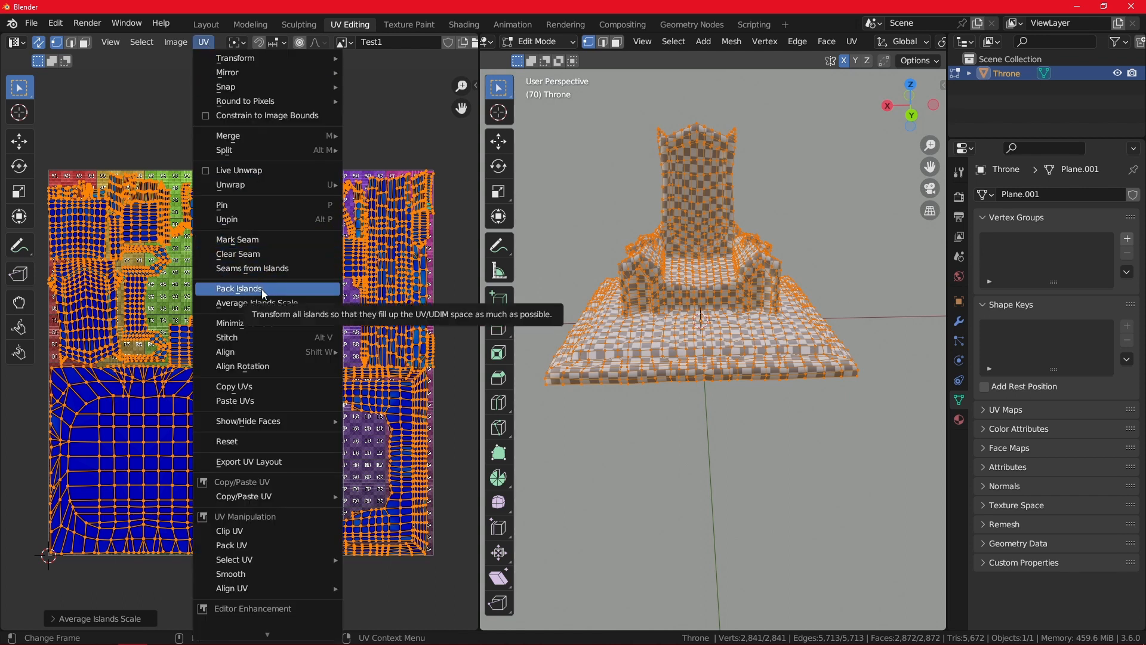
# Start Pack Islands, keep Exact shape method, and browse the rotation method choices
pyautogui.click(238, 288)
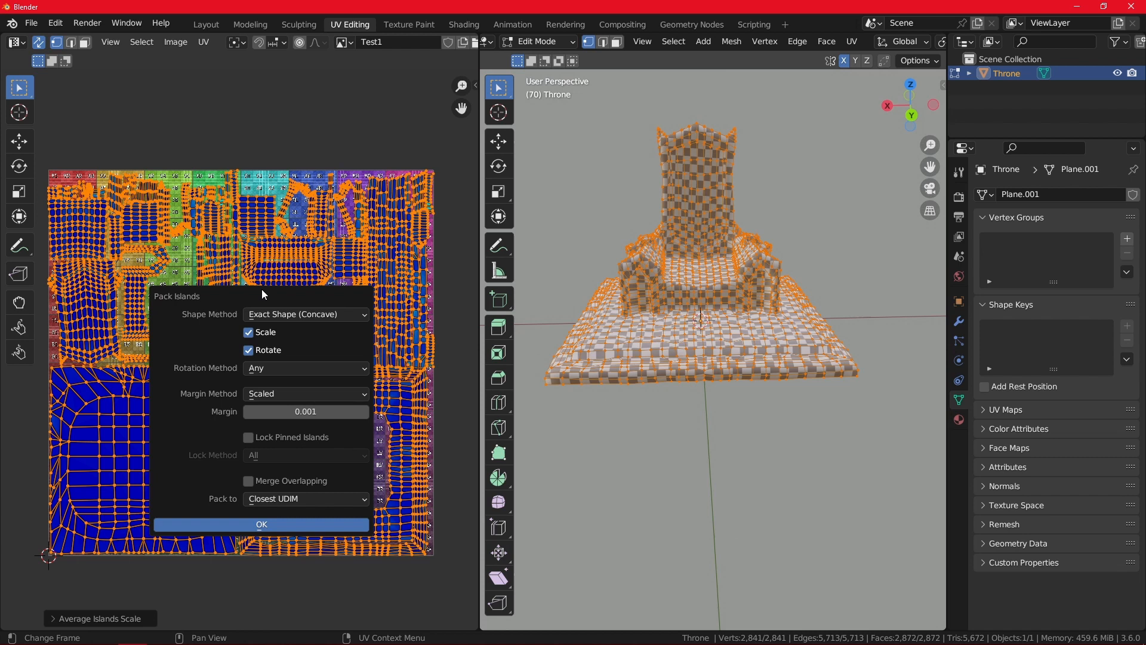
pyautogui.moveTo(246, 292)
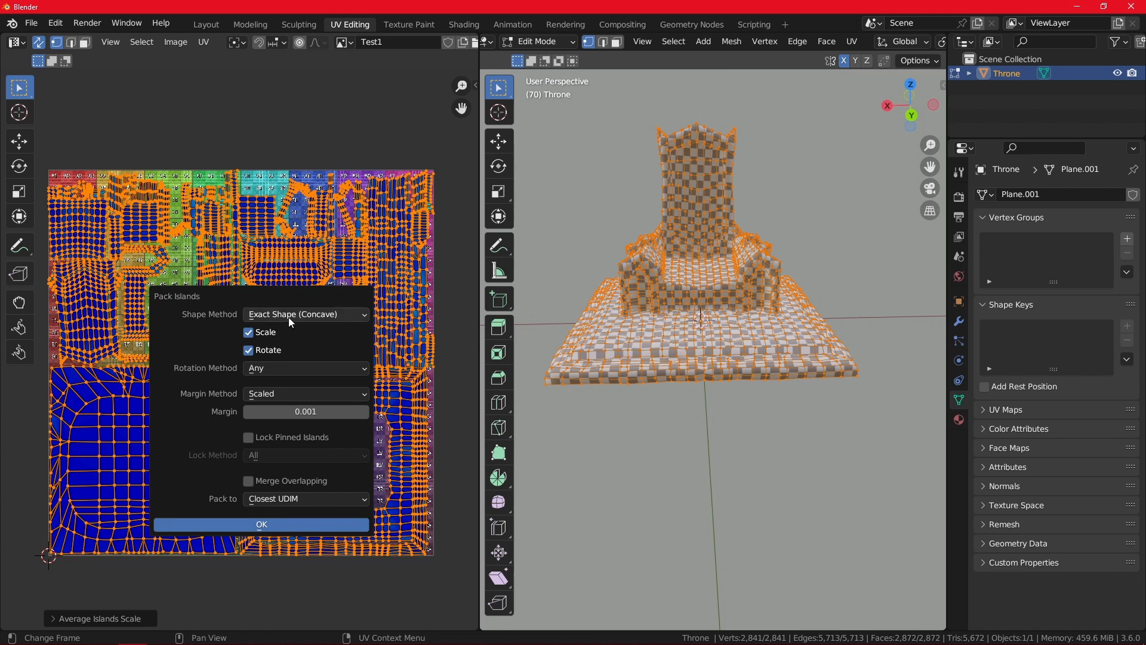
pyautogui.click(304, 314)
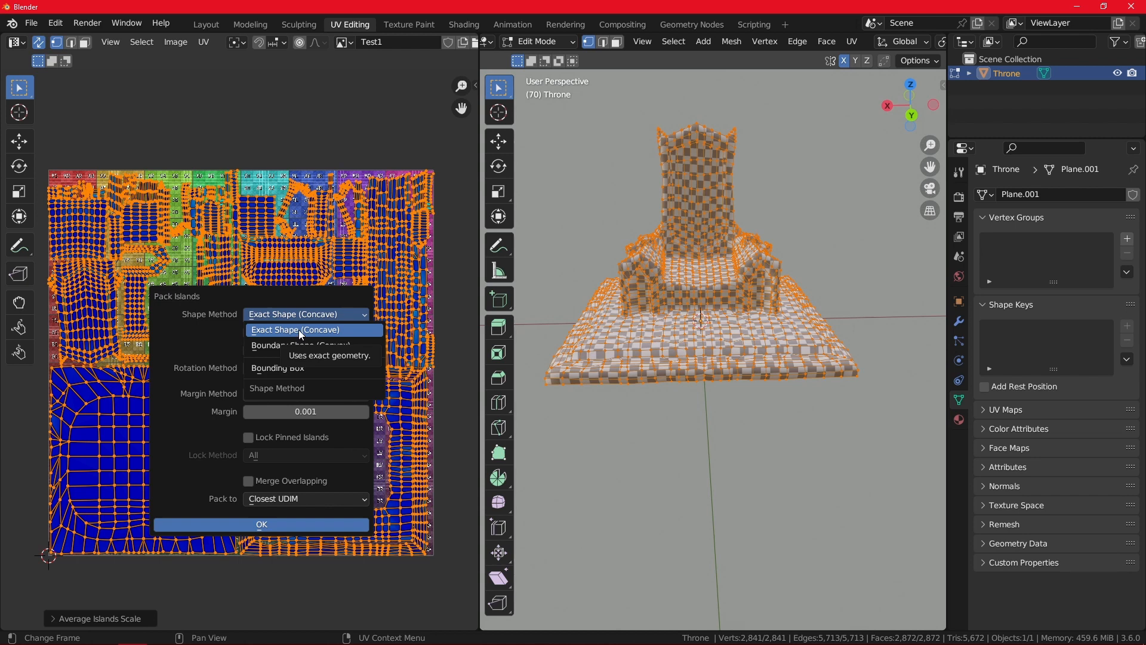
pyautogui.click(295, 329)
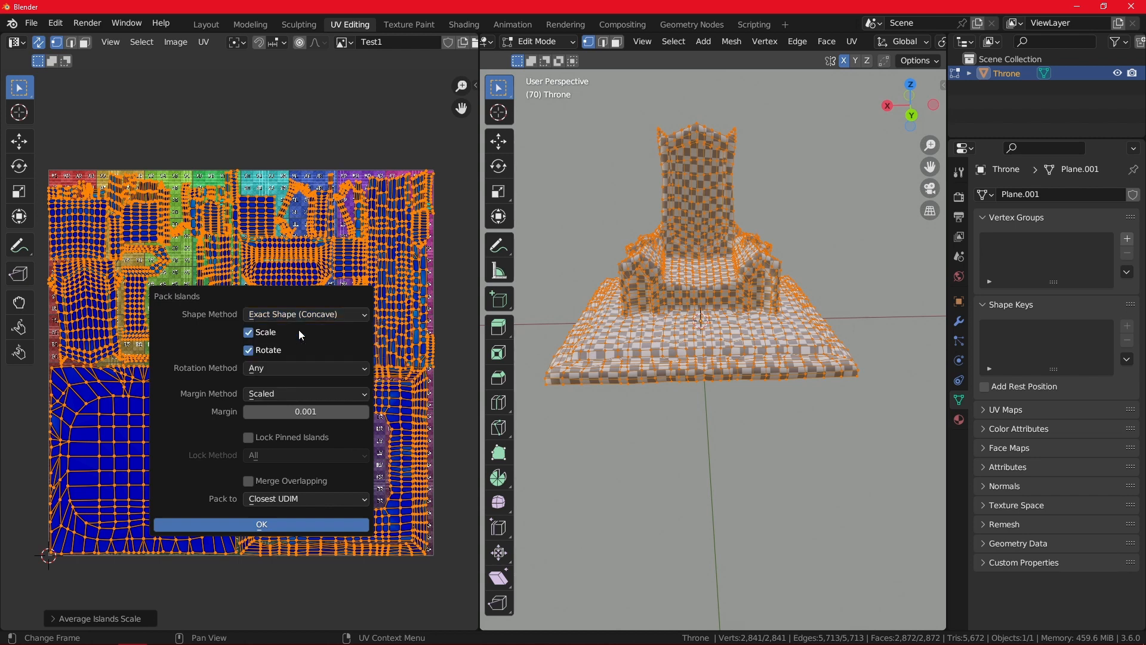
pyautogui.moveTo(263, 333)
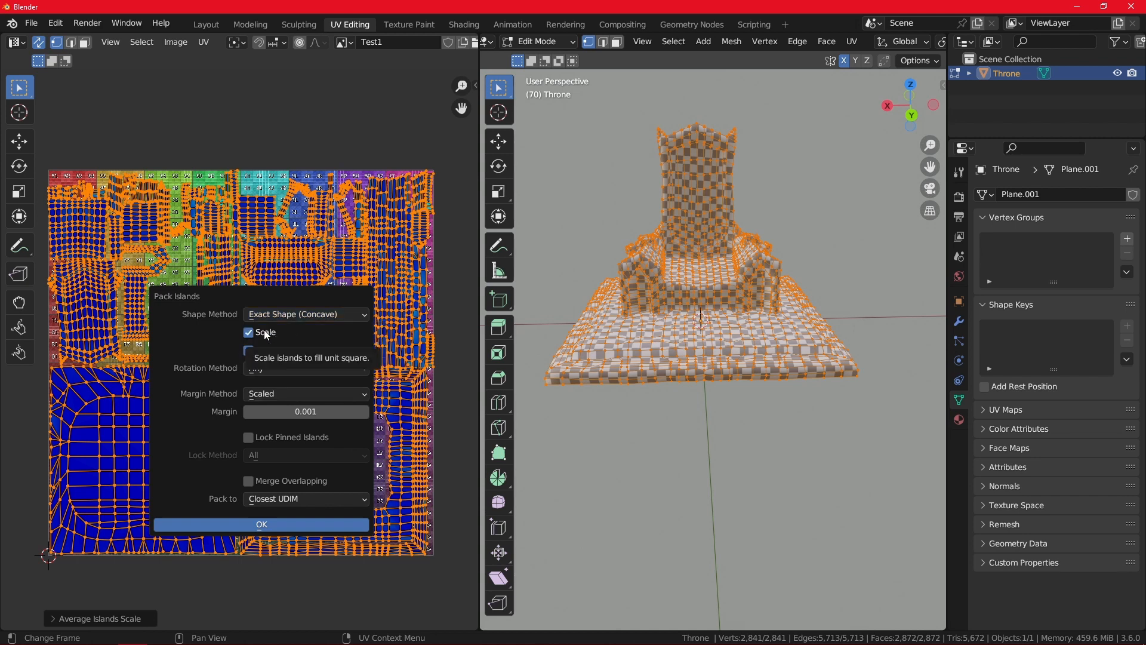
pyautogui.click(249, 350)
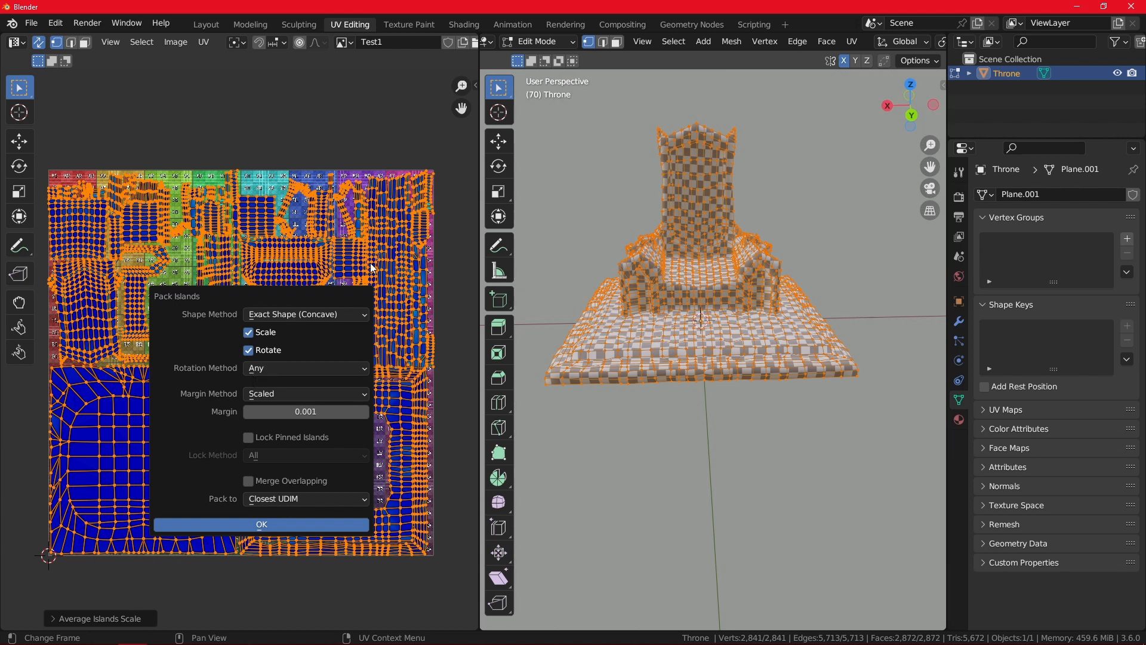
pyautogui.moveTo(214, 340)
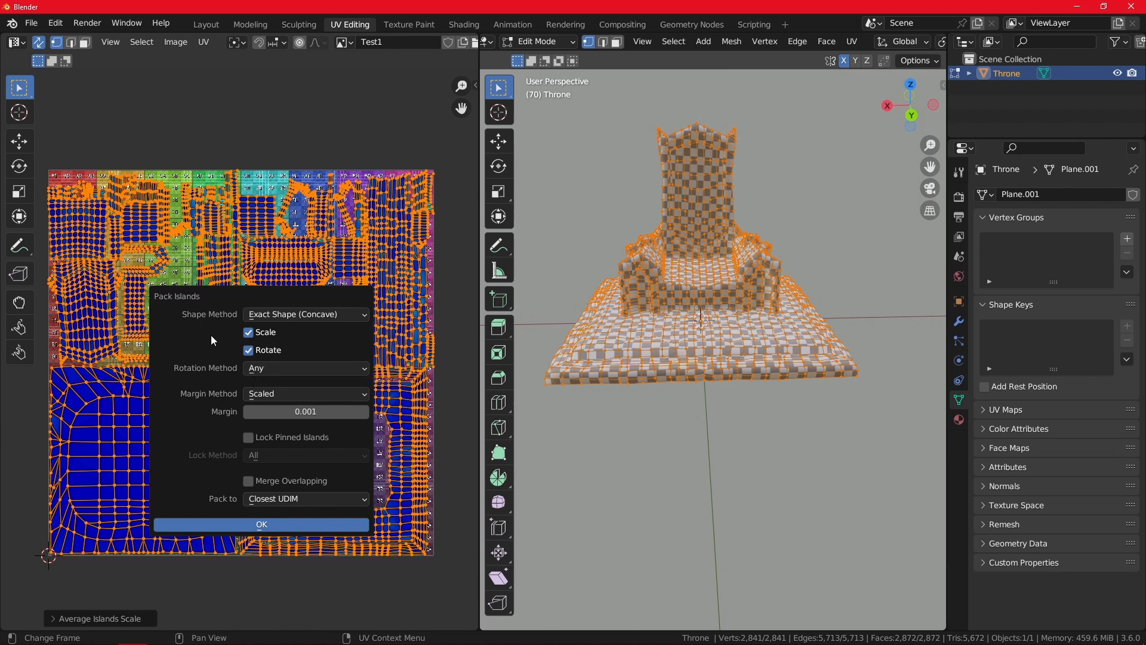
pyautogui.moveTo(305, 368)
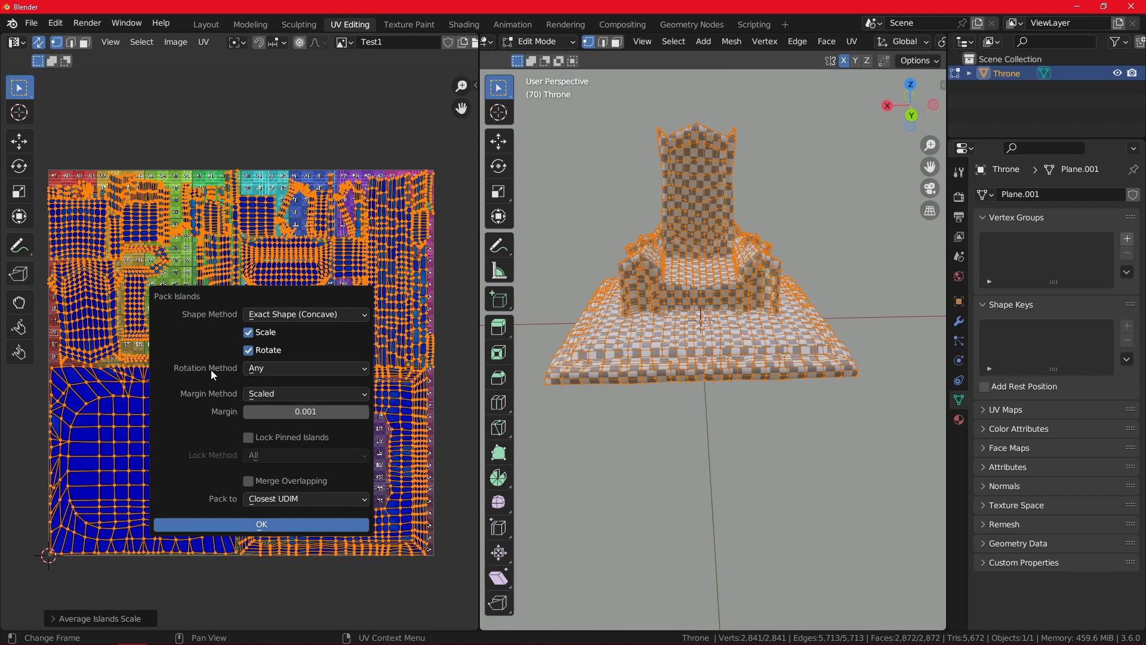
pyautogui.moveTo(183, 379)
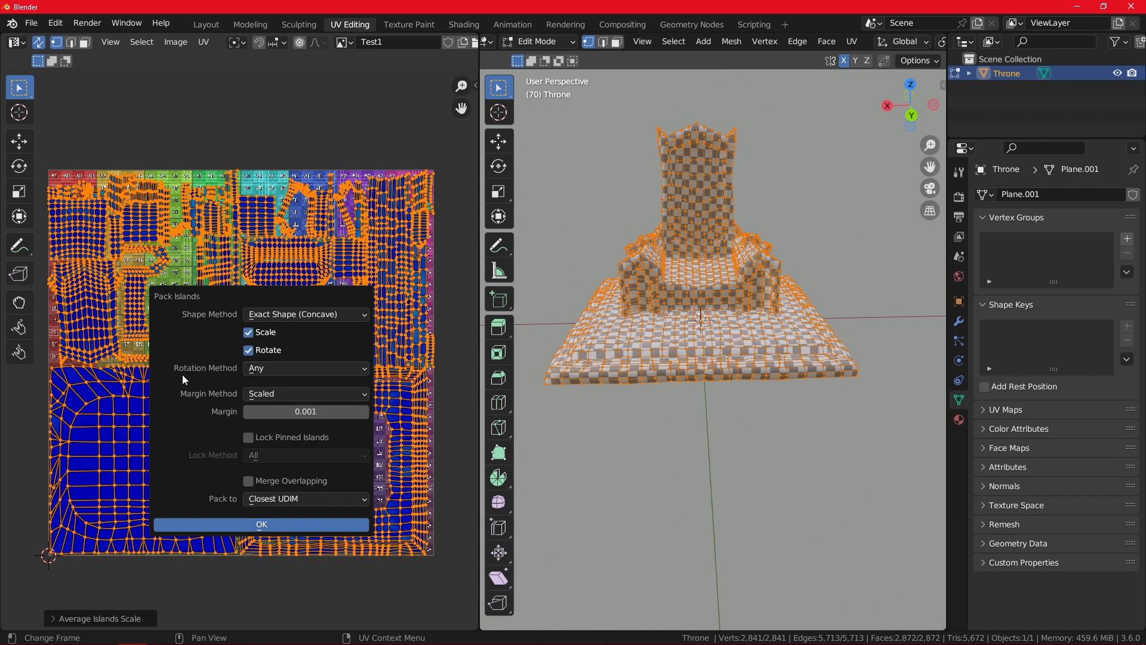
pyautogui.moveTo(230, 383)
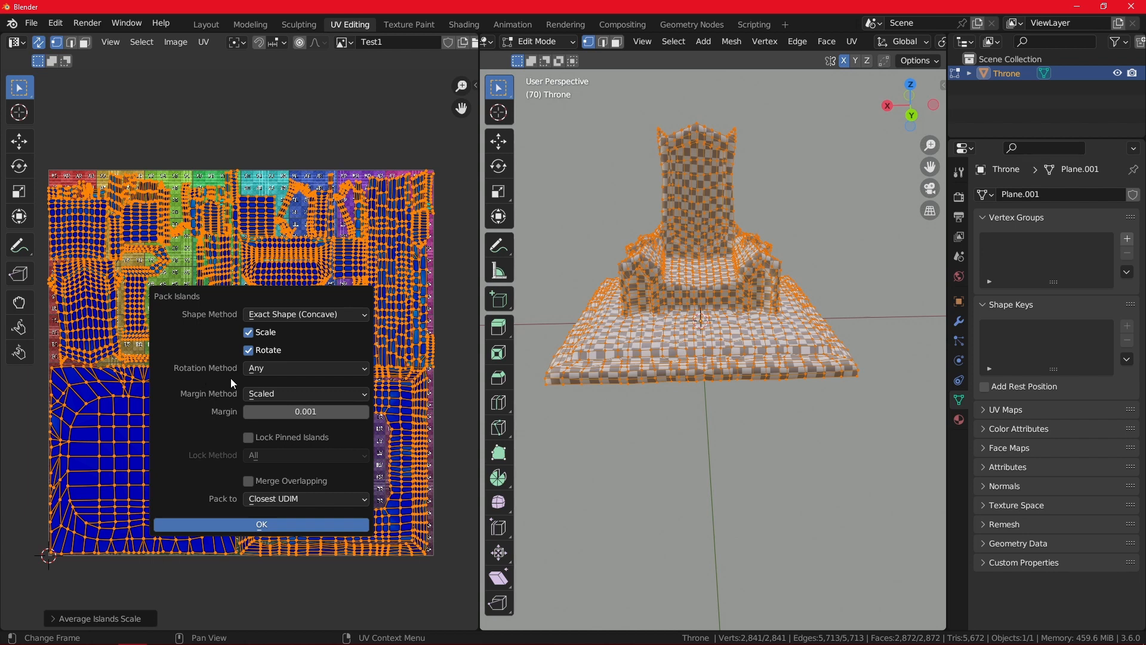
pyautogui.click(304, 367)
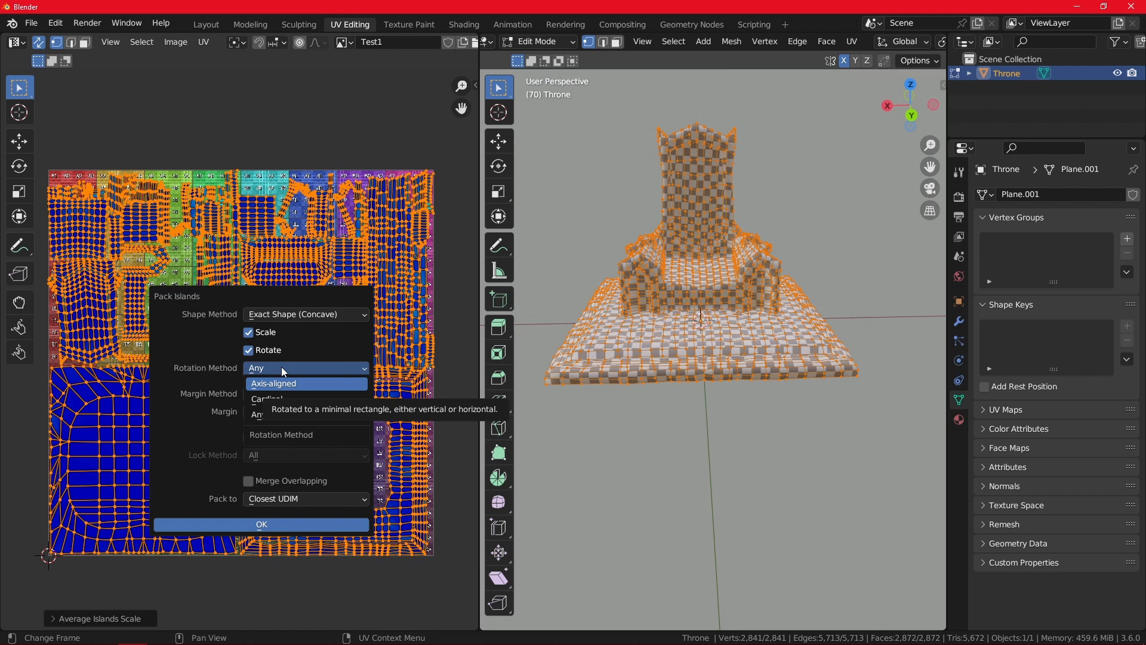
pyautogui.moveTo(267, 399)
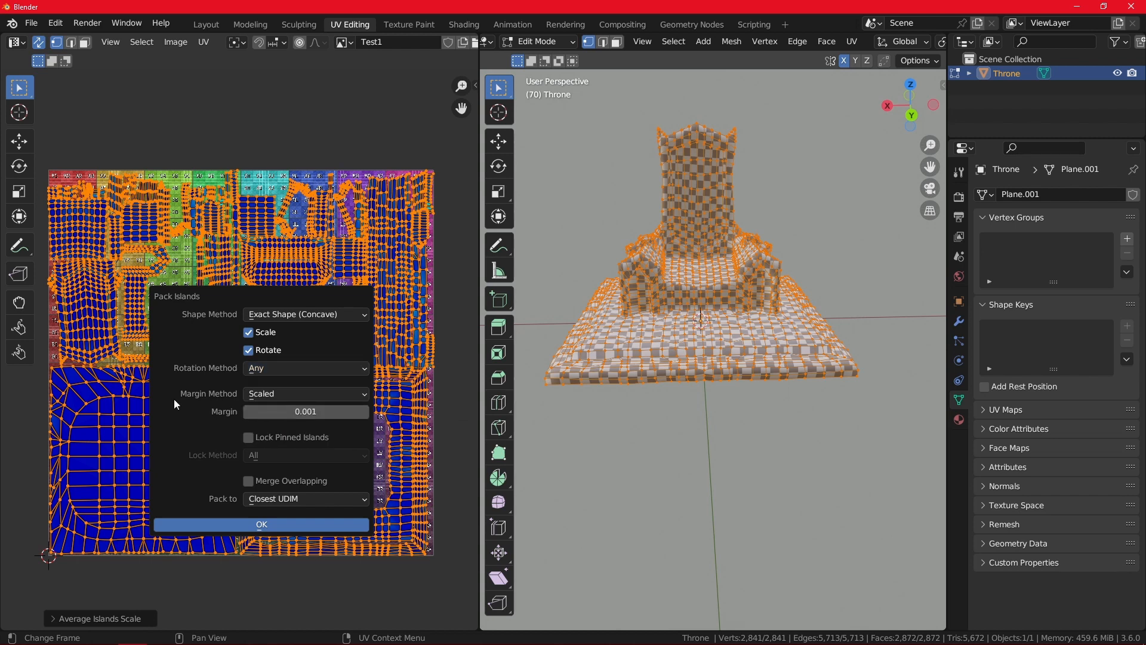
pyautogui.moveTo(307, 418)
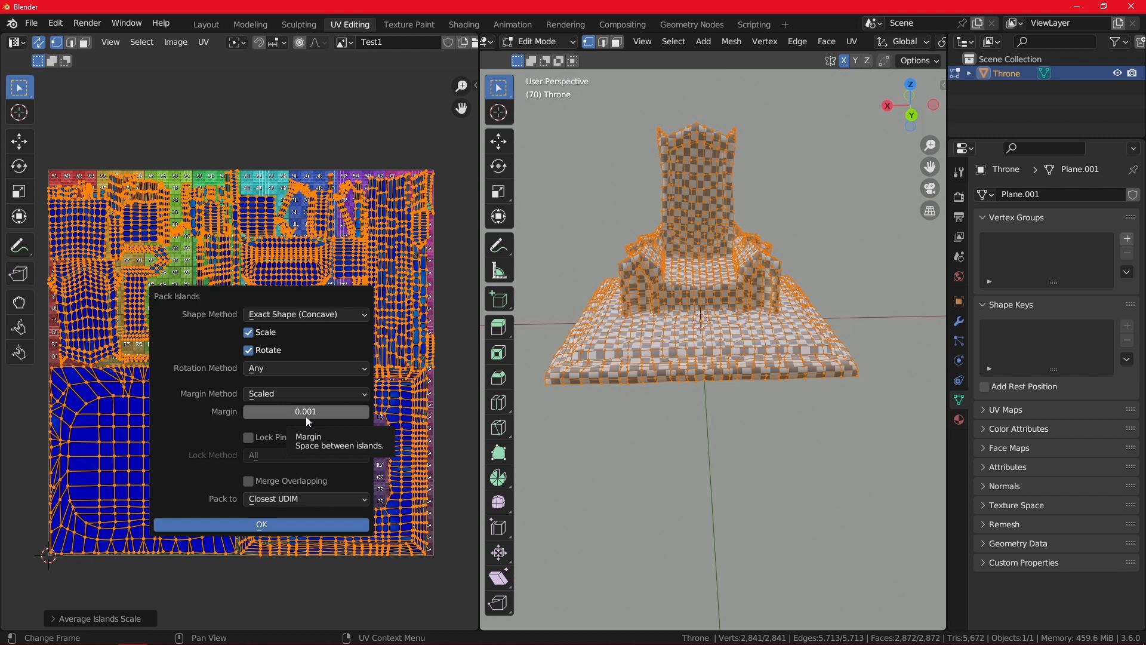
pyautogui.moveTo(431, 334)
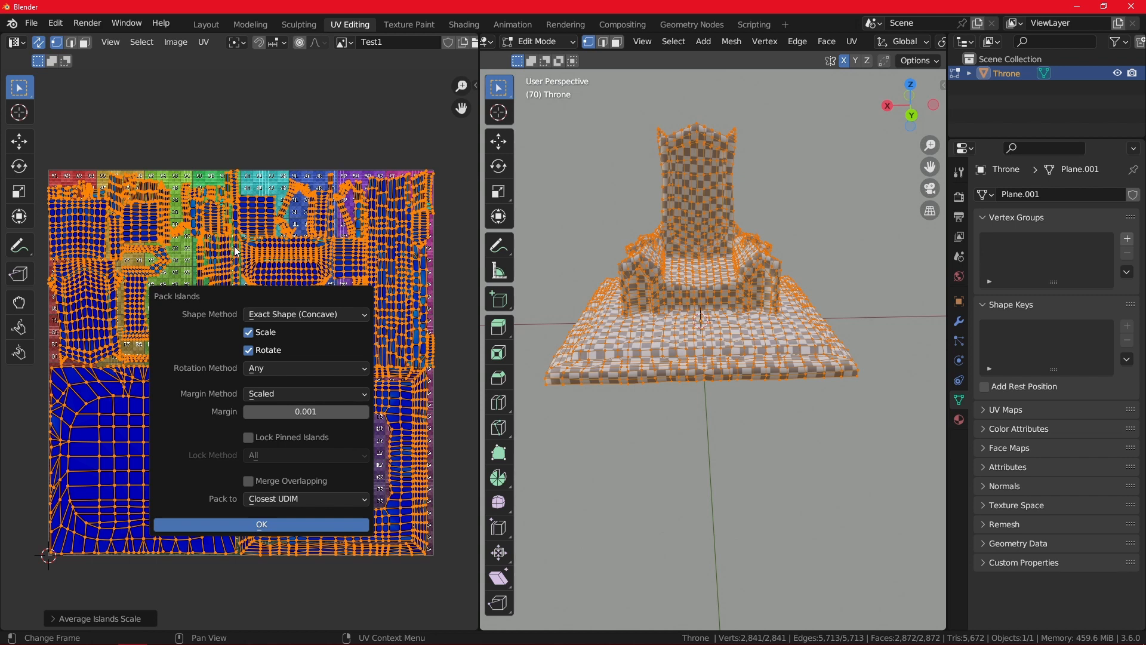
pyautogui.moveTo(325, 429)
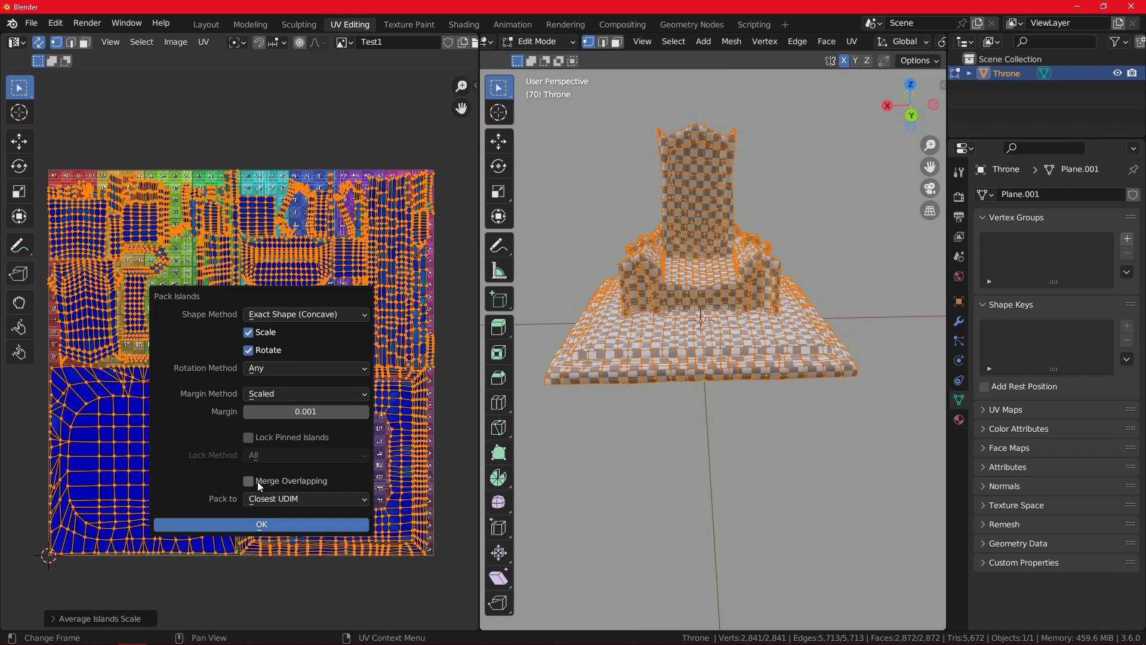
pyautogui.moveTo(248, 481)
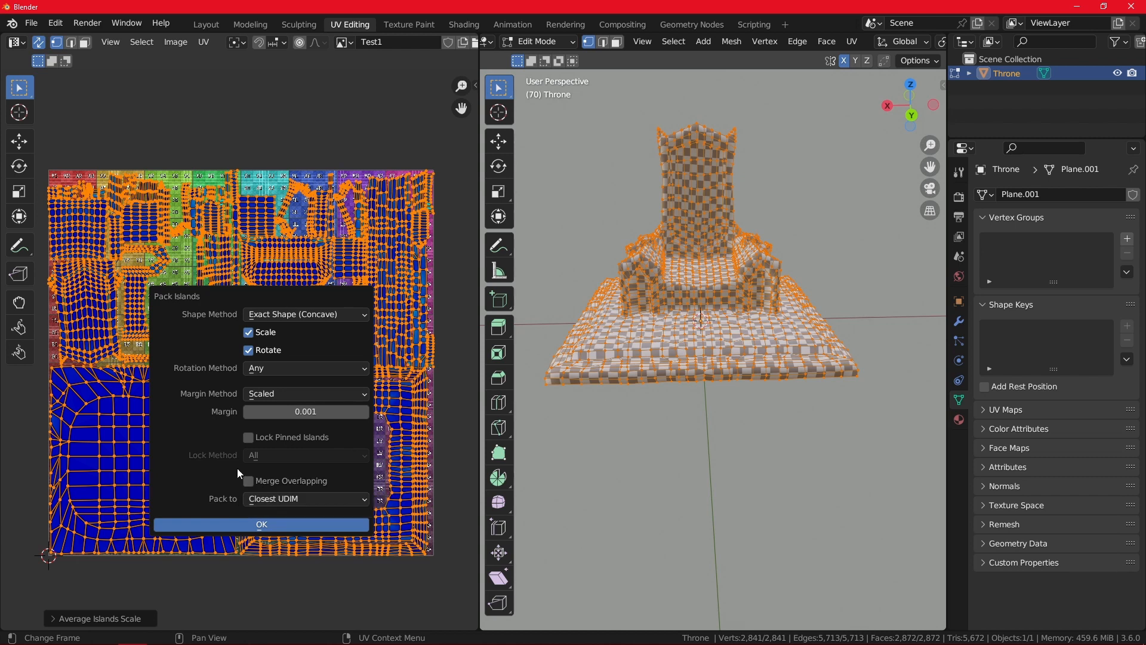
pyautogui.moveTo(275, 395)
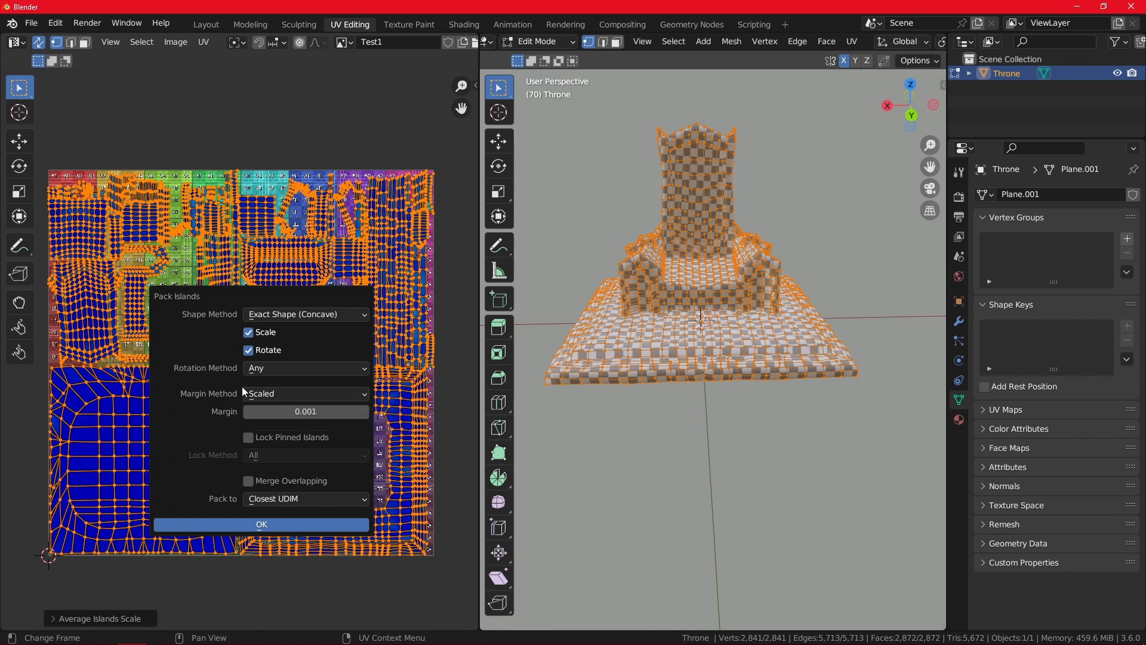
# Set the Pack Islands margin method to Add instead of Scaled
pyautogui.click(305, 393)
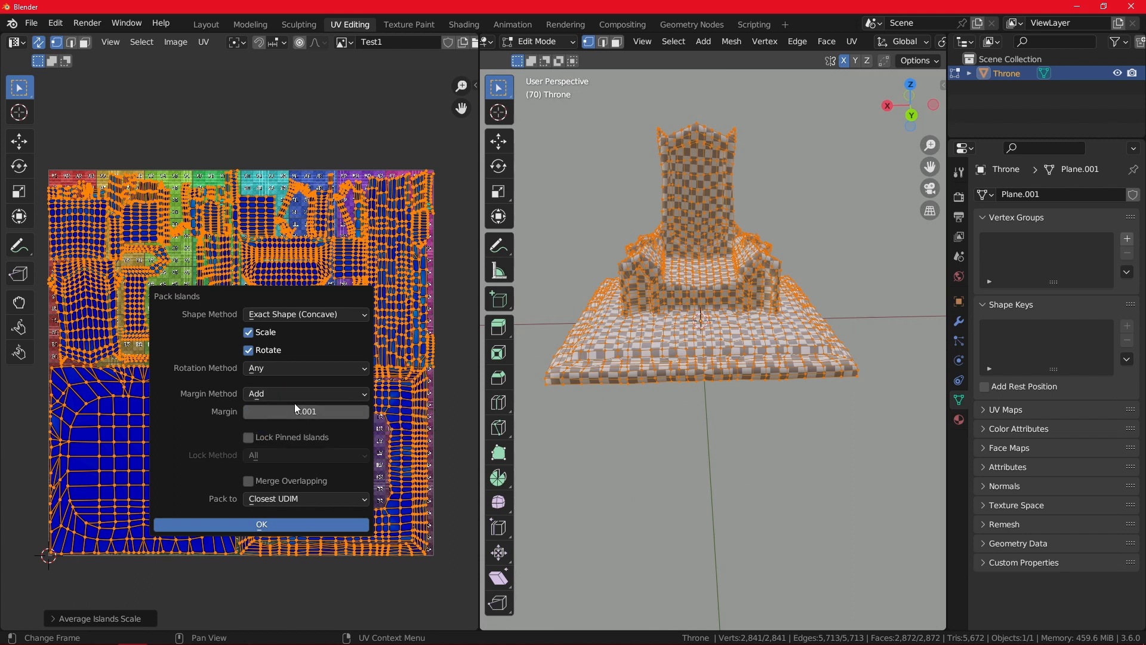
pyautogui.moveTo(277, 399)
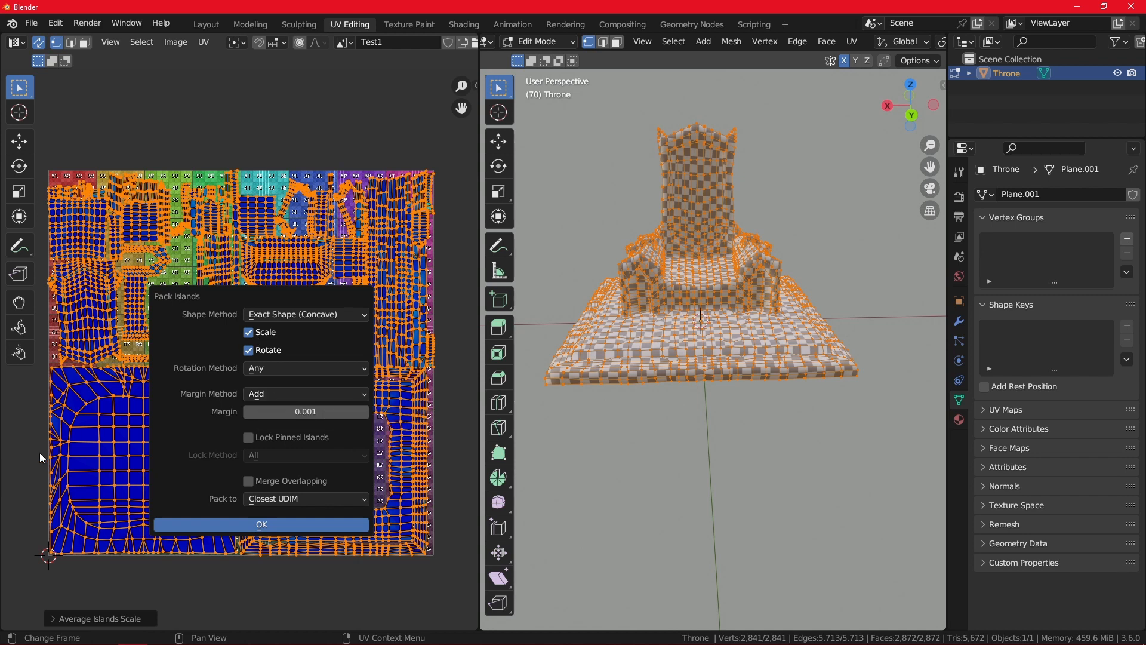
pyautogui.moveTo(58, 295)
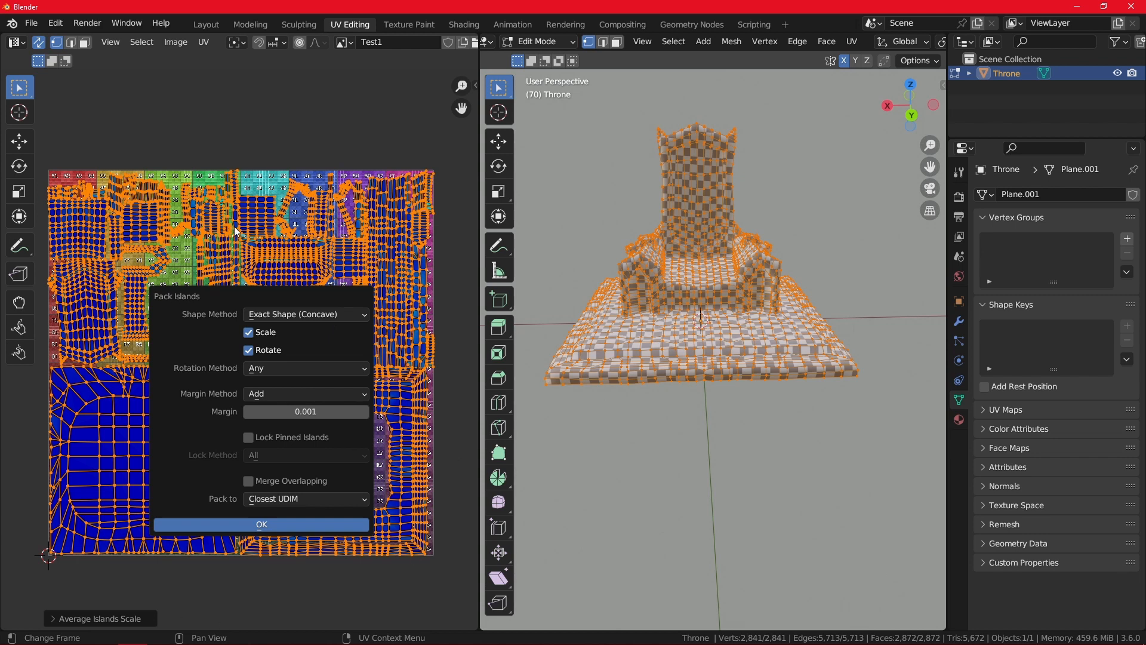
pyautogui.moveTo(305, 355)
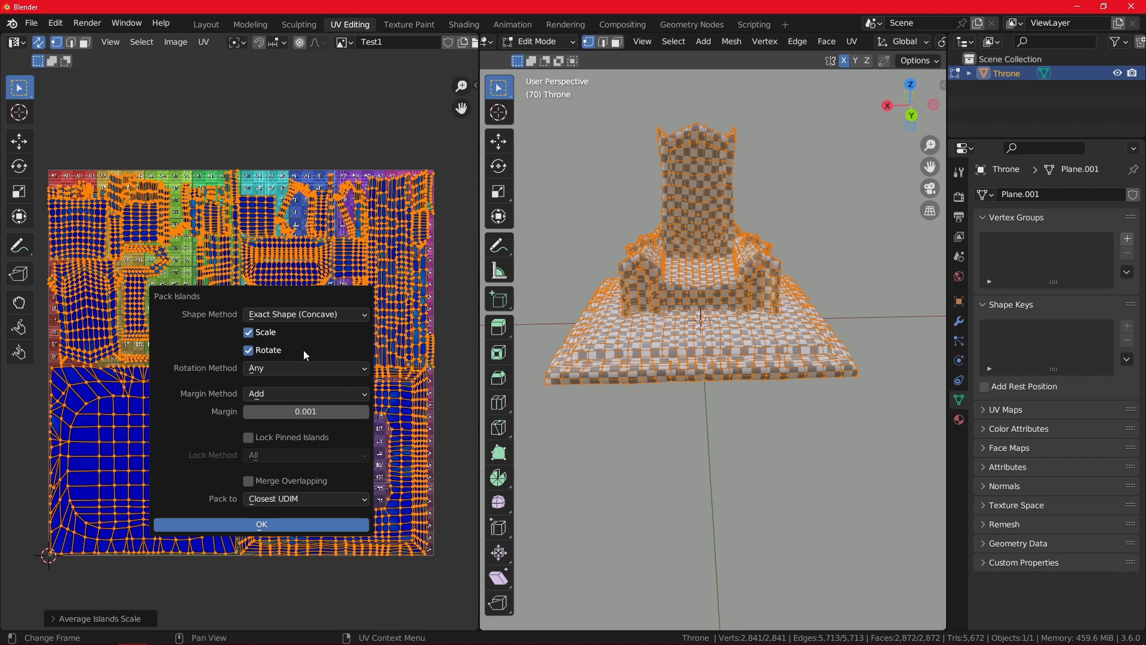
# Set the Pack Islands margin method to Fraction with margin 0.001
pyautogui.click(305, 393)
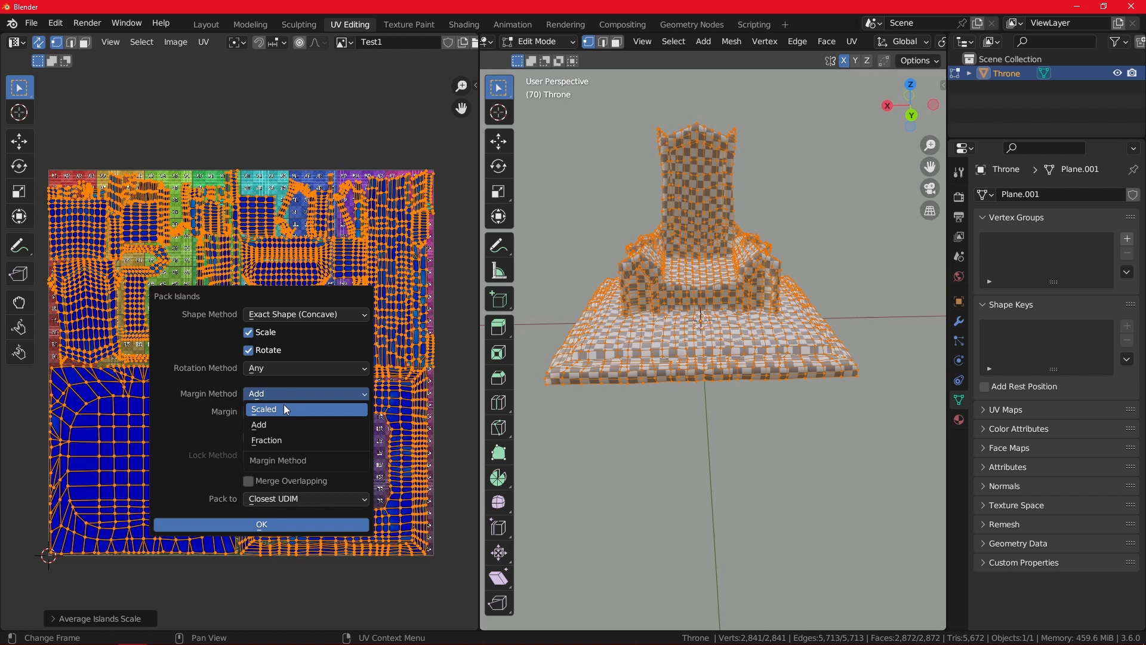
pyautogui.moveTo(262, 408)
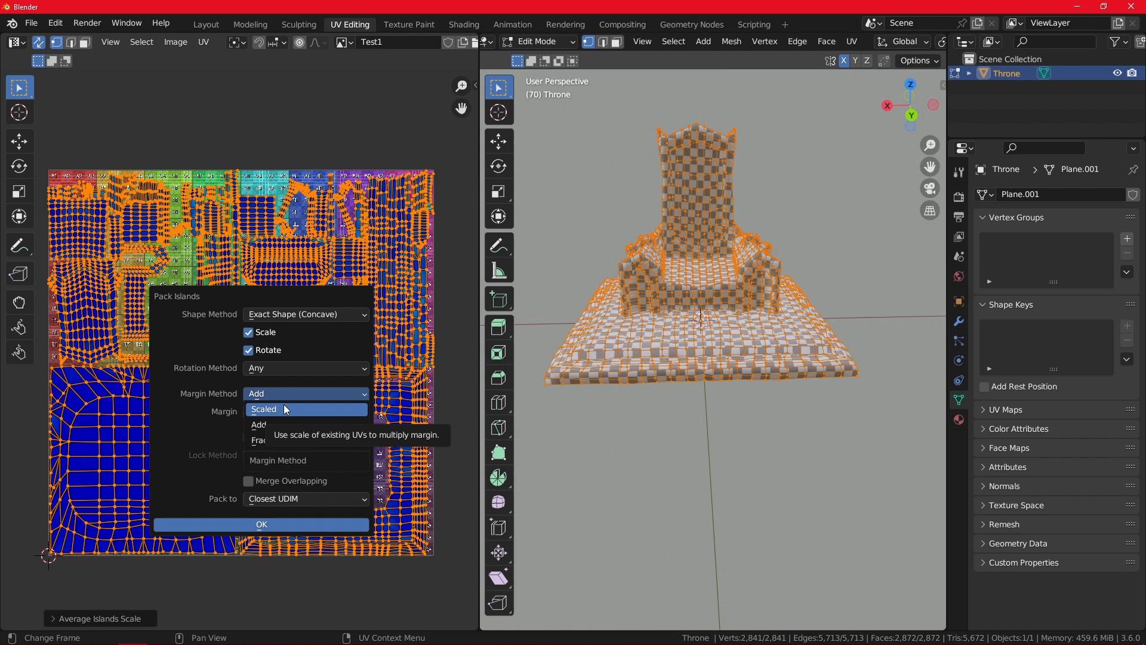
pyautogui.moveTo(286, 441)
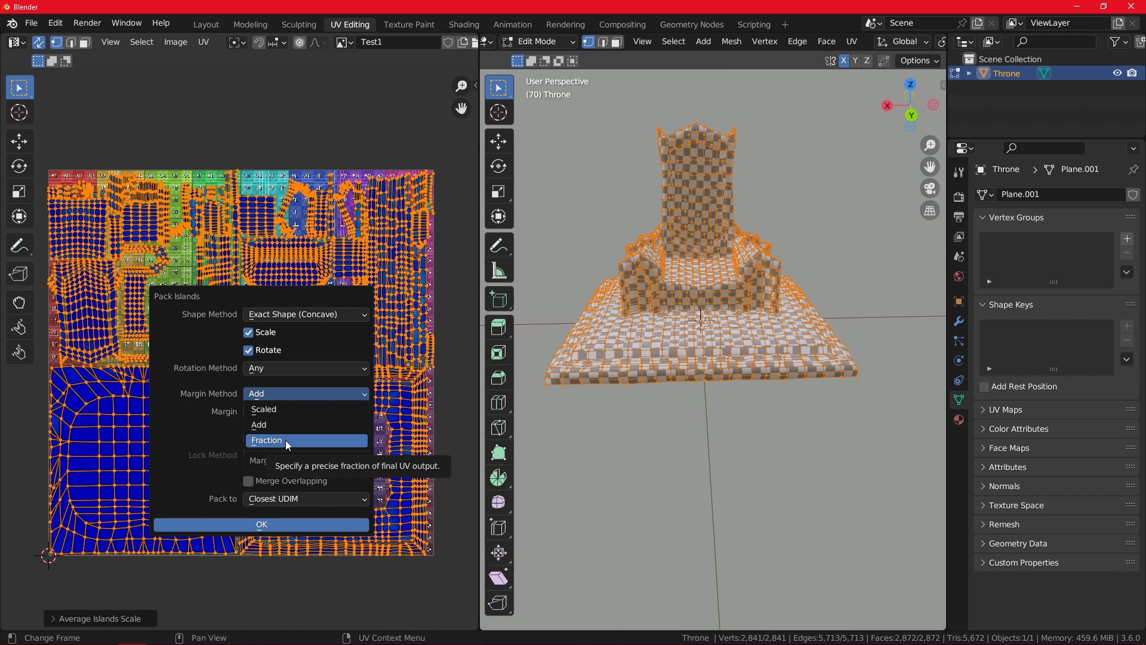
pyautogui.click(266, 440)
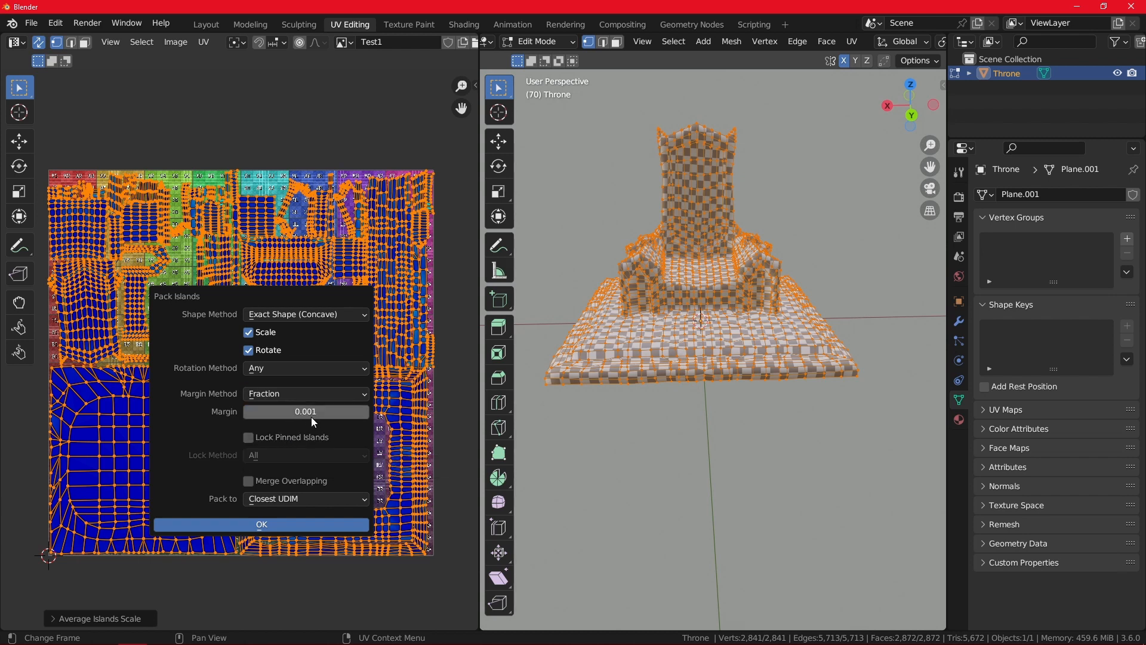
pyautogui.moveTo(312, 421)
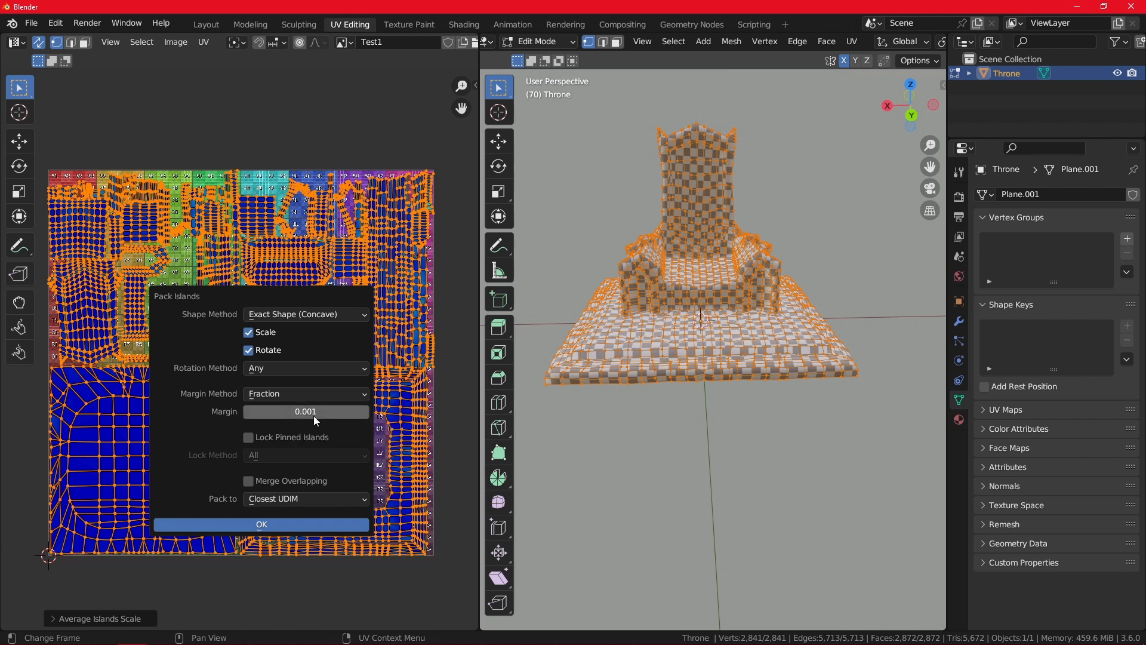
pyautogui.moveTo(314, 412)
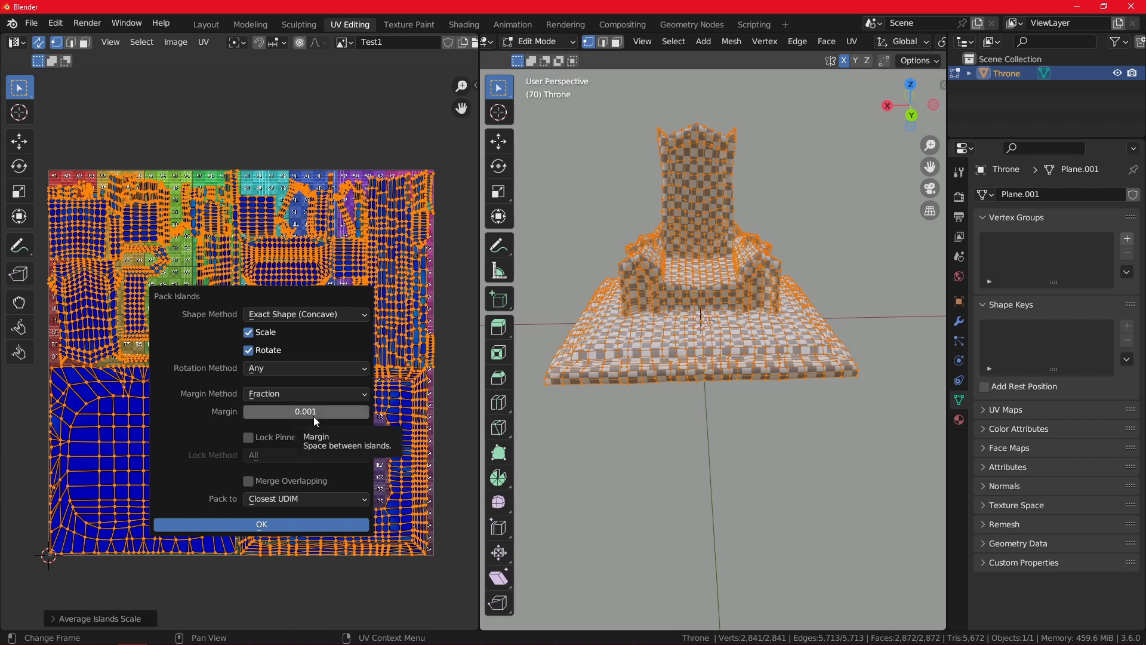
pyautogui.moveTo(117, 493)
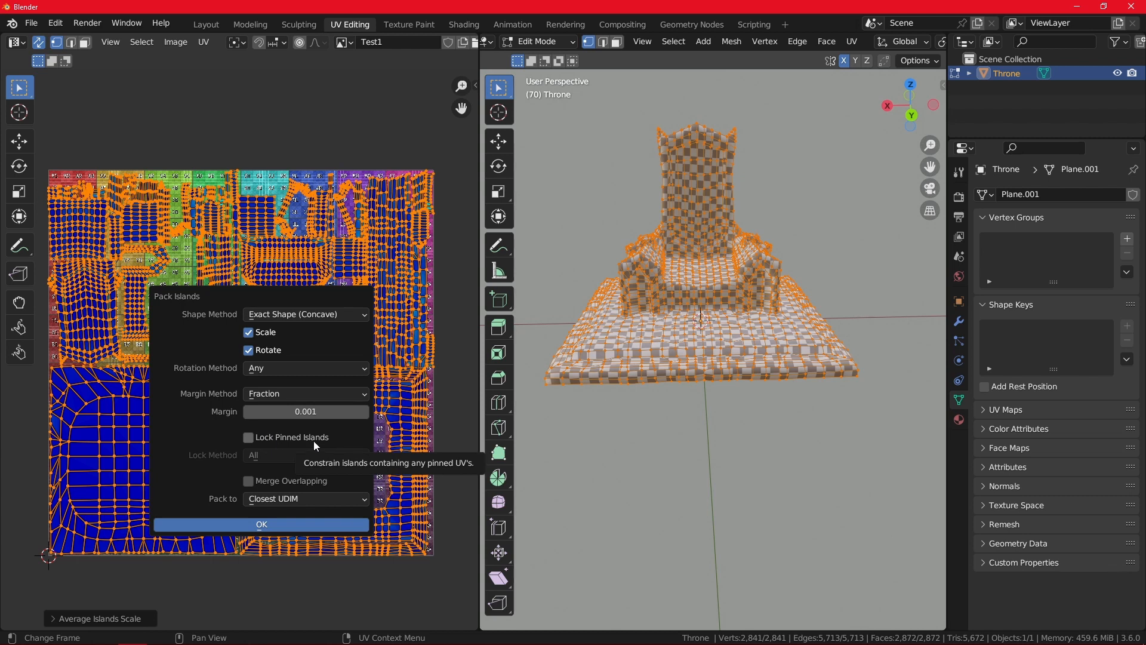
pyautogui.moveTo(288, 492)
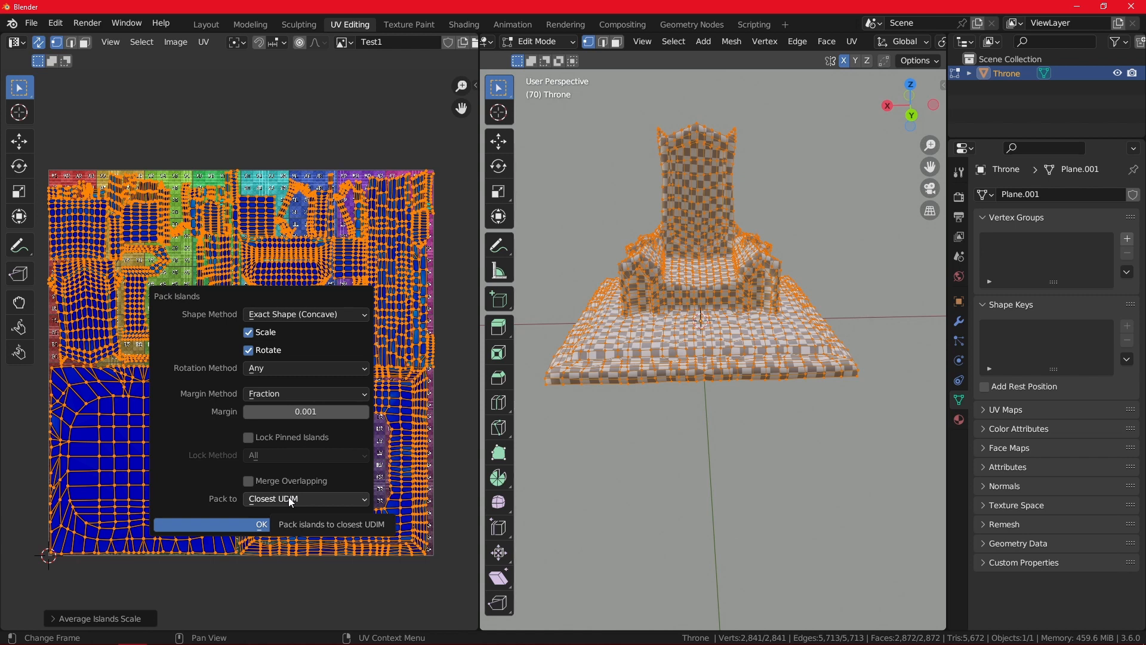
# Review the Pack to destinations and dismiss the Pack Islands dialog, repacking the throne's UVs
pyautogui.click(304, 499)
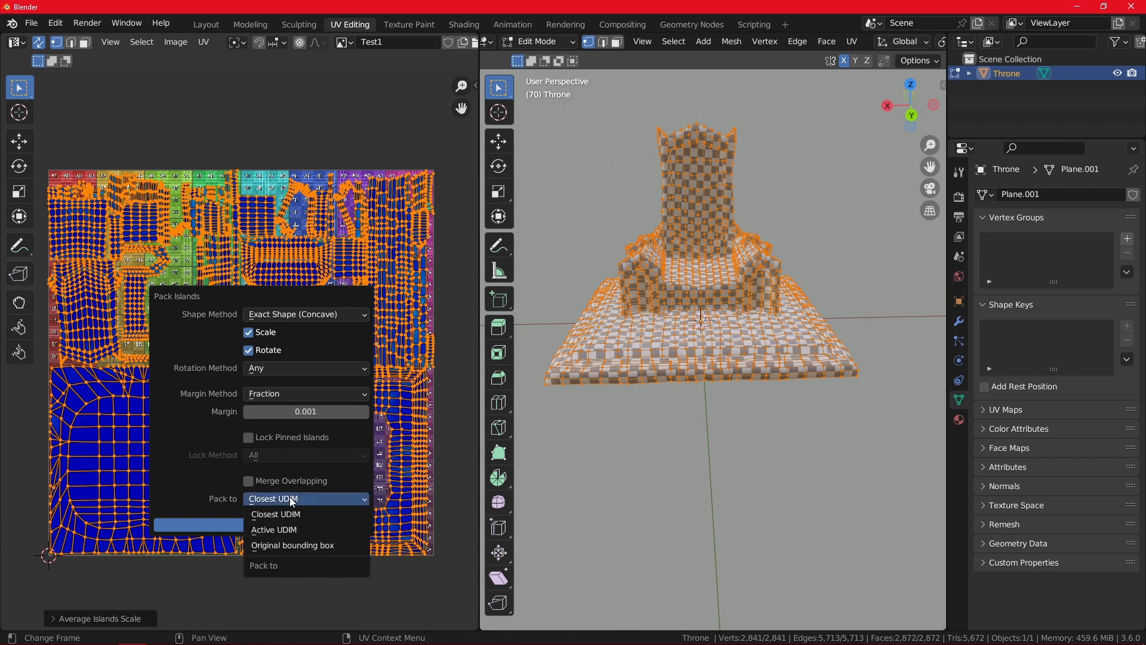
pyautogui.moveTo(292, 529)
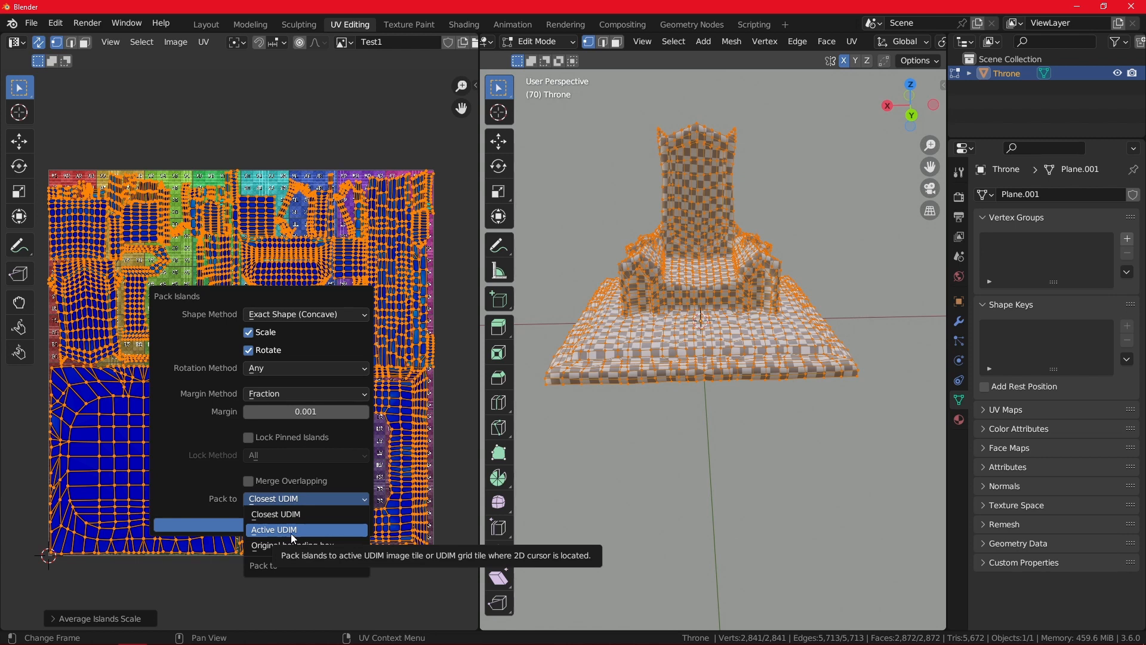
pyautogui.click(274, 529)
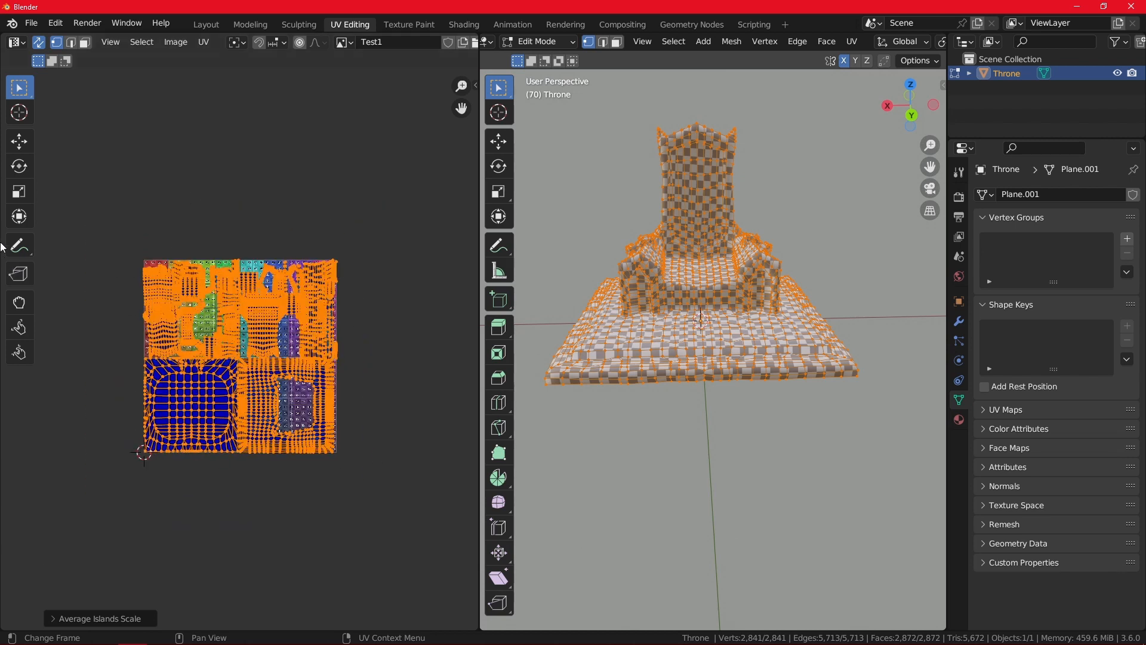
pyautogui.click(19, 245)
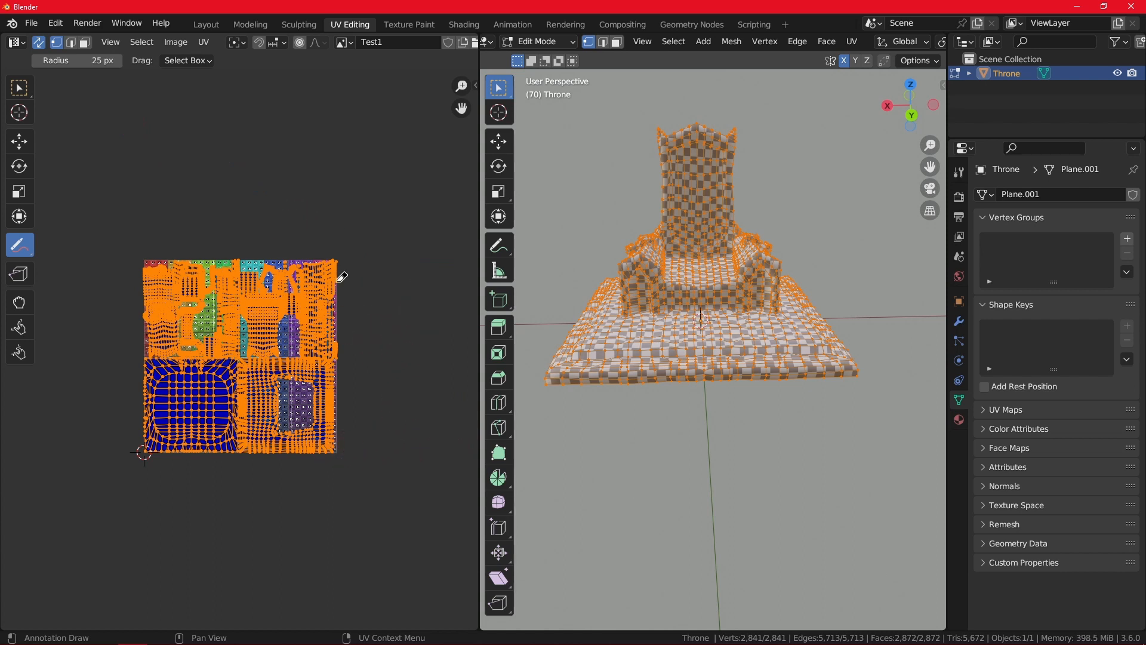
pyautogui.click(20, 245)
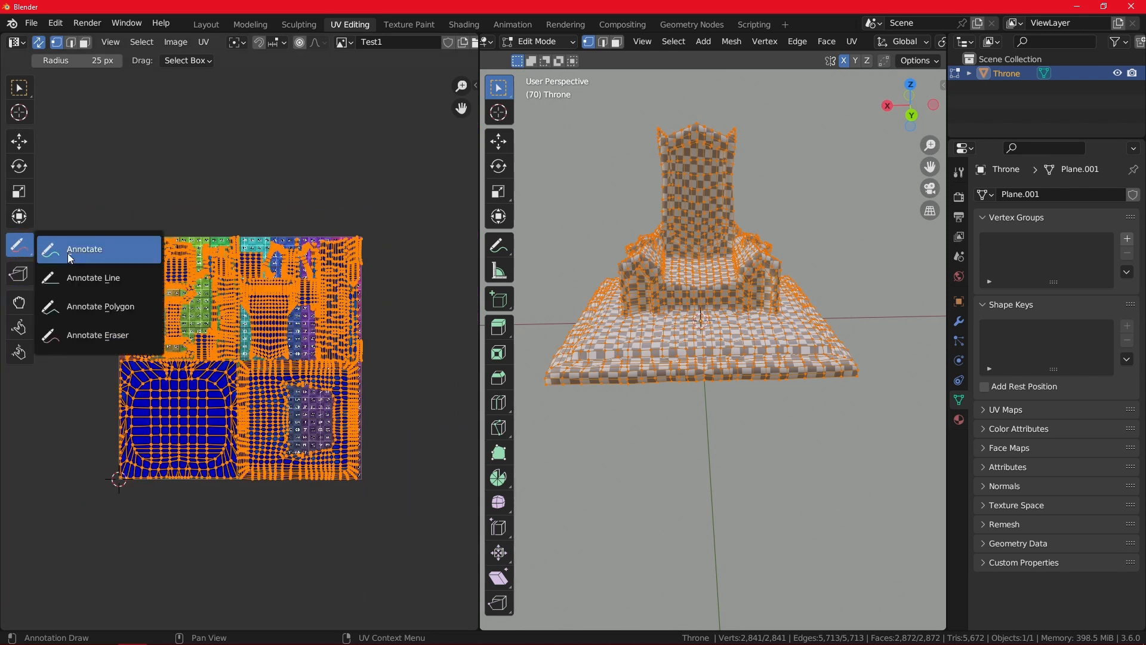
pyautogui.click(84, 248)
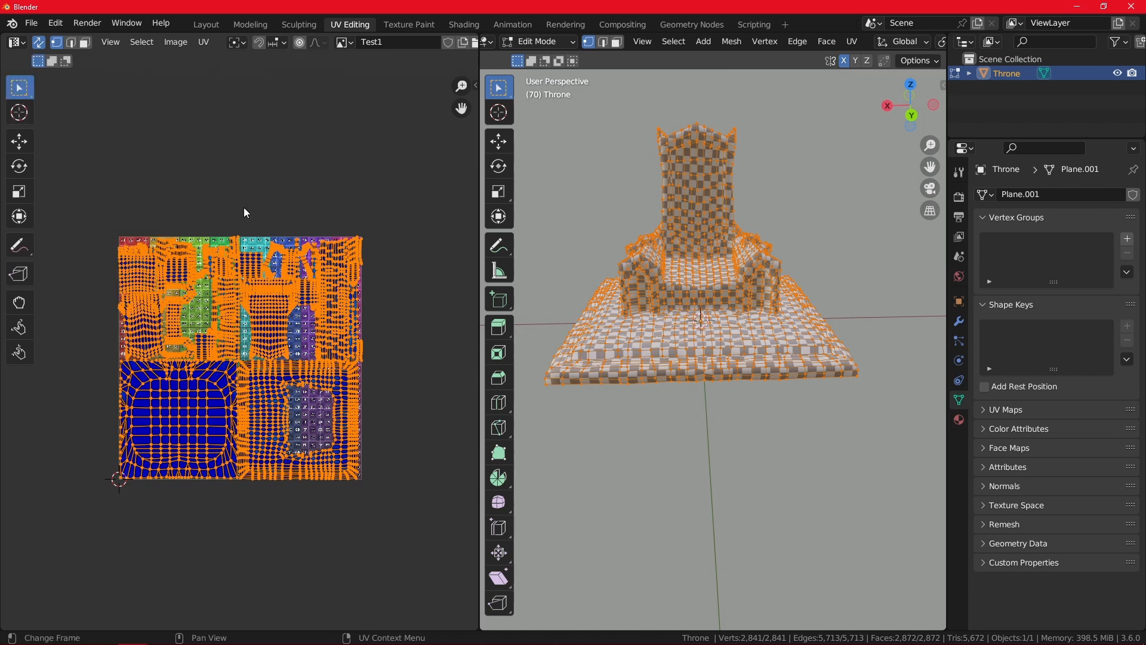
# Run Pack Islands again with Pack to set to Closest UDIM and confirm with OK
pyautogui.click(203, 41)
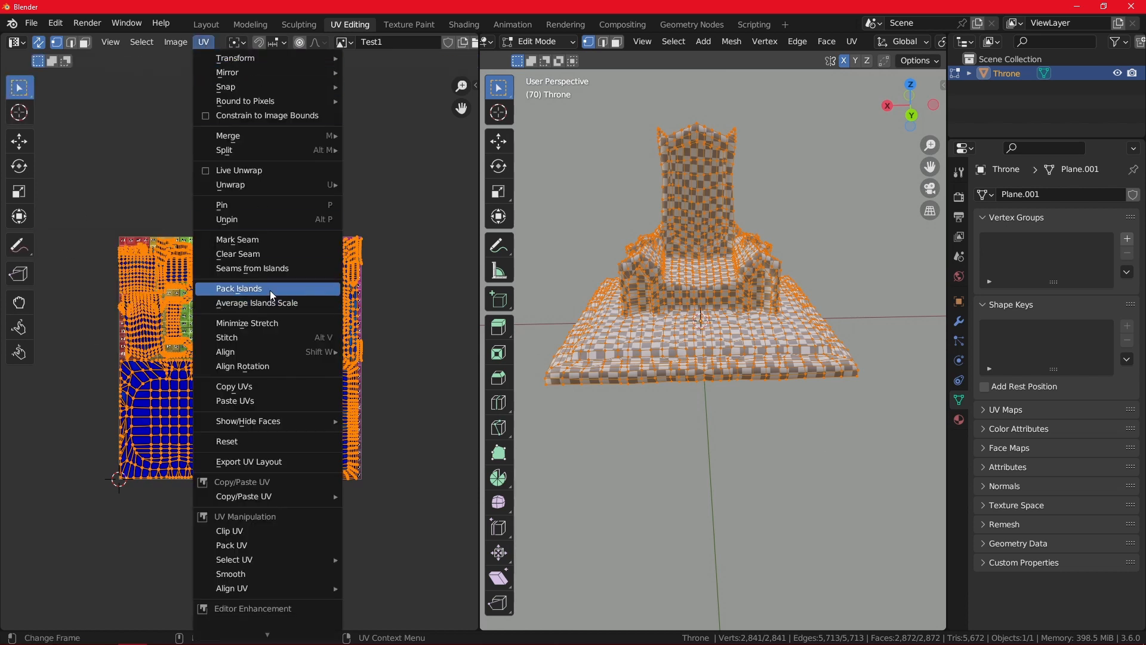
pyautogui.click(239, 288)
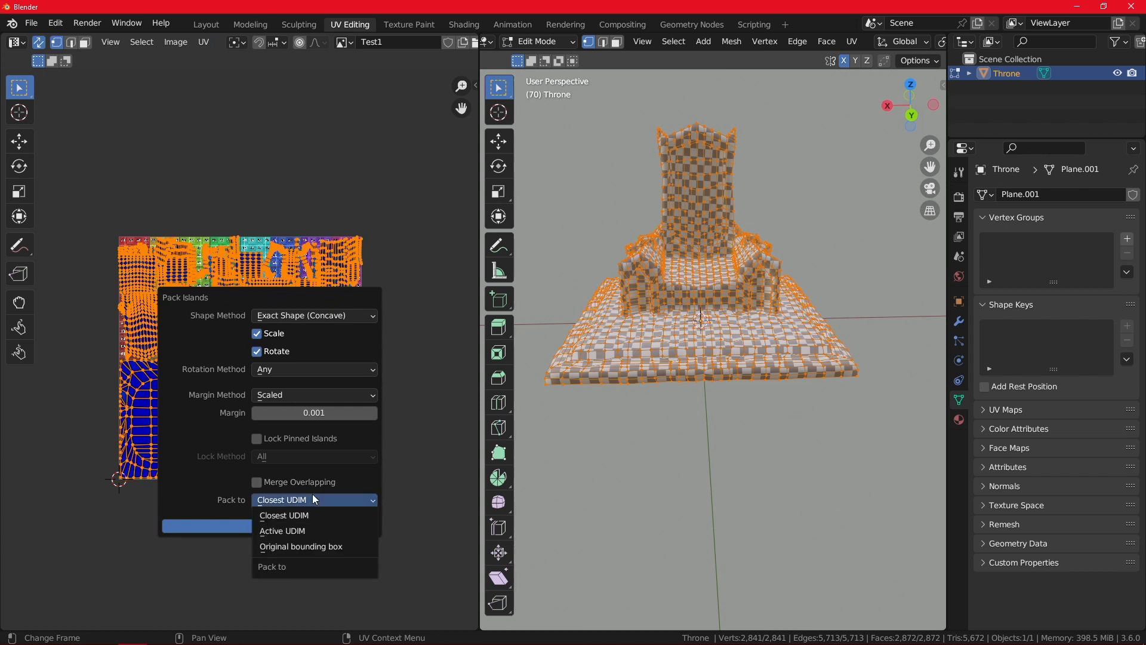
pyautogui.moveTo(311, 530)
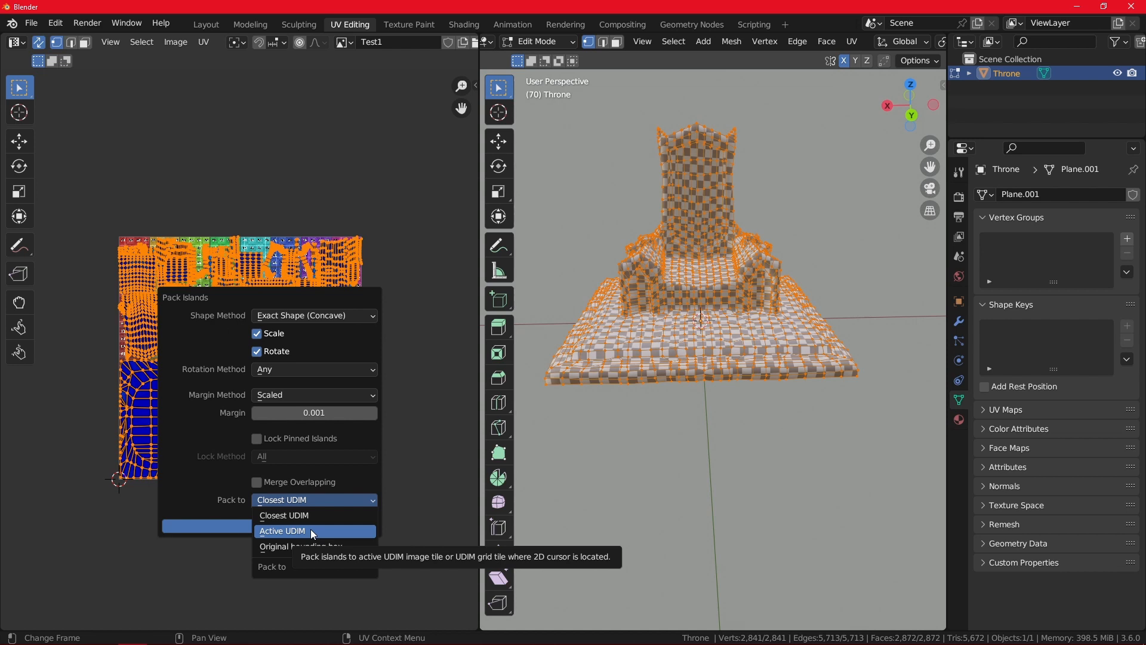
pyautogui.click(285, 515)
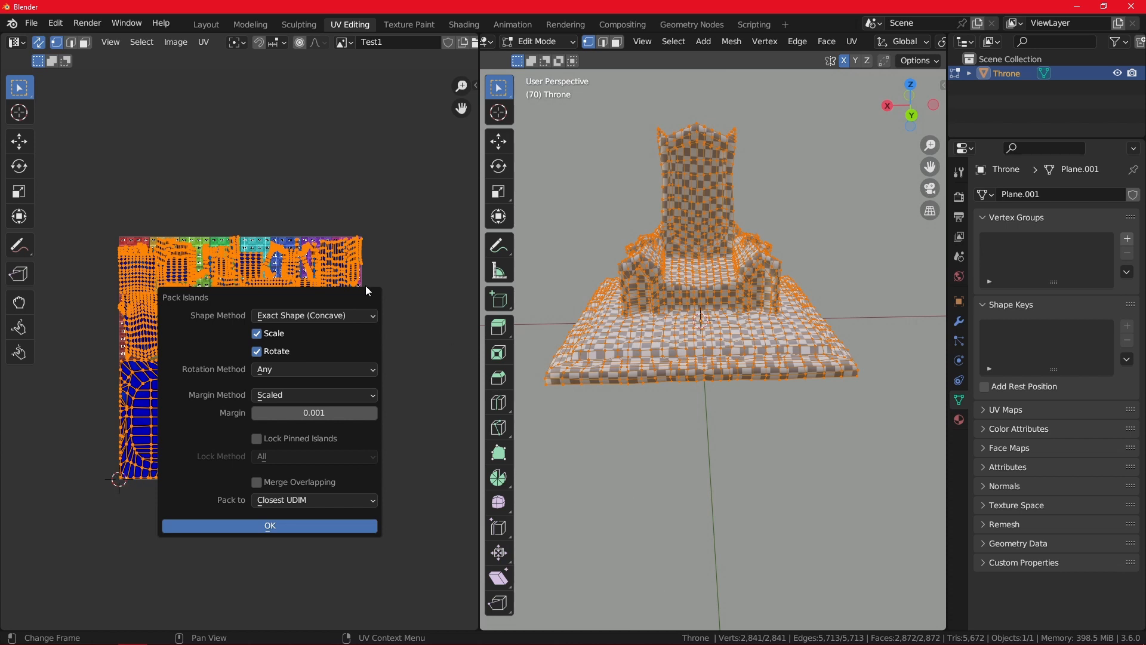
pyautogui.moveTo(307, 346)
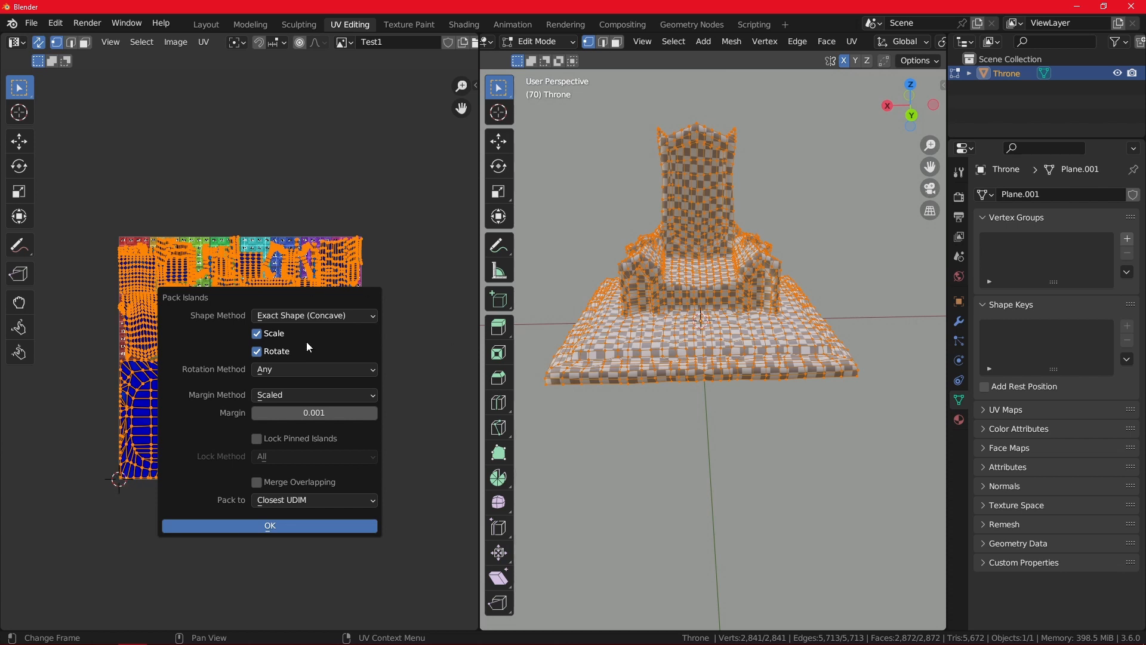
pyautogui.click(314, 499)
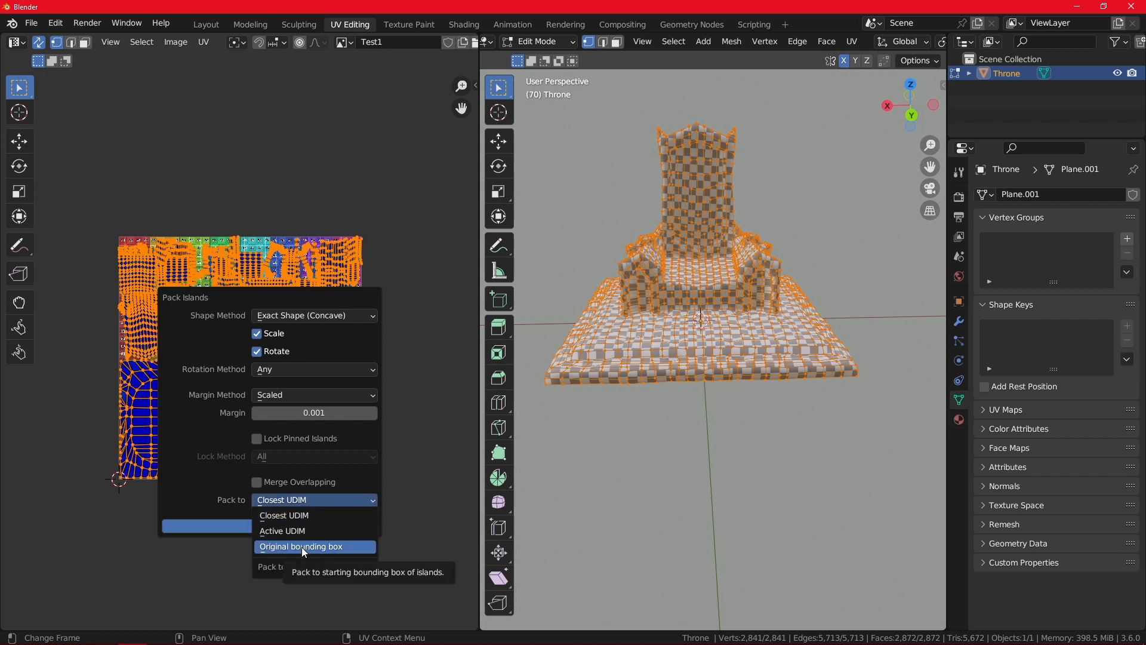
pyautogui.moveTo(309, 519)
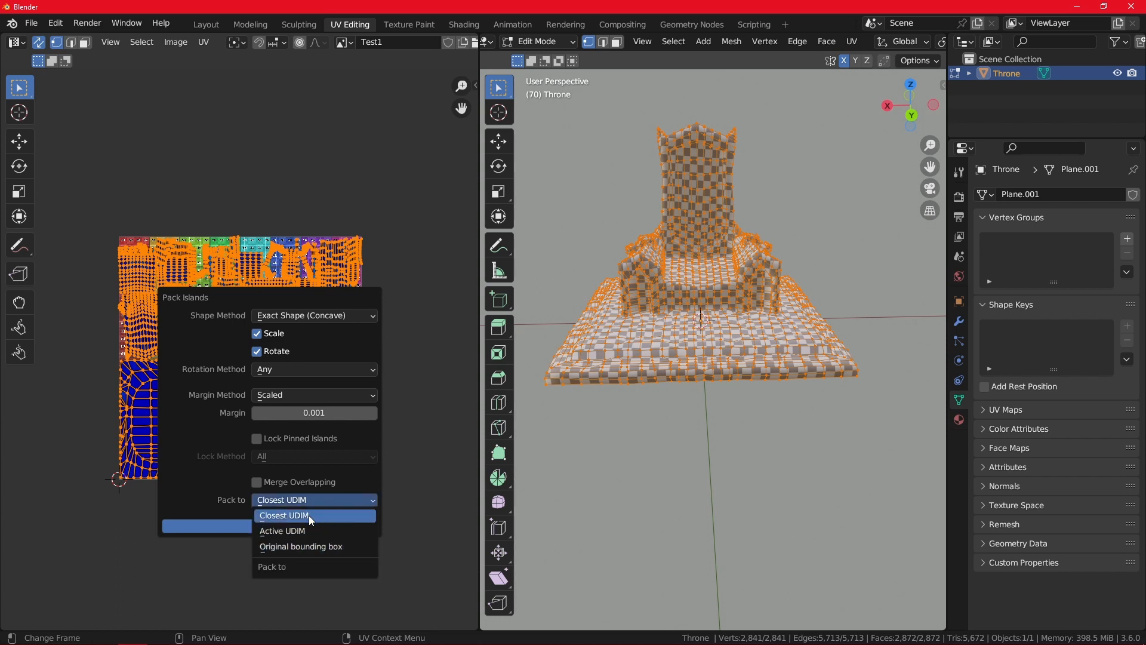
pyautogui.click(284, 515)
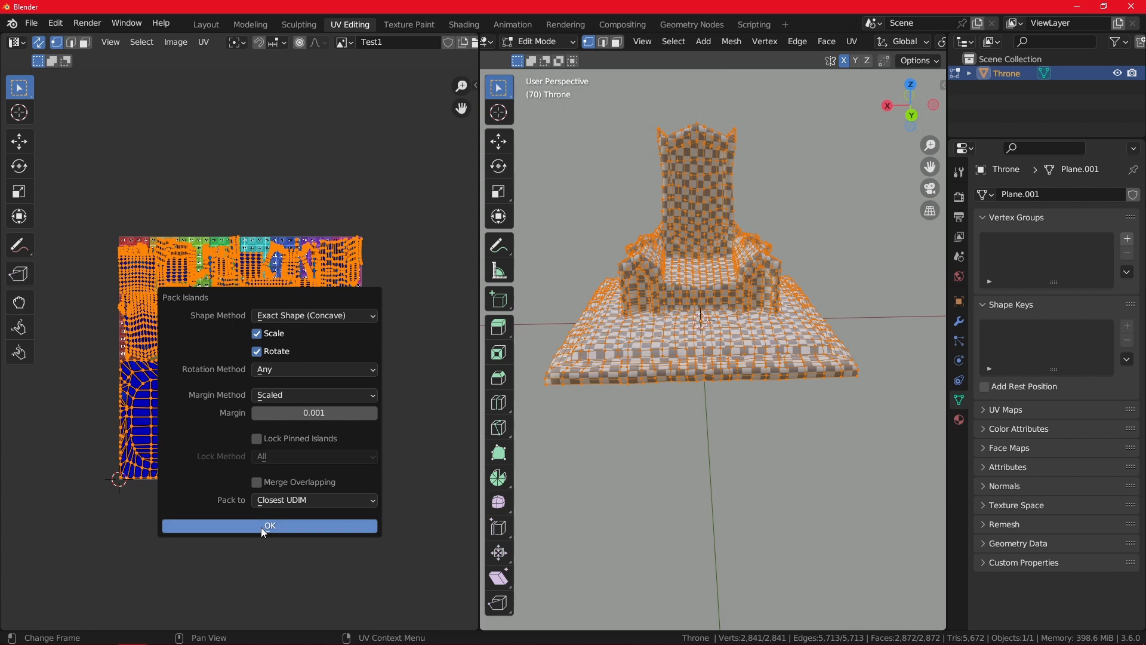
pyautogui.click(268, 525)
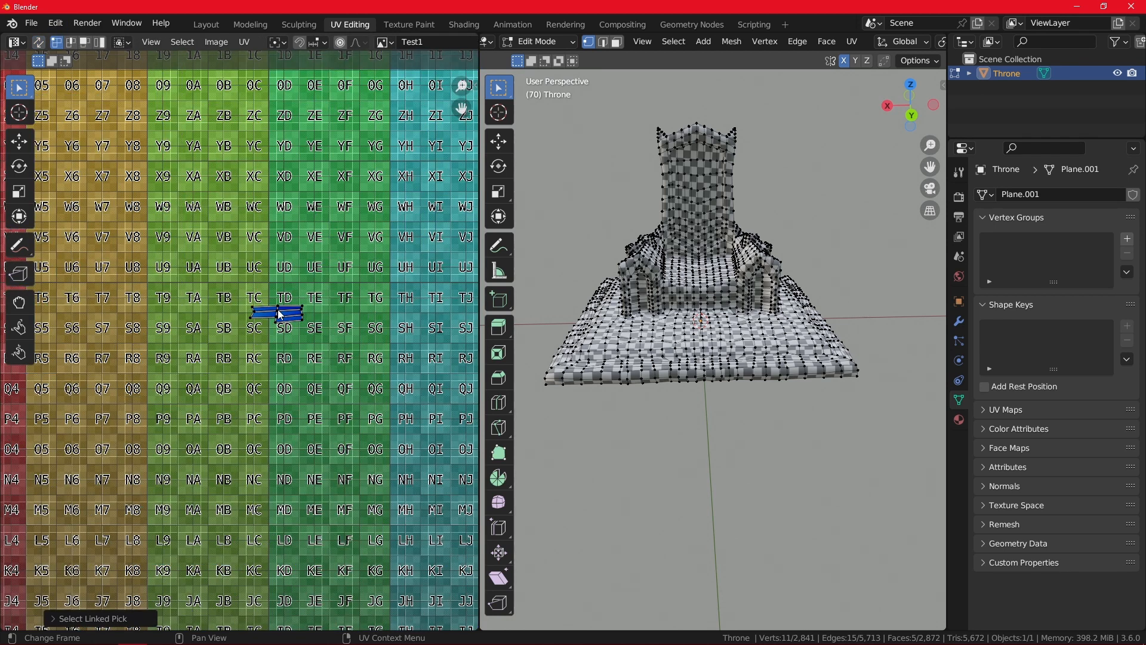
# Move one small throne UV island to a new spot, leaving the packed layout intact
pyautogui.moveTo(278, 312); pyautogui.dragTo(306, 237)
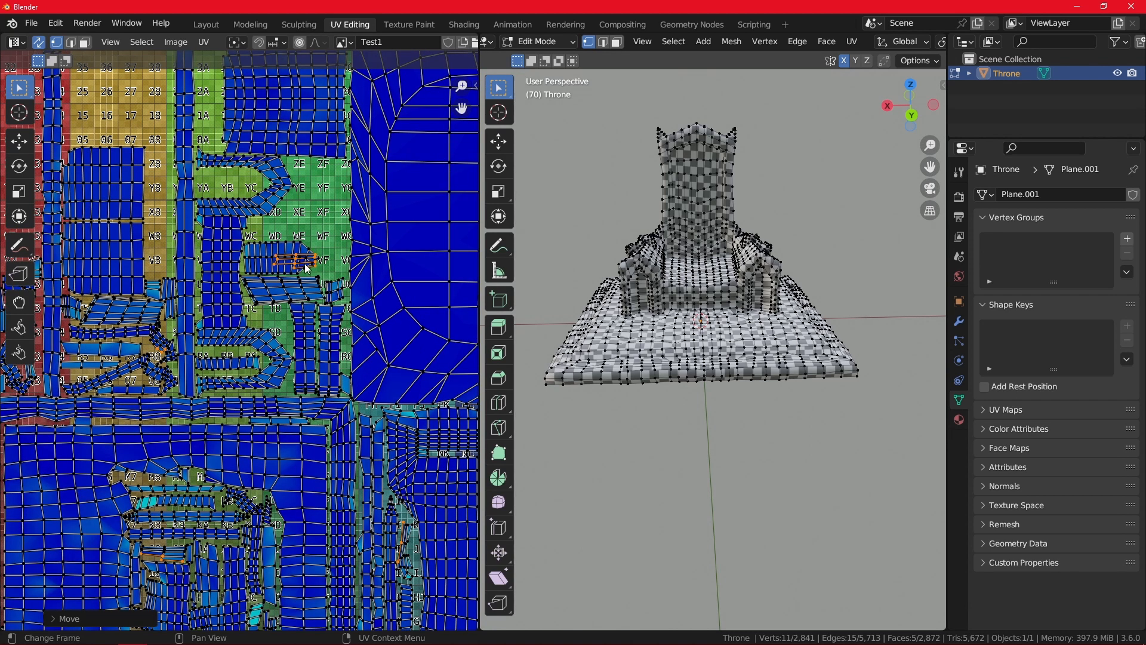
pyautogui.moveTo(423, 144)
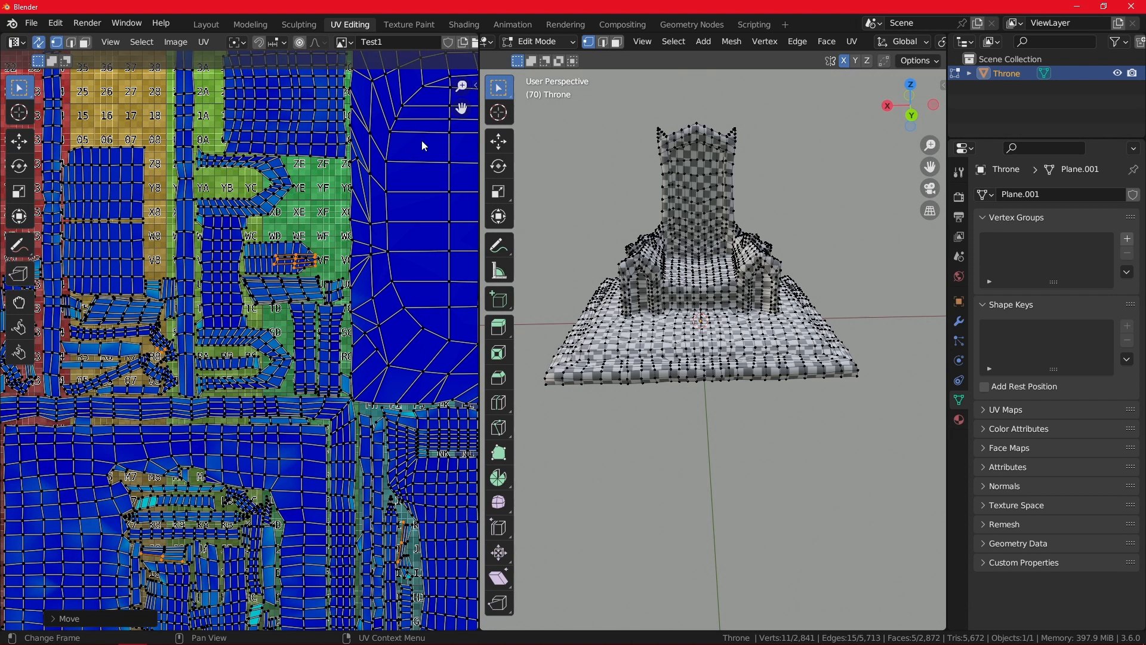
pyautogui.moveTo(276, 451)
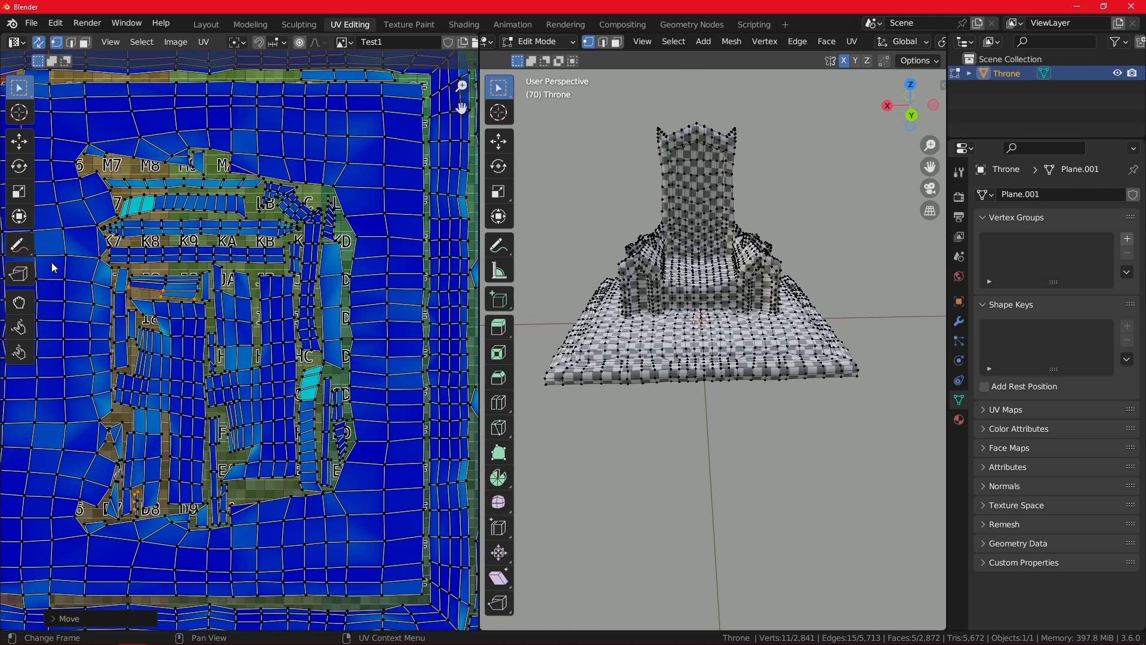
pyautogui.moveTo(343, 383)
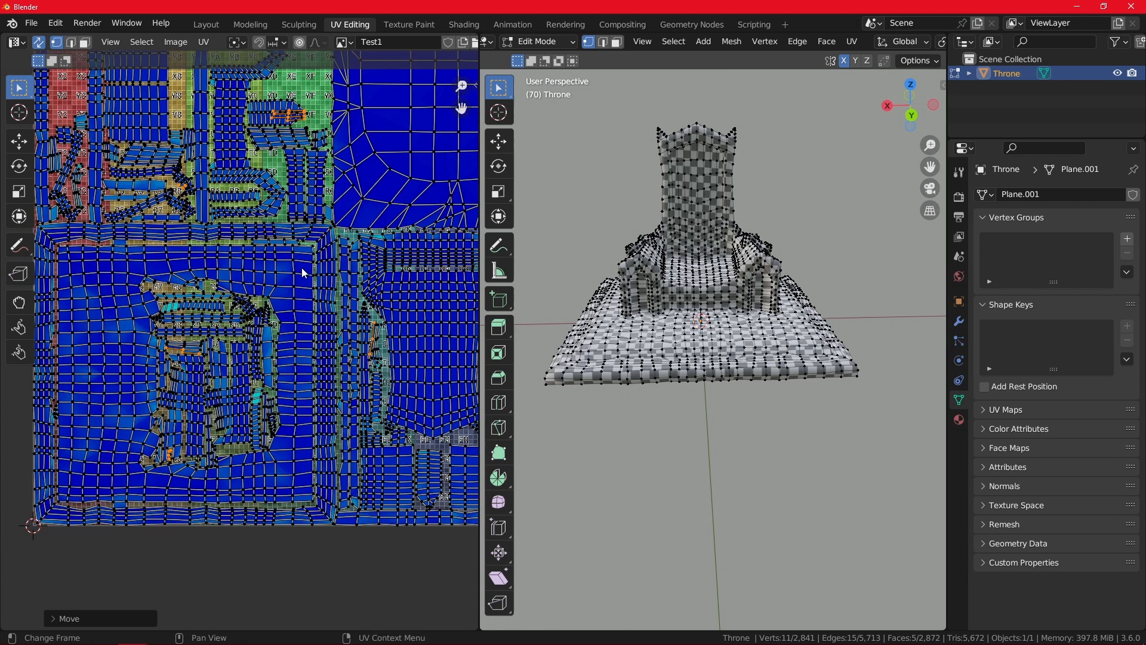
pyautogui.click(31, 22)
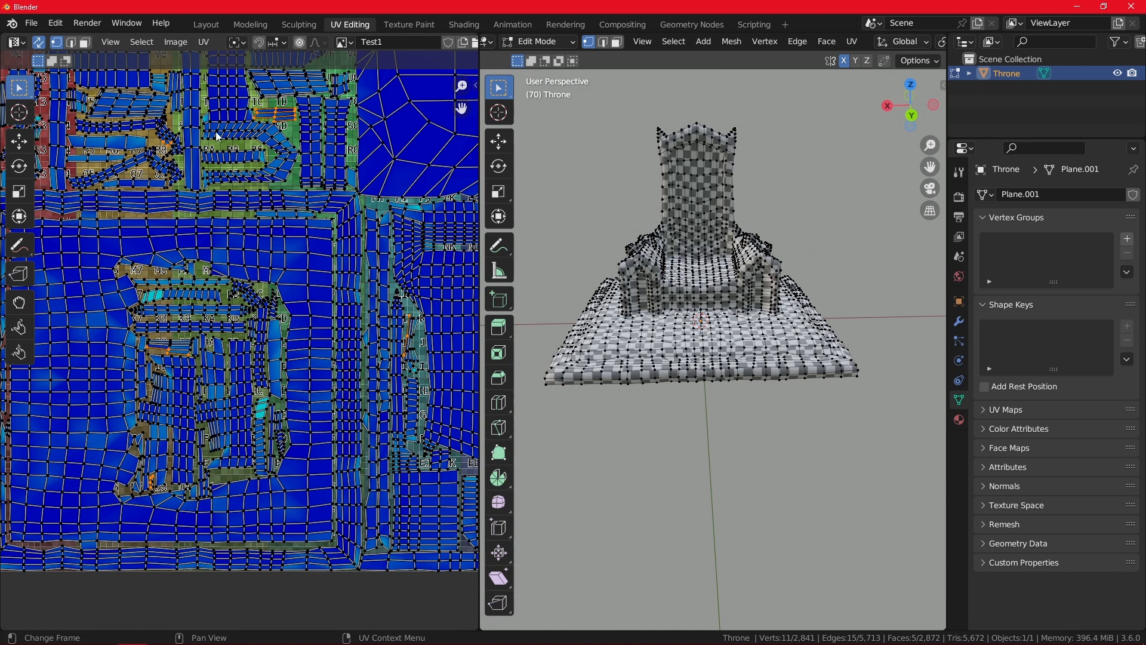
# Back in Object Mode, replace the throne with a new cylinder and enter its Edit Mode
pyautogui.click(537, 40)
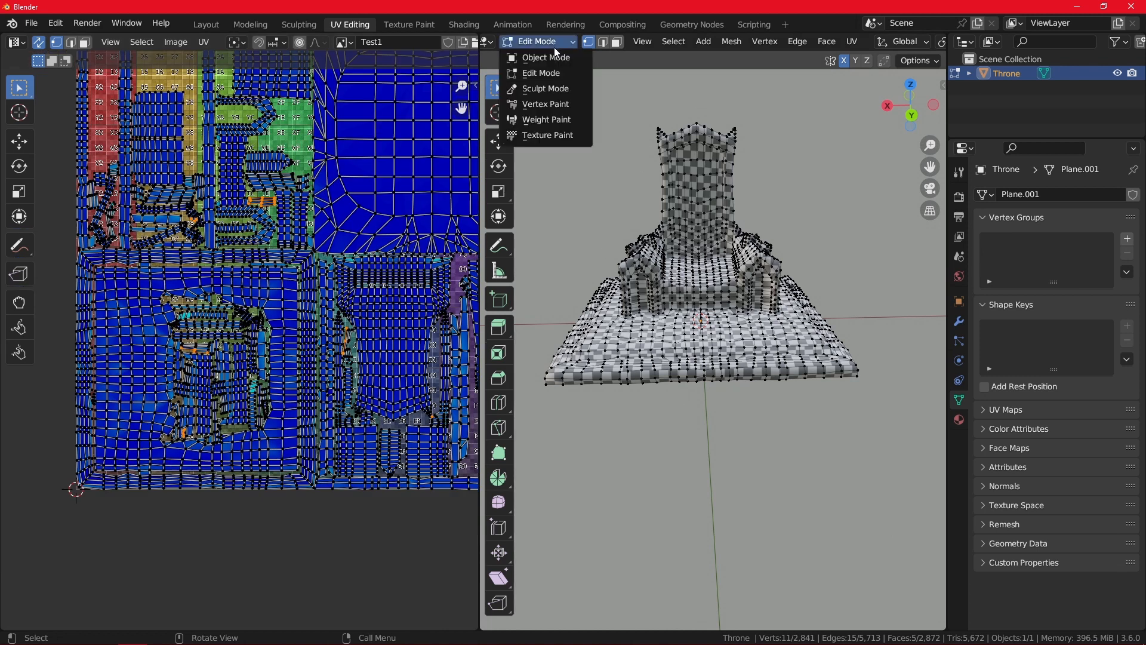
pyautogui.click(545, 58)
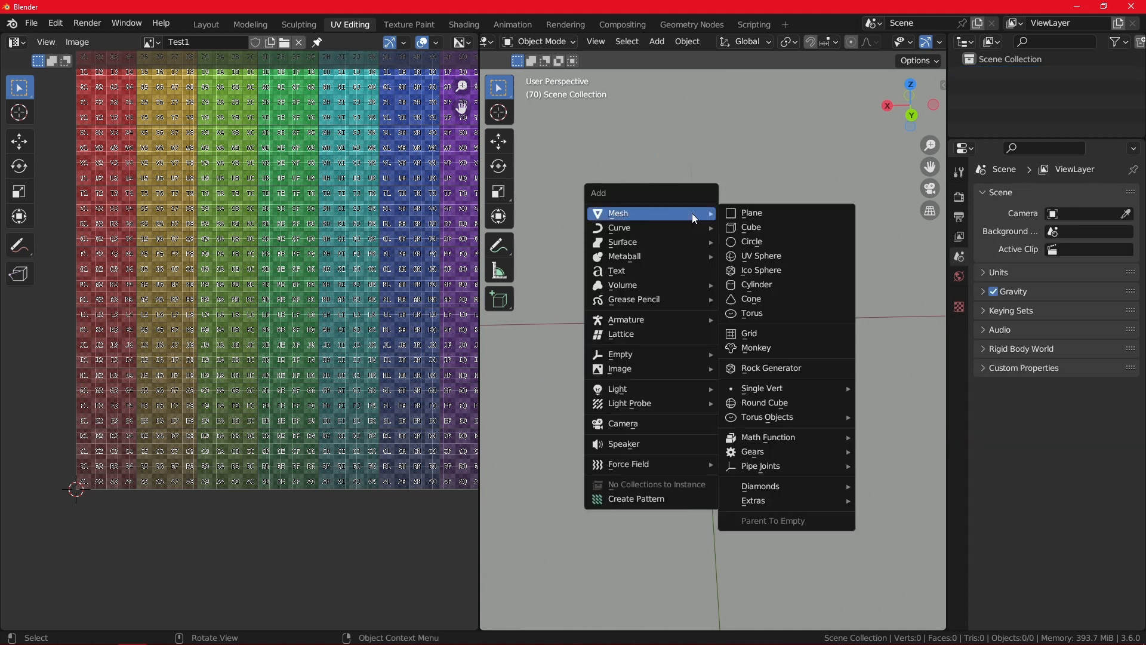
pyautogui.click(757, 284)
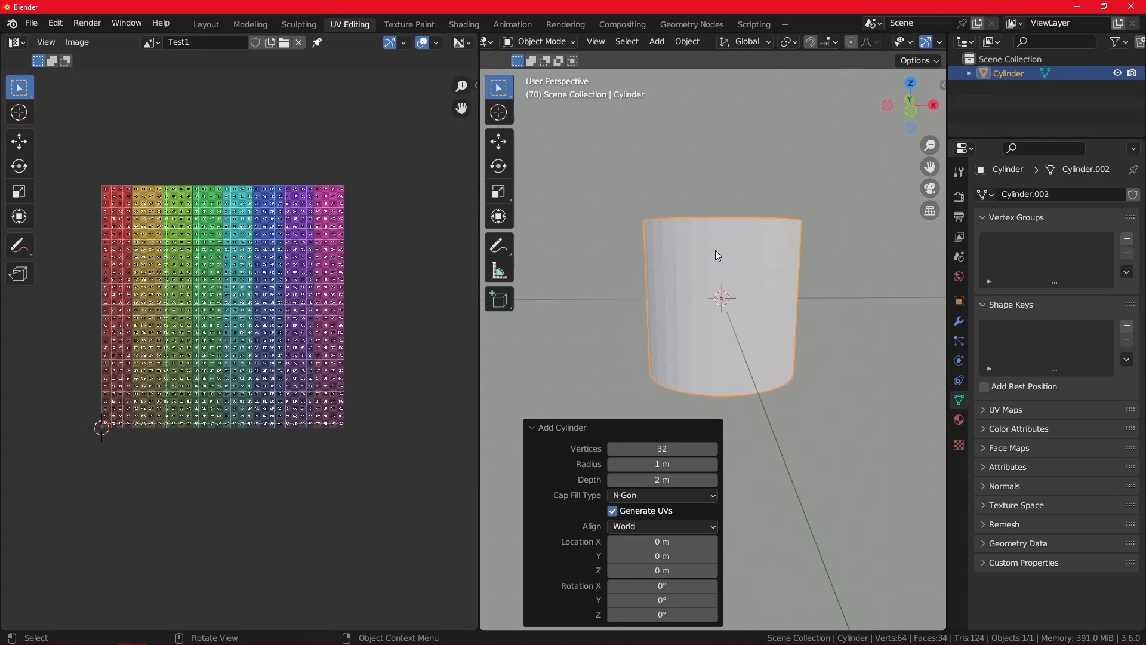
pyautogui.press('Tab')
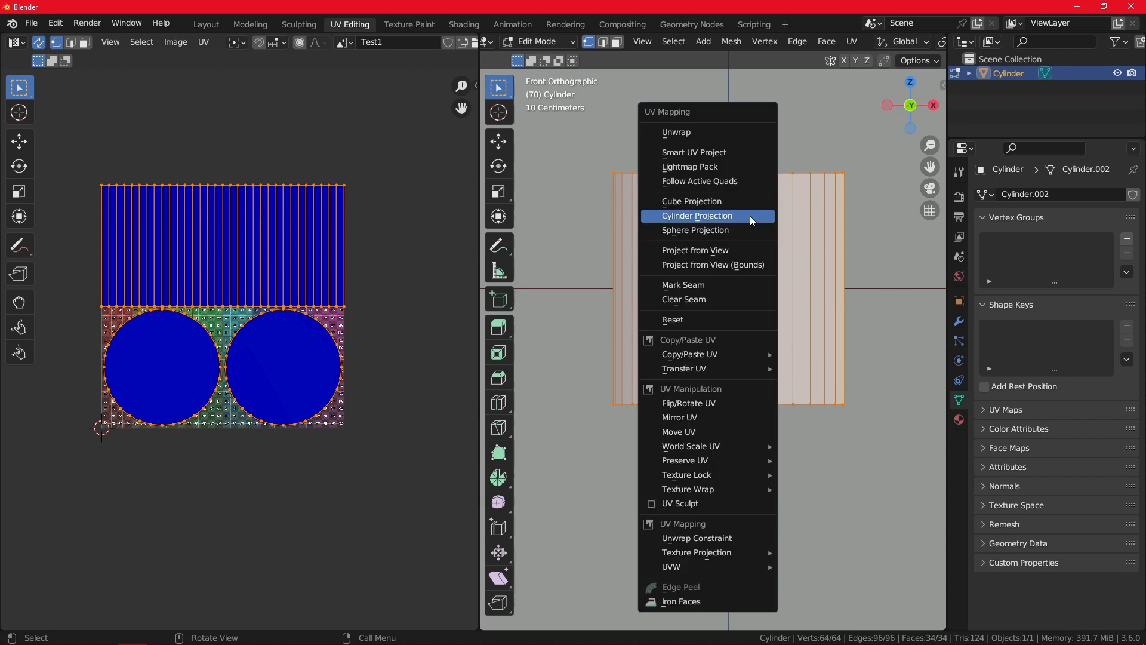
# Apply Cylinder Projection with View on Poles direction, then redo it with Preserve Seams enabled
pyautogui.click(696, 215)
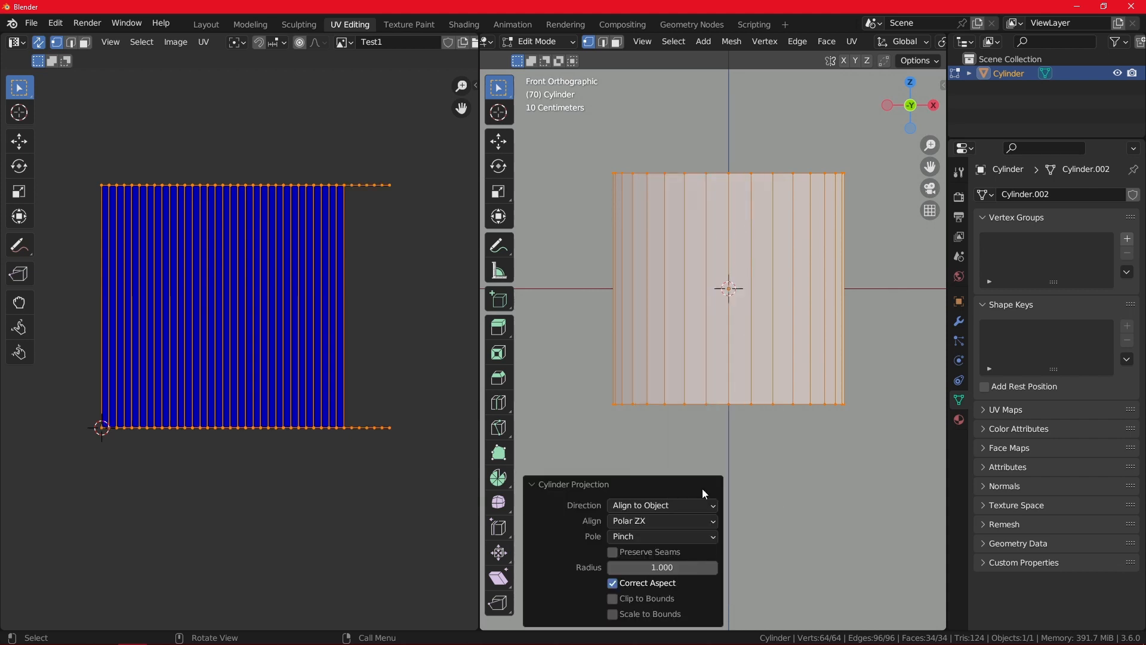
pyautogui.click(660, 504)
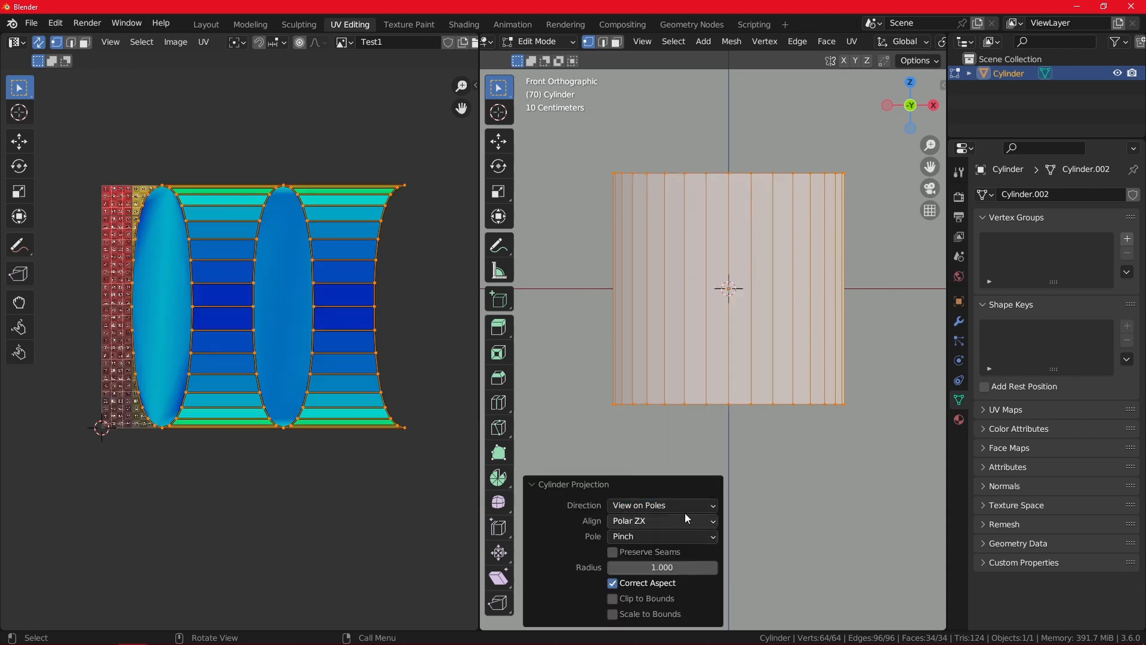
pyautogui.click(660, 505)
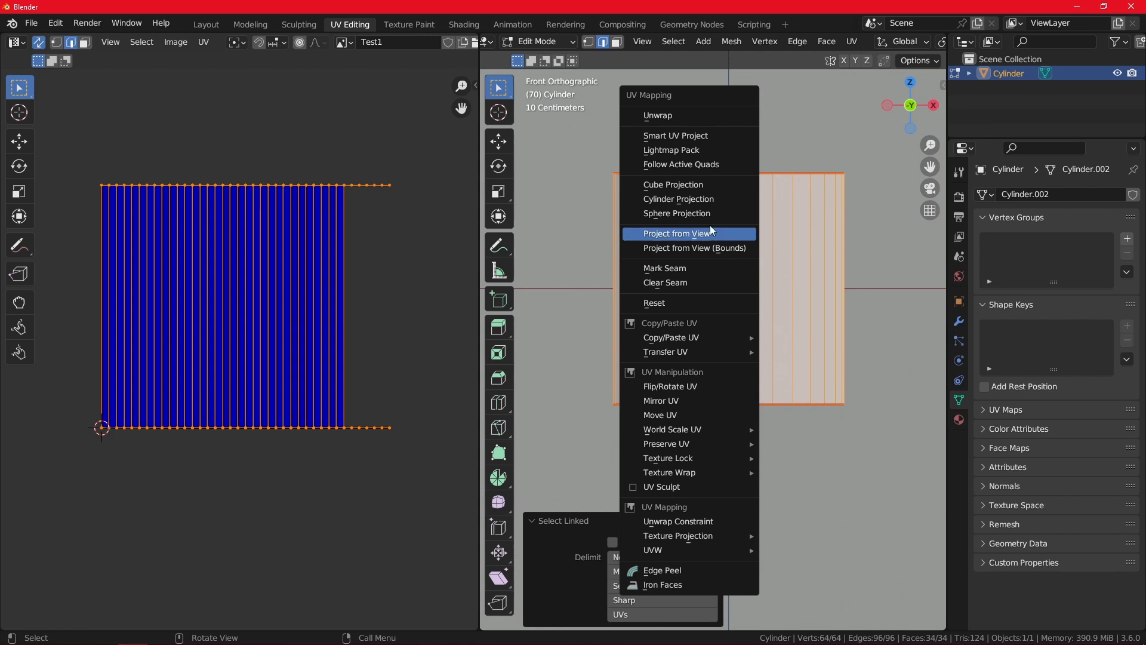
pyautogui.click(678, 200)
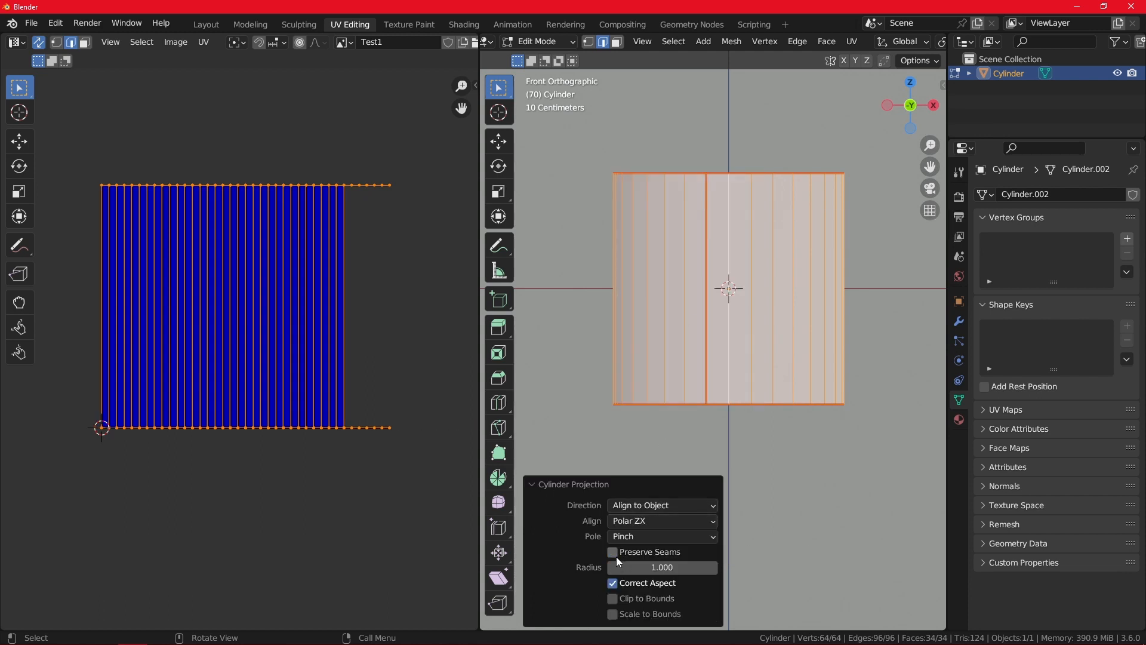
pyautogui.click(613, 552)
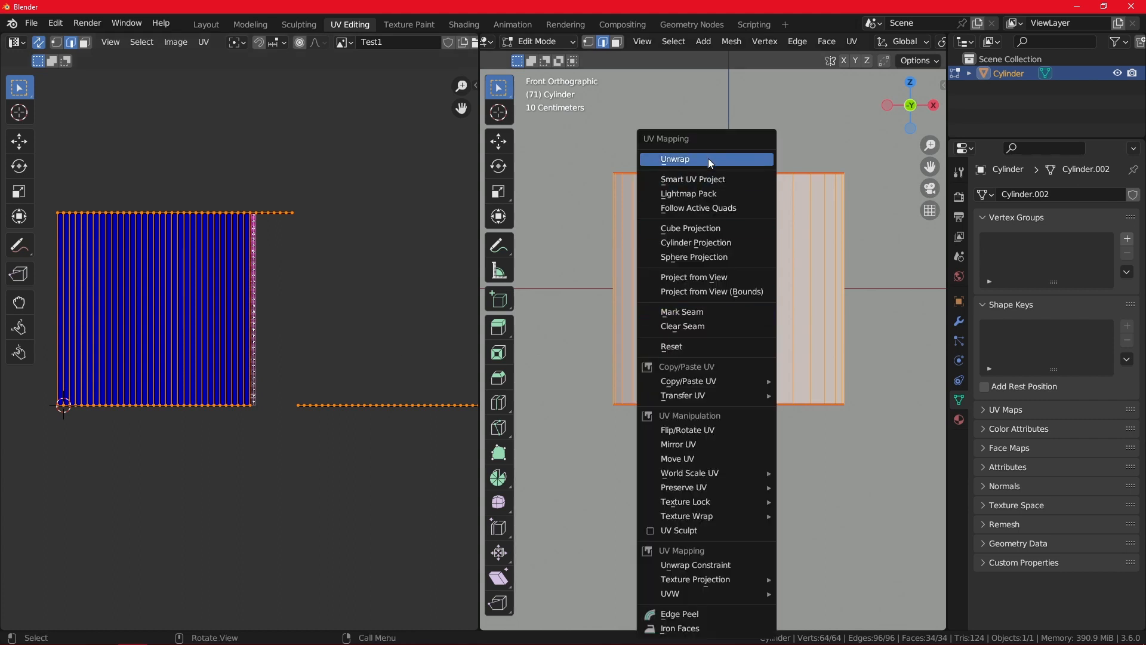
# Unwrap the cylinder's faces, then remove all its geometry leaving an empty mesh
pyautogui.click(674, 158)
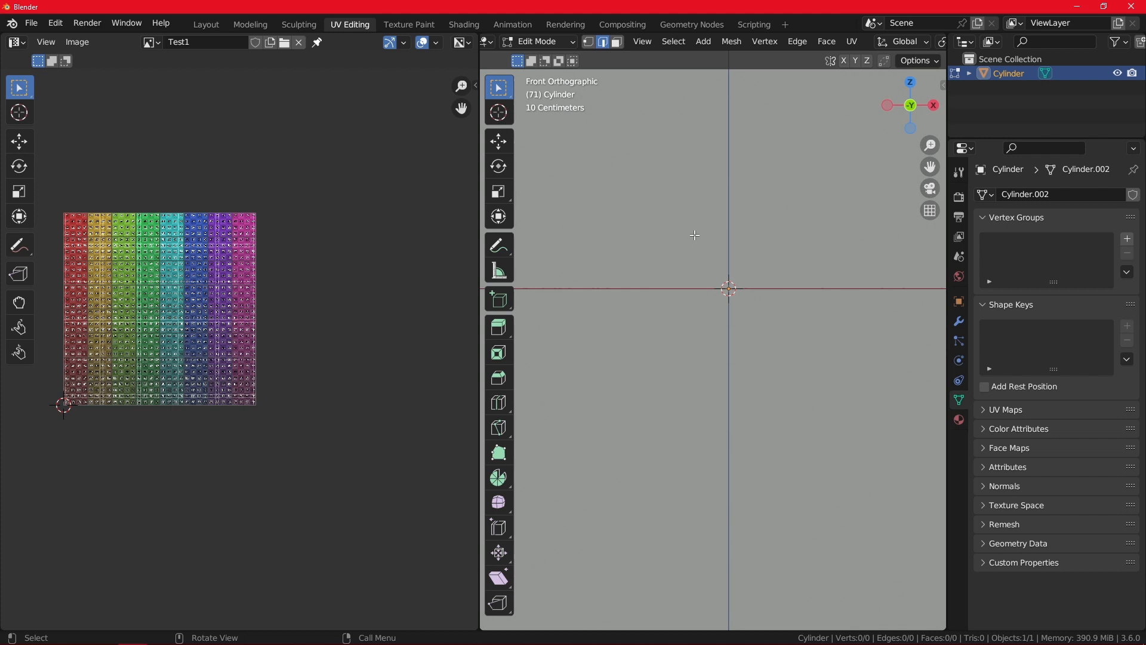
pyautogui.moveTo(702, 233)
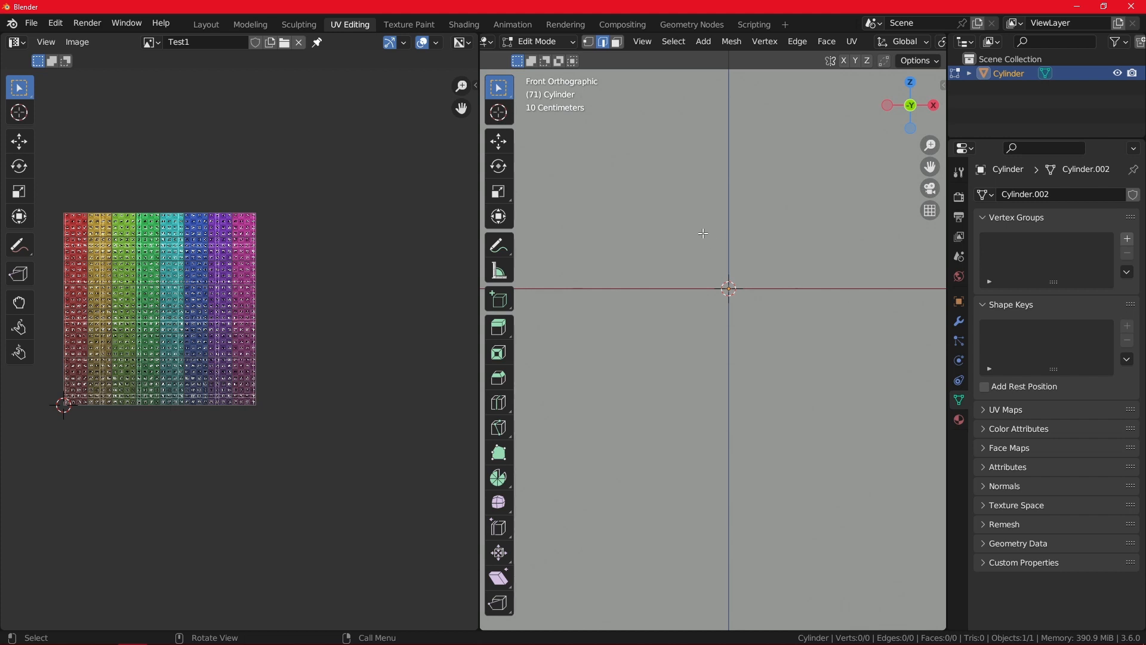
pyautogui.moveTo(724, 229)
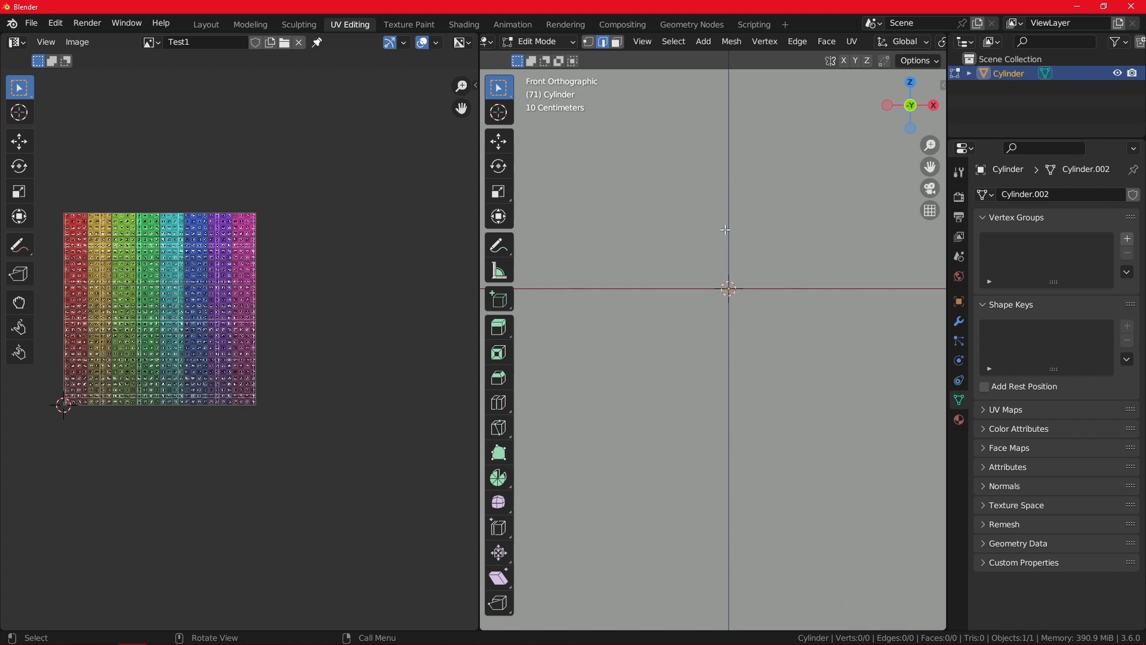
pyautogui.moveTo(479, 87)
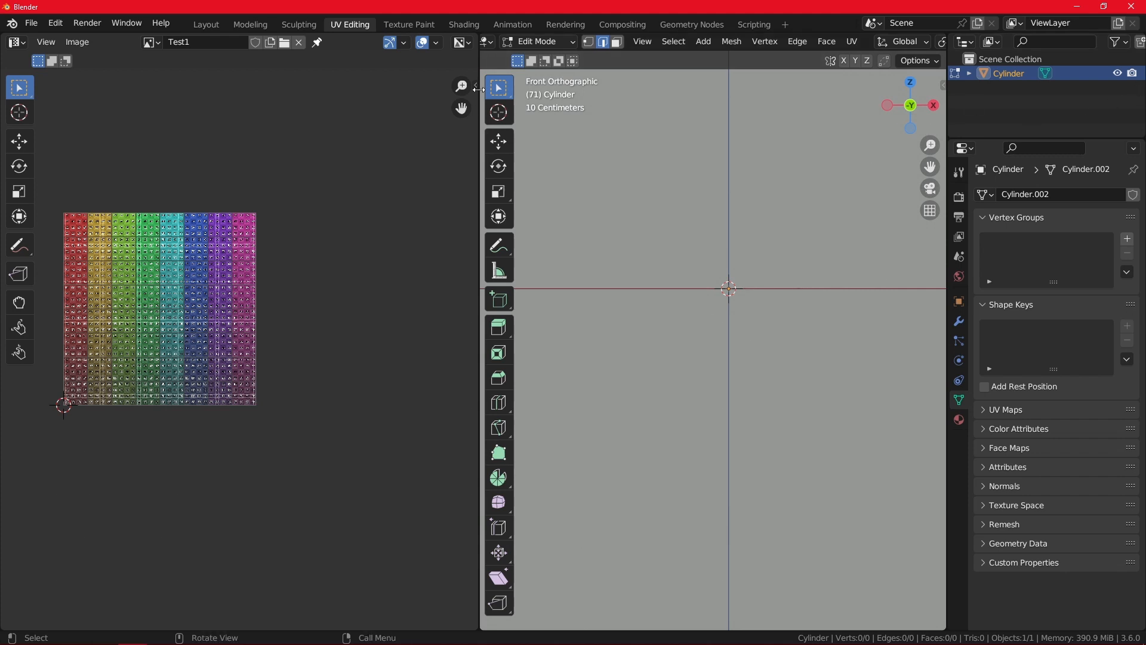
pyautogui.moveTo(696, 176)
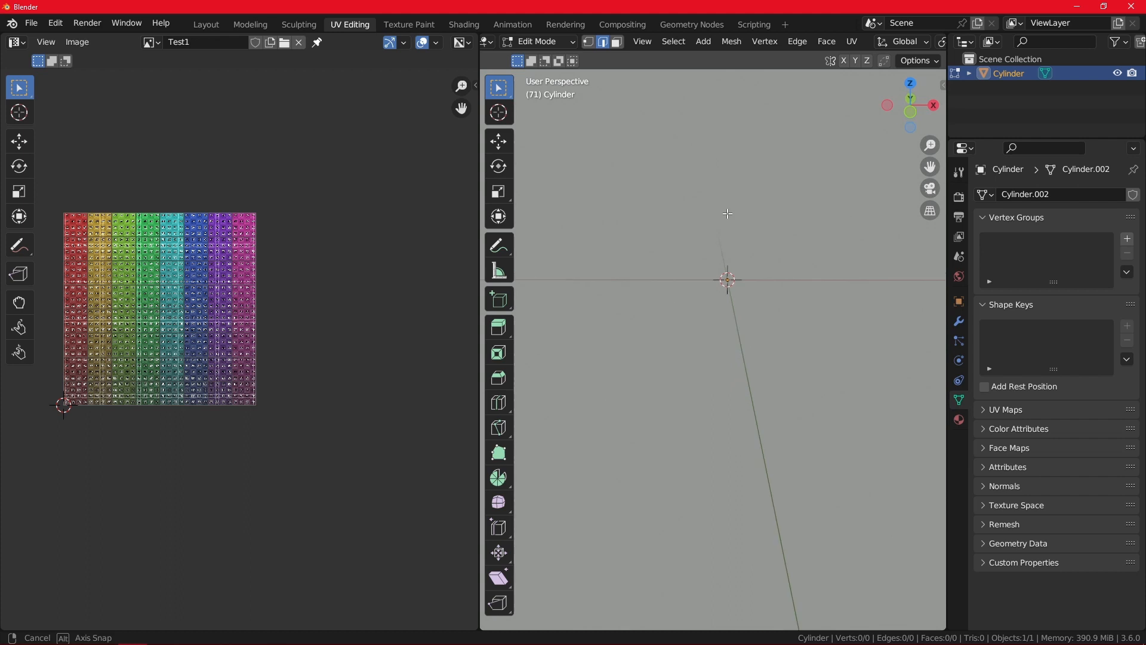
pyautogui.click(538, 40)
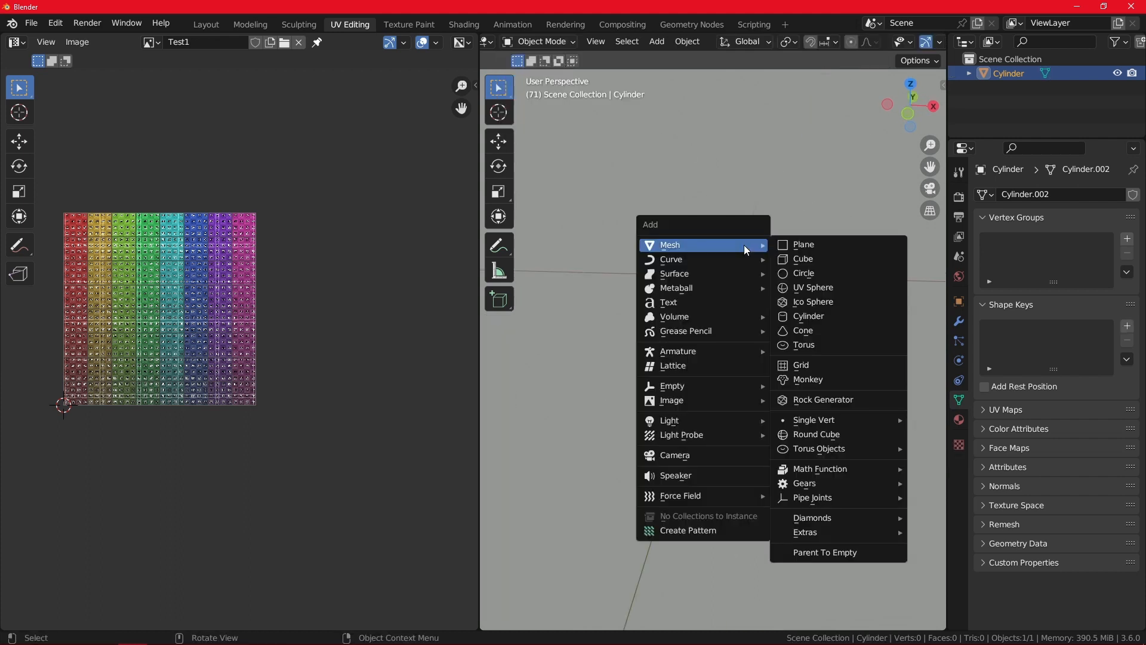
pyautogui.moveTo(803, 273)
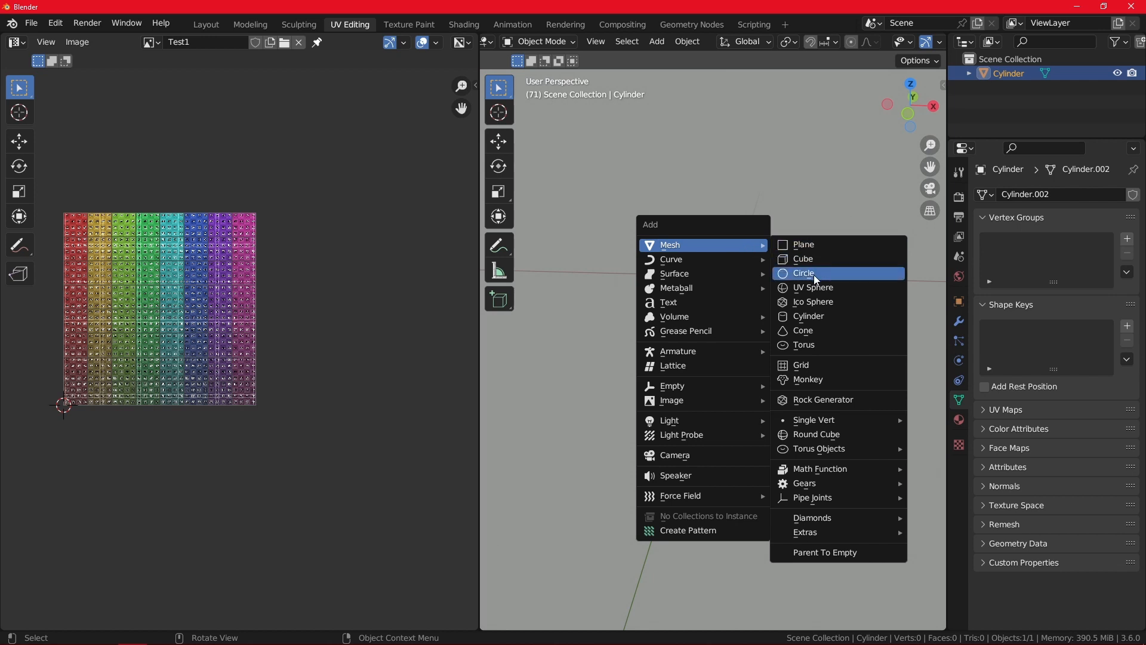
# Add an icosphere and unwrap it with Smart UV Project using default settings
pyautogui.click(812, 300)
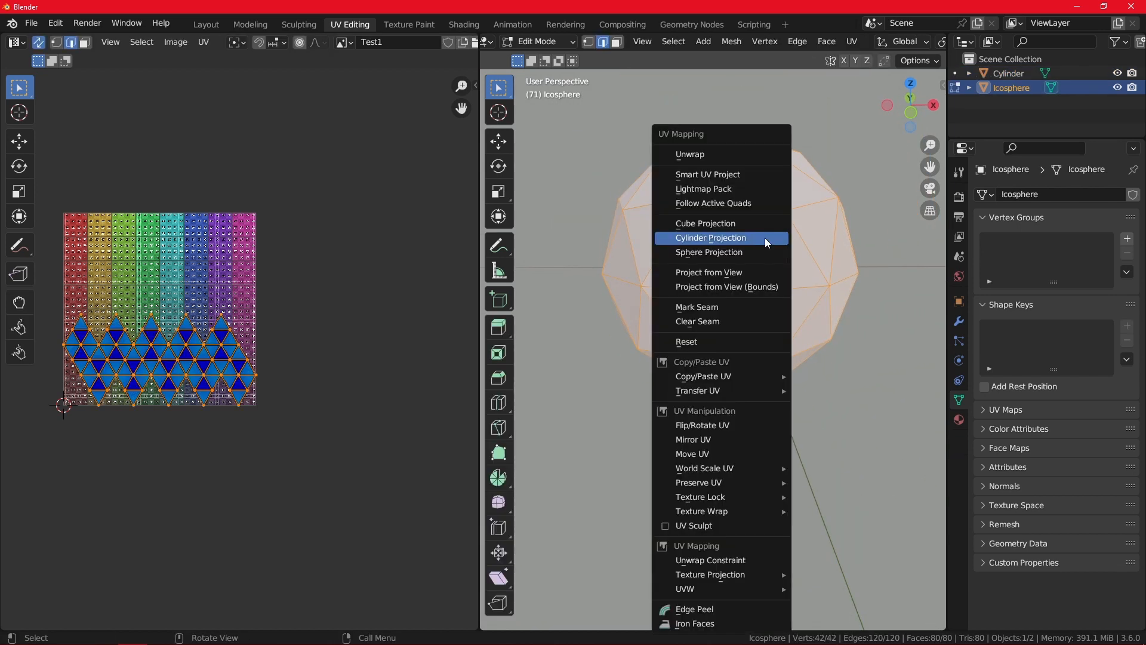
pyautogui.moveTo(707, 174)
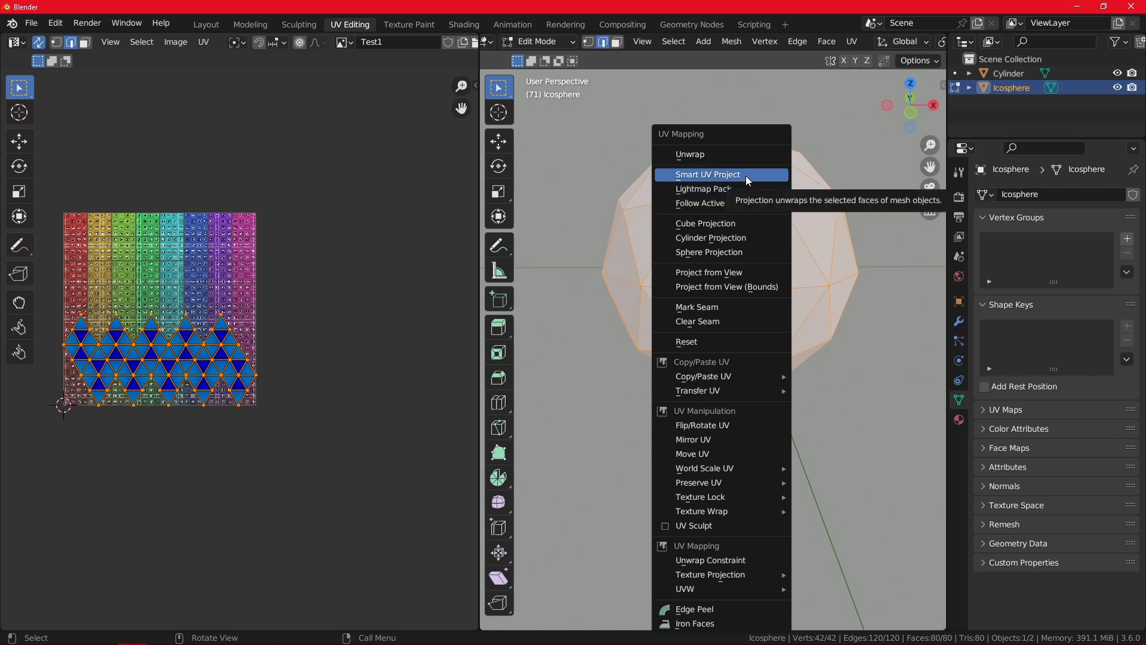
pyautogui.click(706, 174)
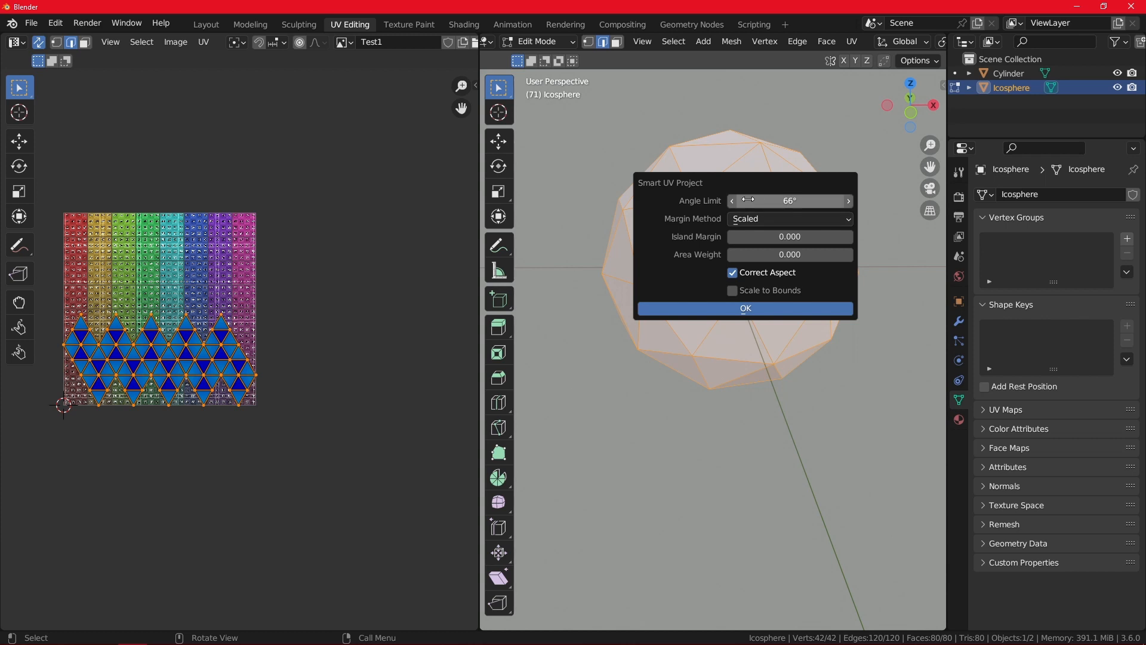
pyautogui.click(745, 308)
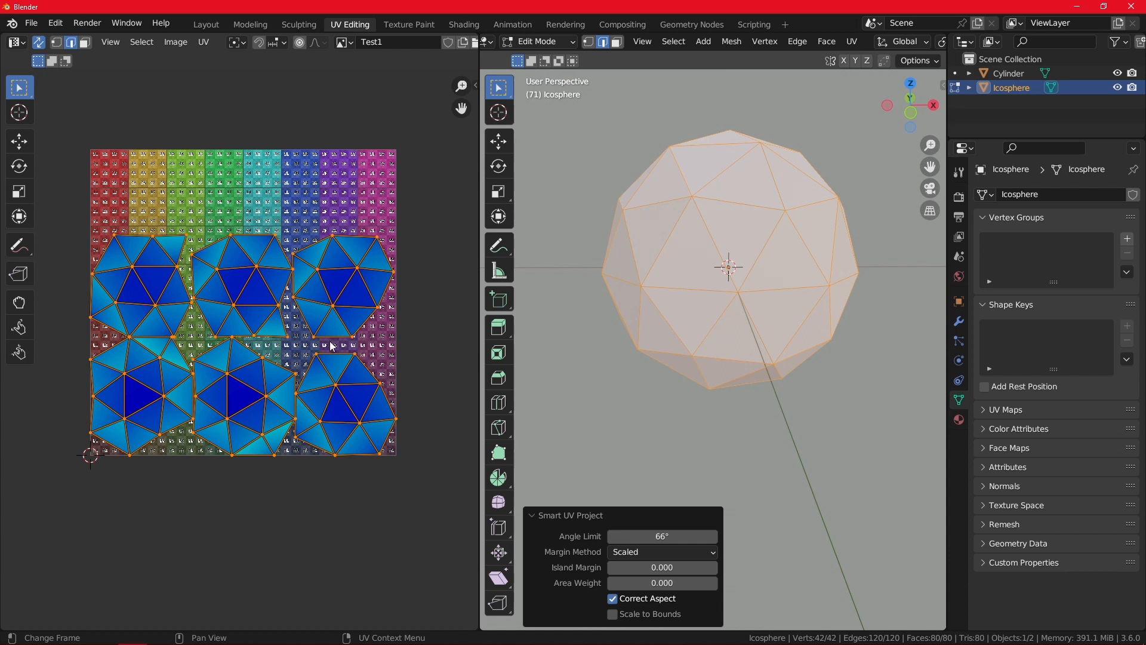
pyautogui.moveTo(721, 352)
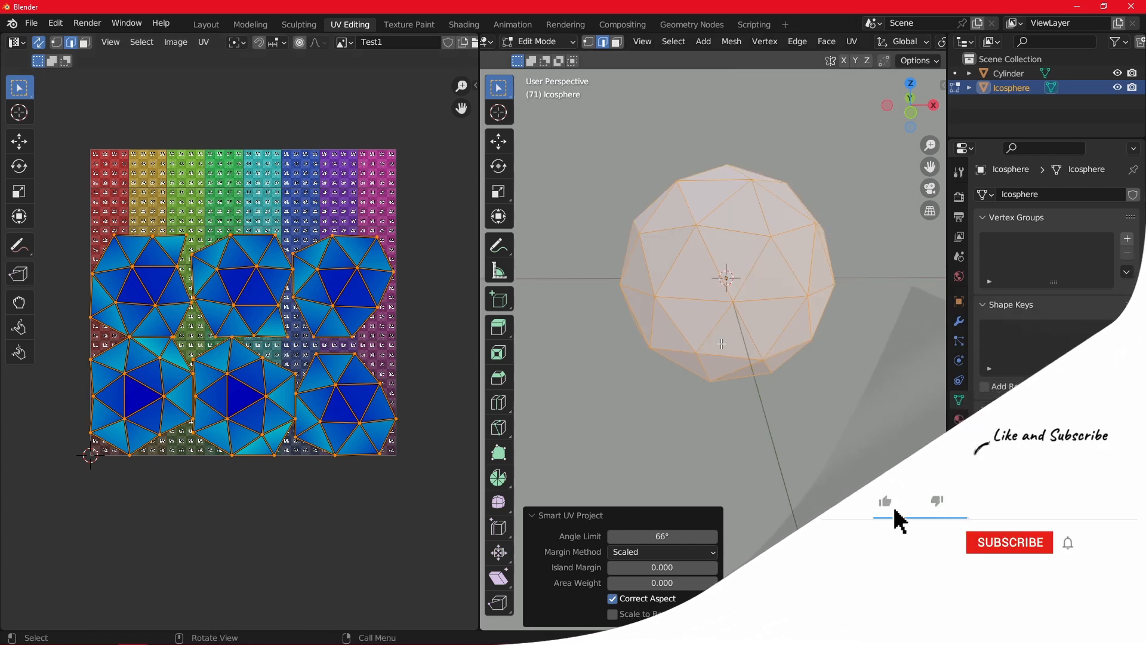
pyautogui.click(884, 501)
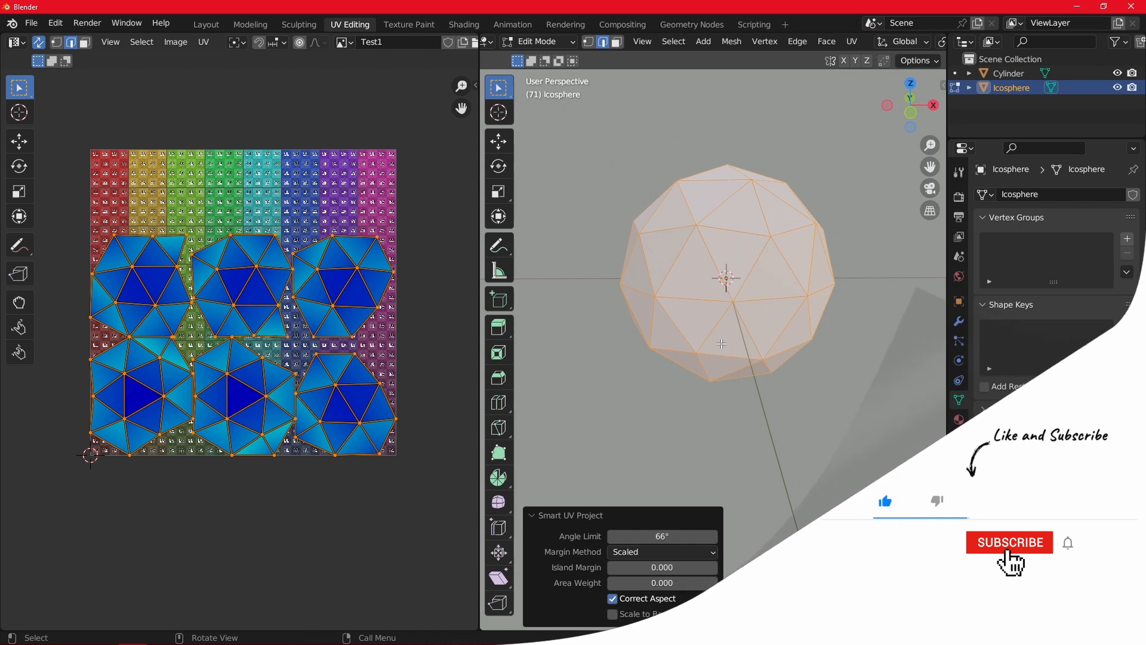
pyautogui.click(1010, 542)
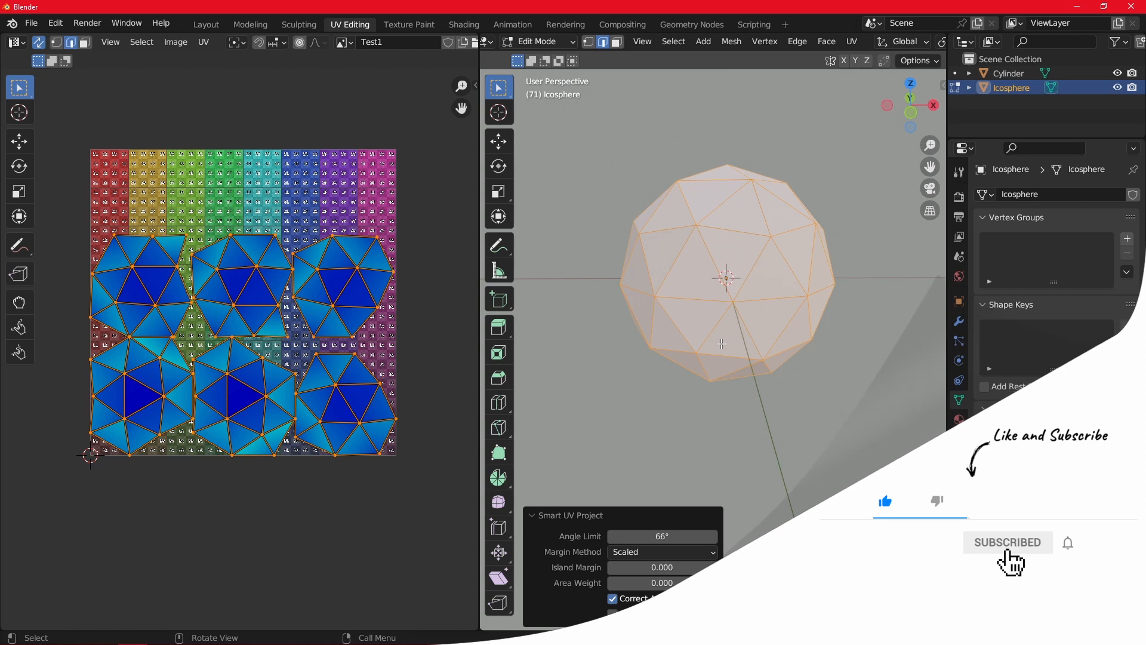